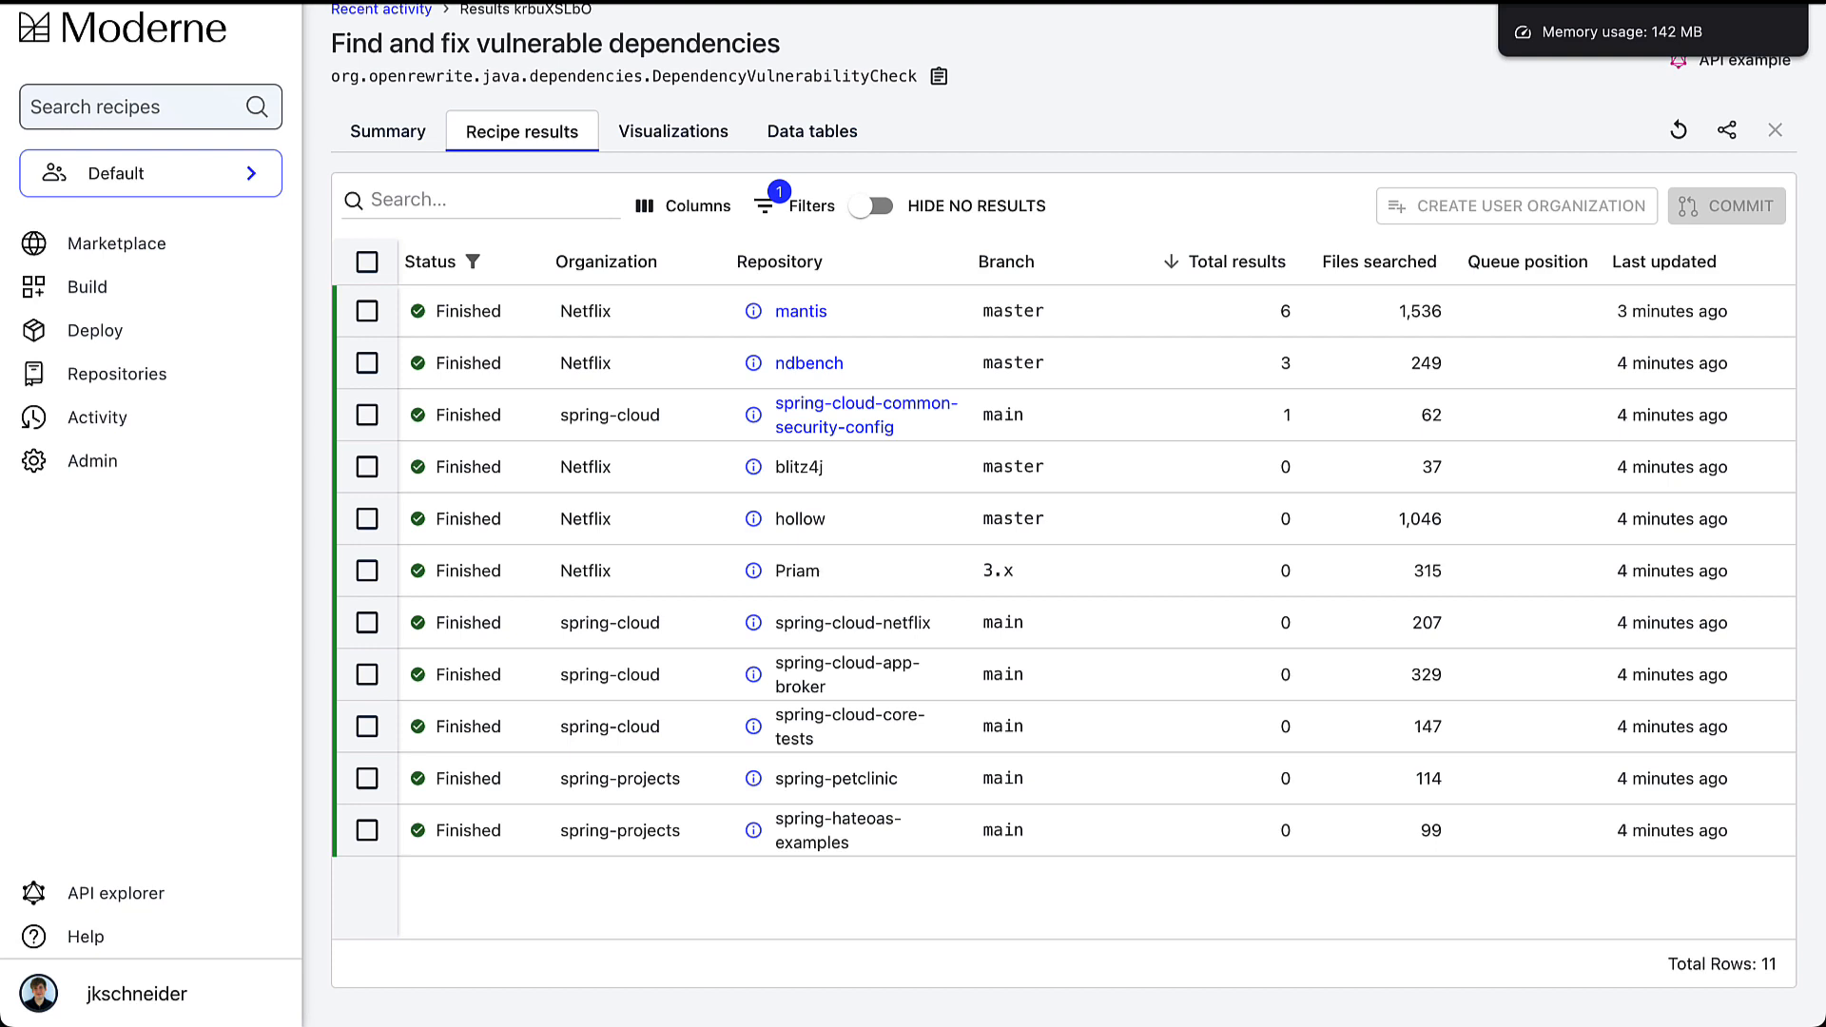
{"action": "mouse_move", "coordinate": [1066, 84]}
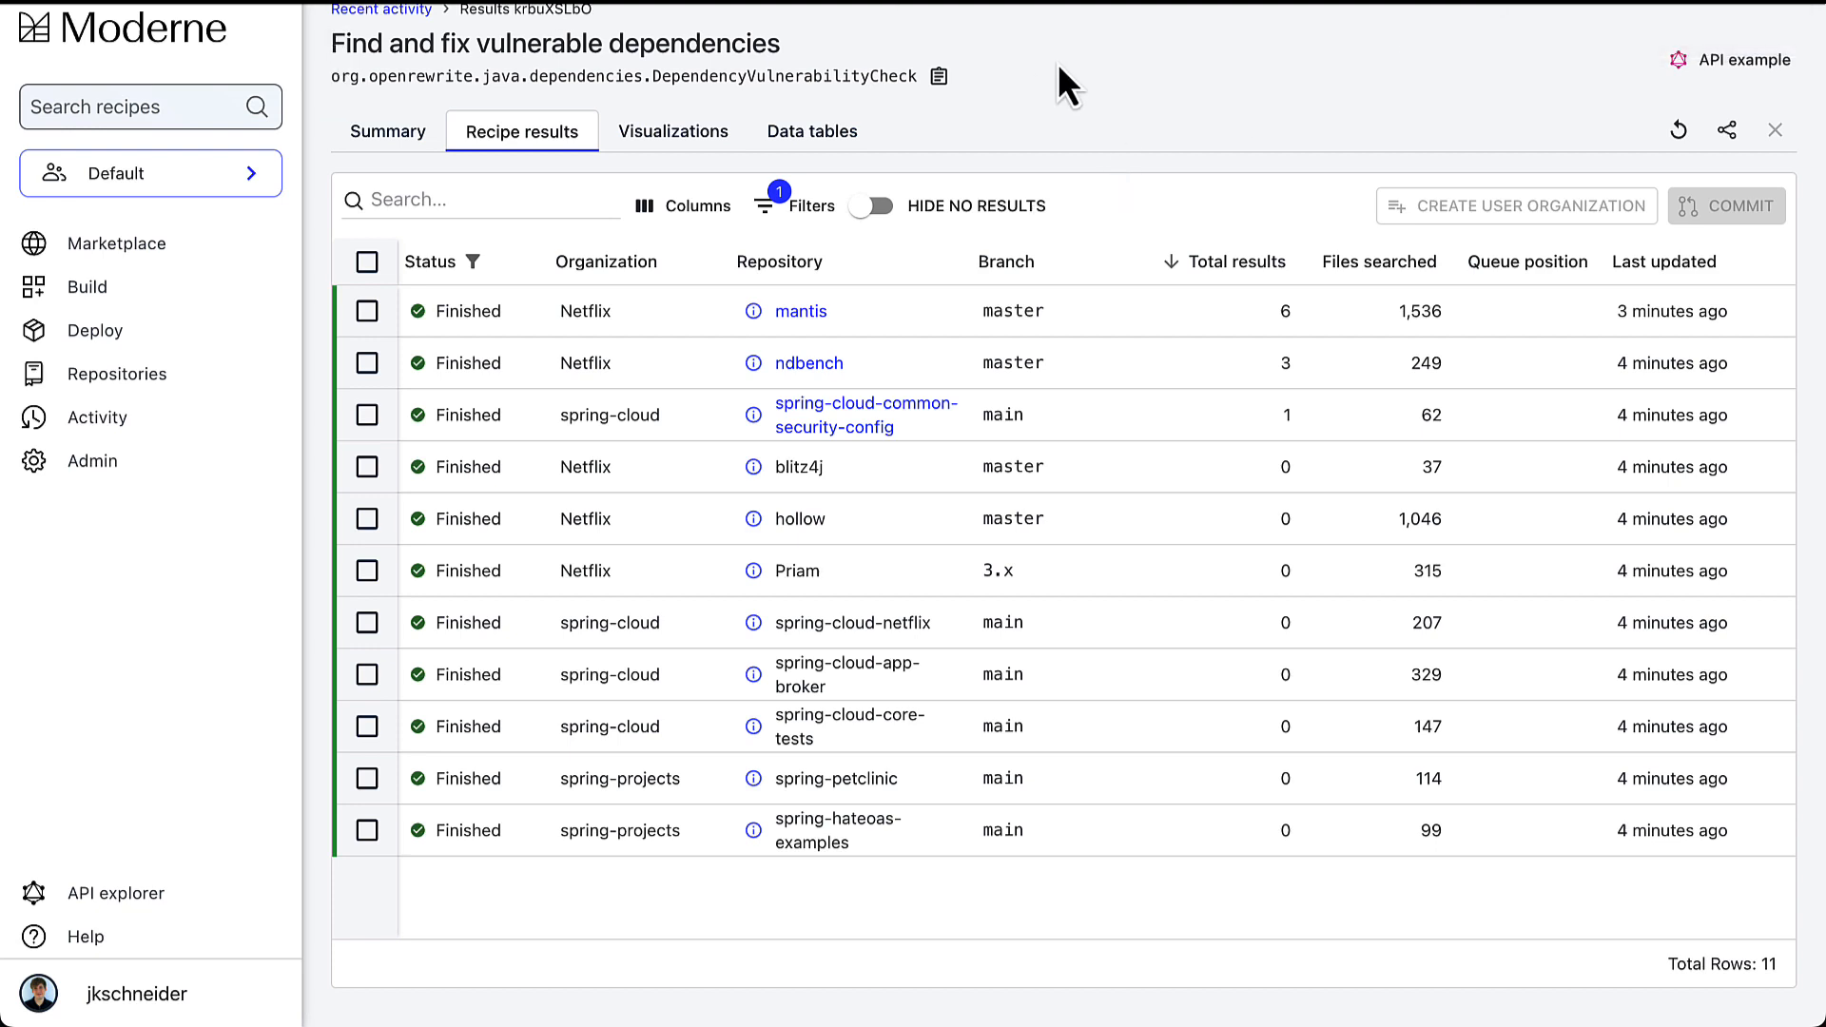
{"action": "mouse_move", "coordinate": [1064, 64]}
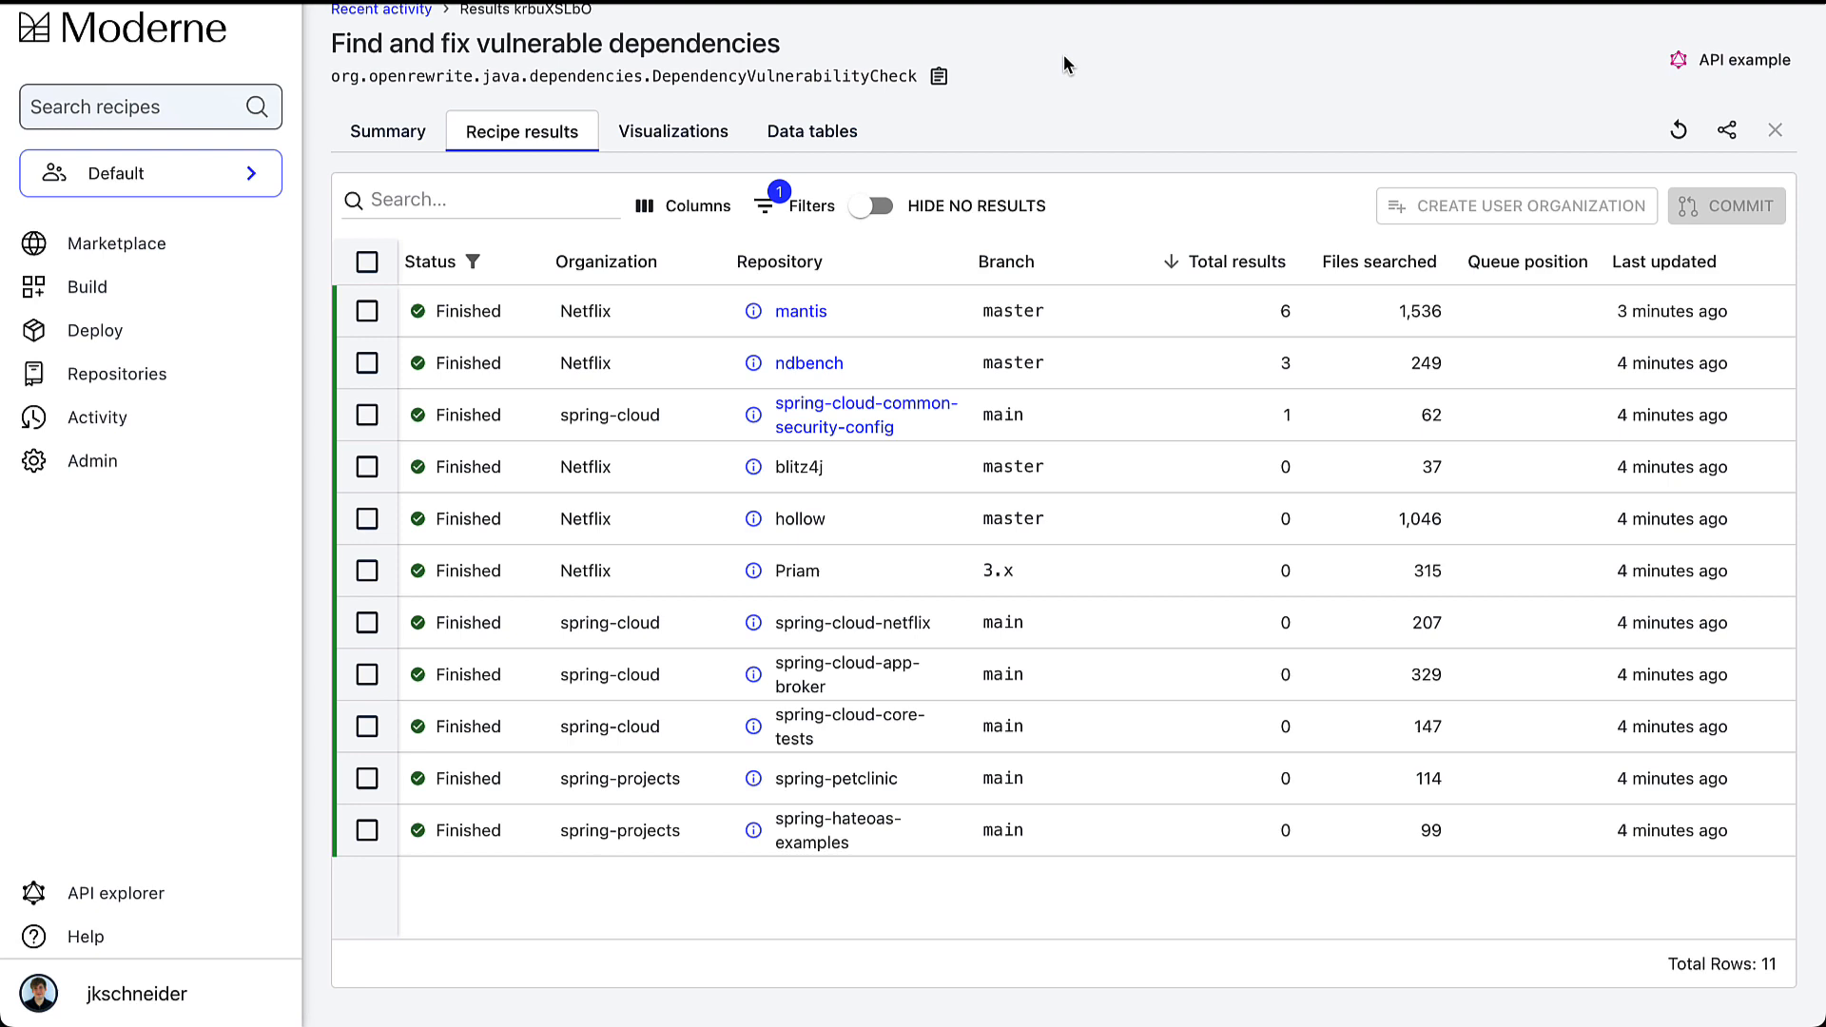
Scroll through the mantis repository's proposed dependency upgrade diffs, then return to the run overview.
{"action": "left_click", "coordinate": [800, 311]}
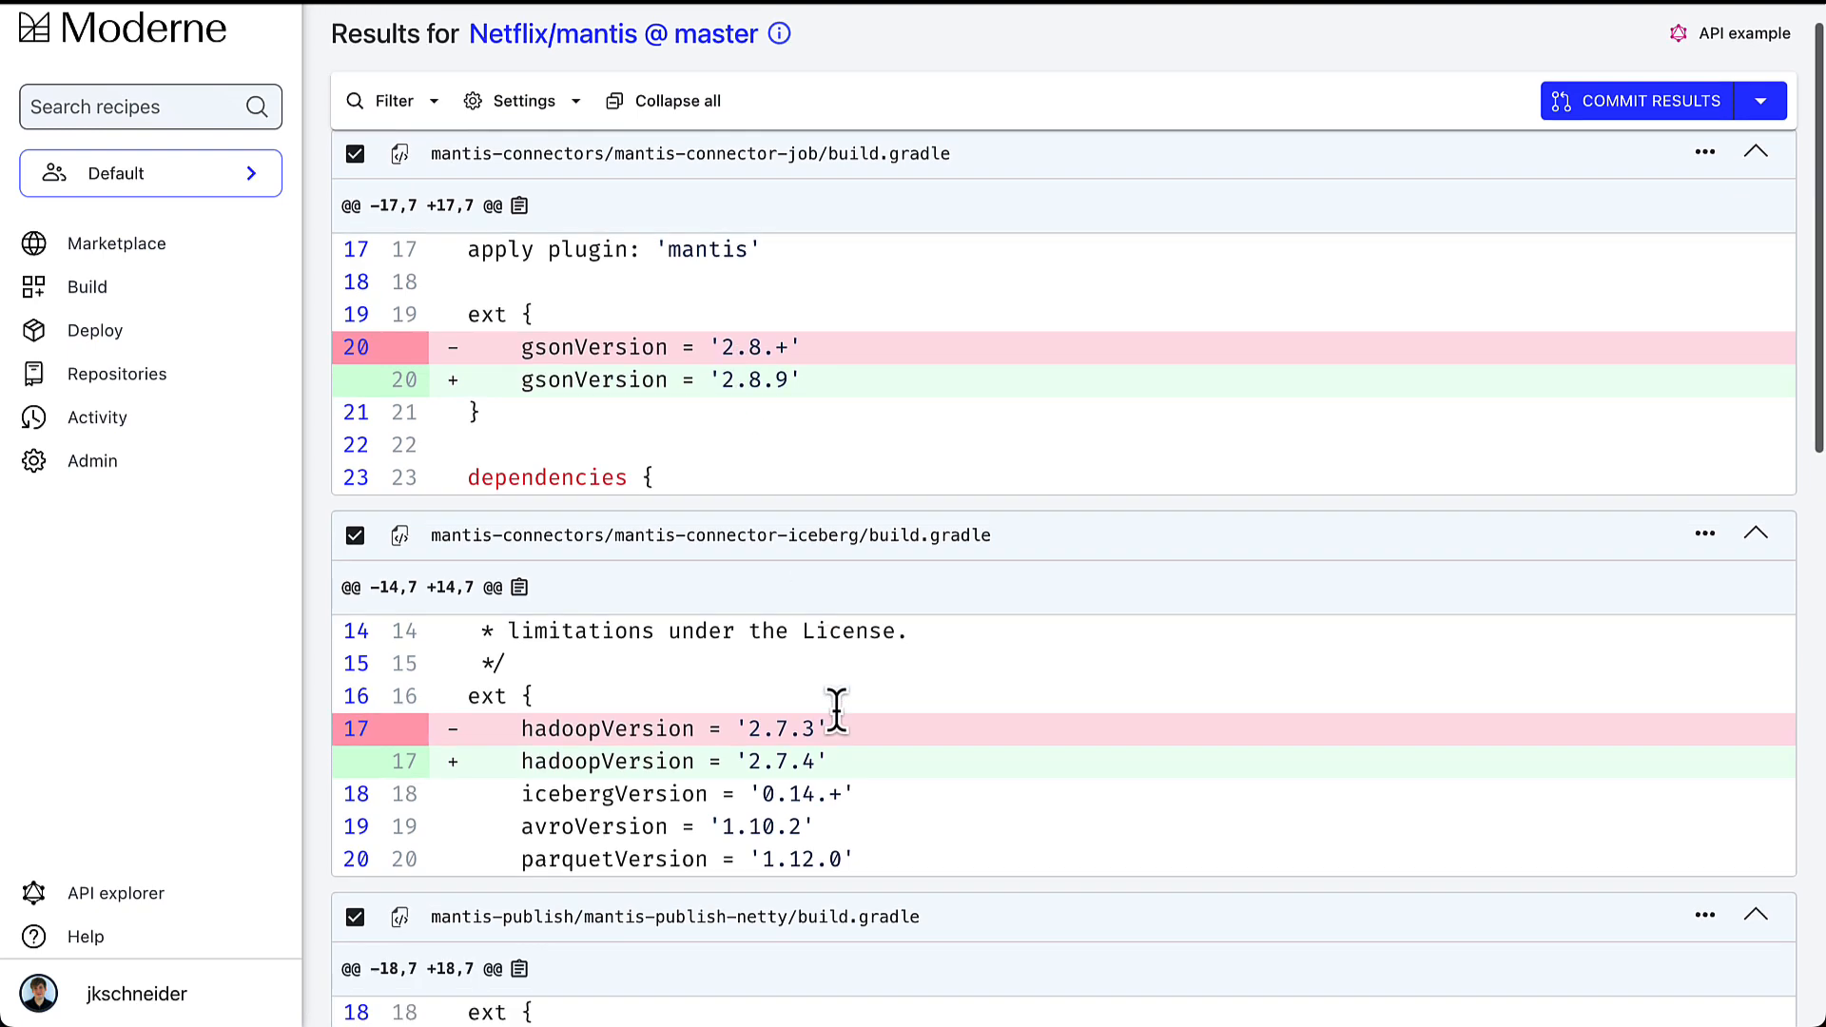
{"action": "scroll", "scroll_direction": "down", "scroll_amount": 3}
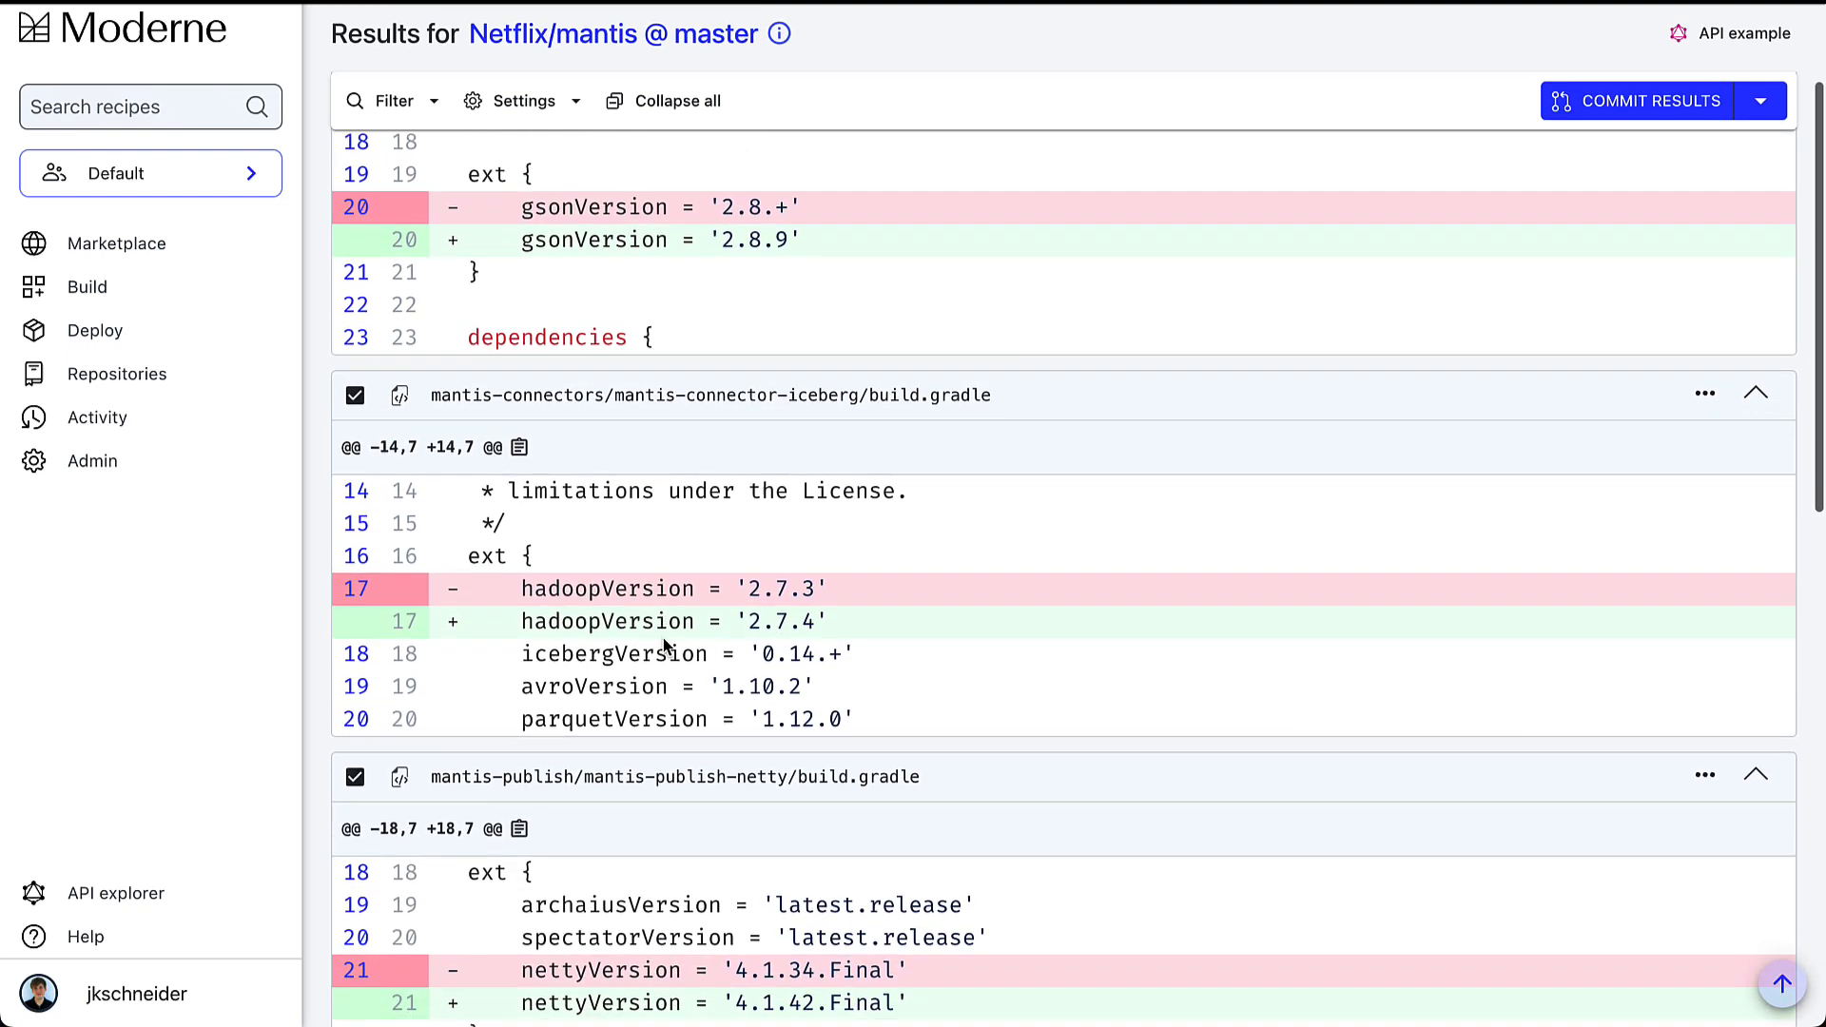
{"action": "scroll", "scroll_direction": "down", "scroll_amount": 3}
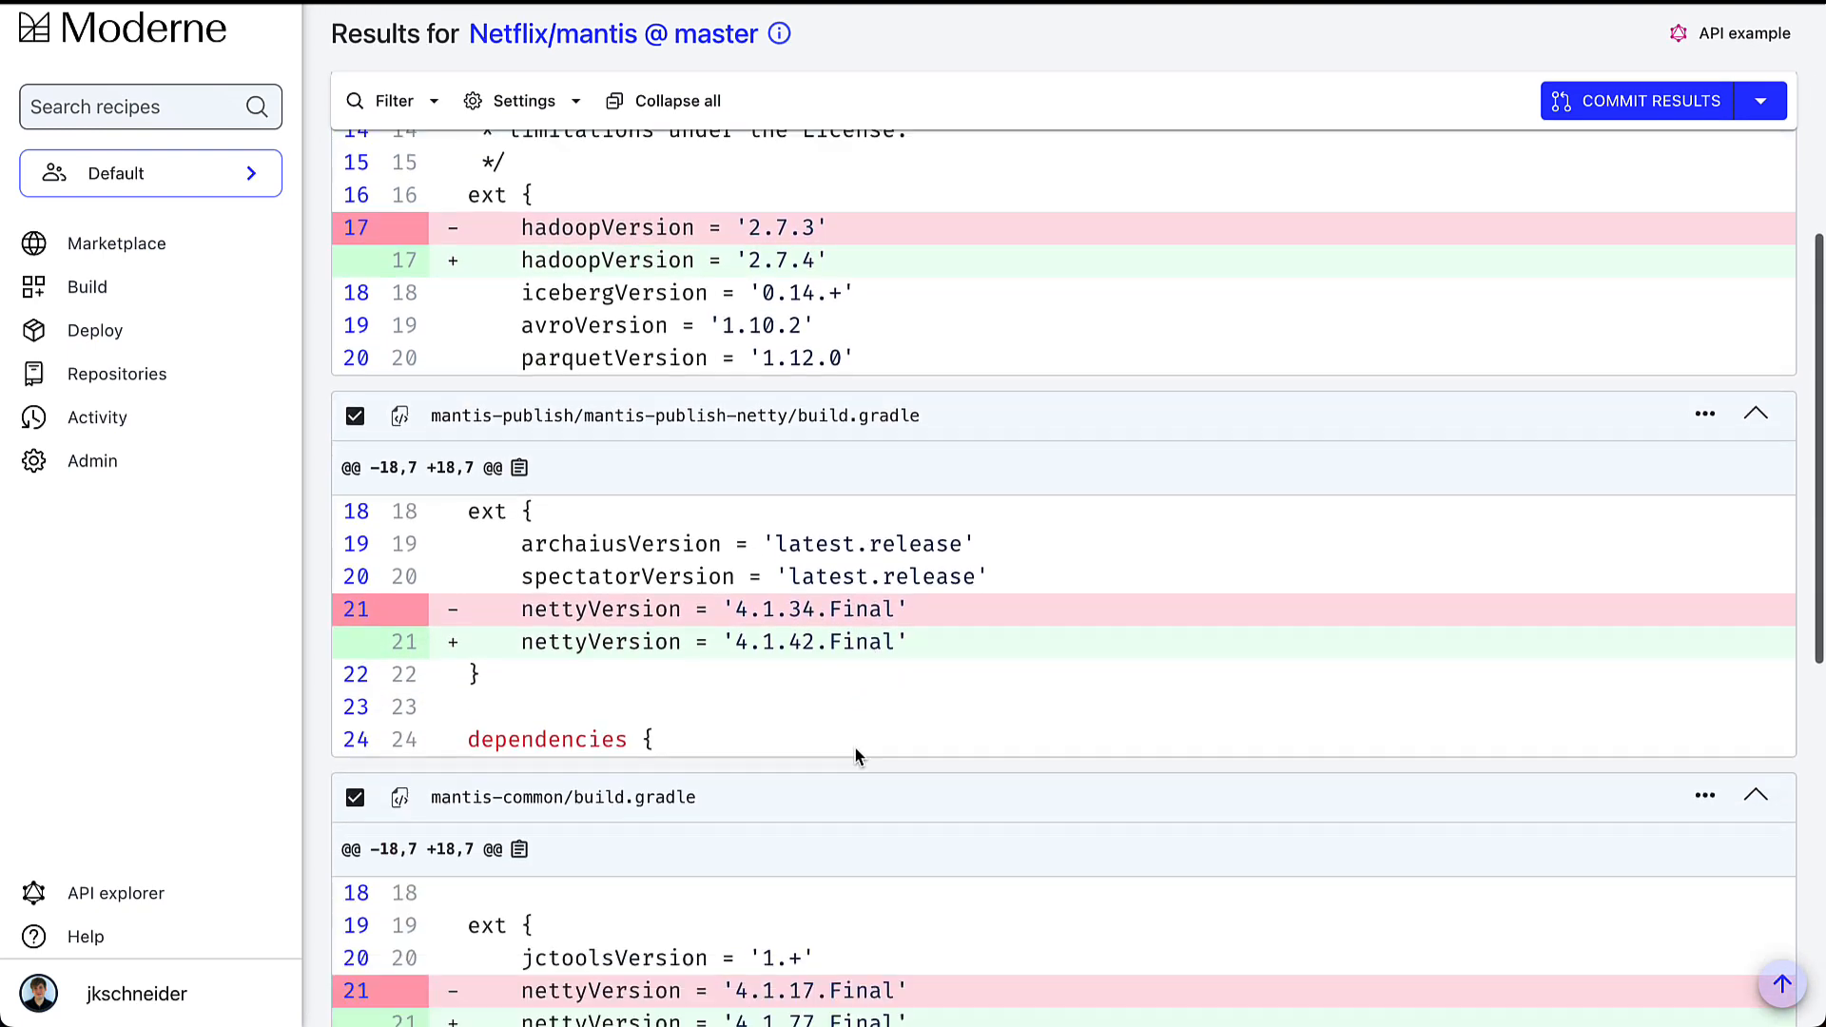
{"action": "scroll", "scroll_direction": "up", "scroll_amount": 3}
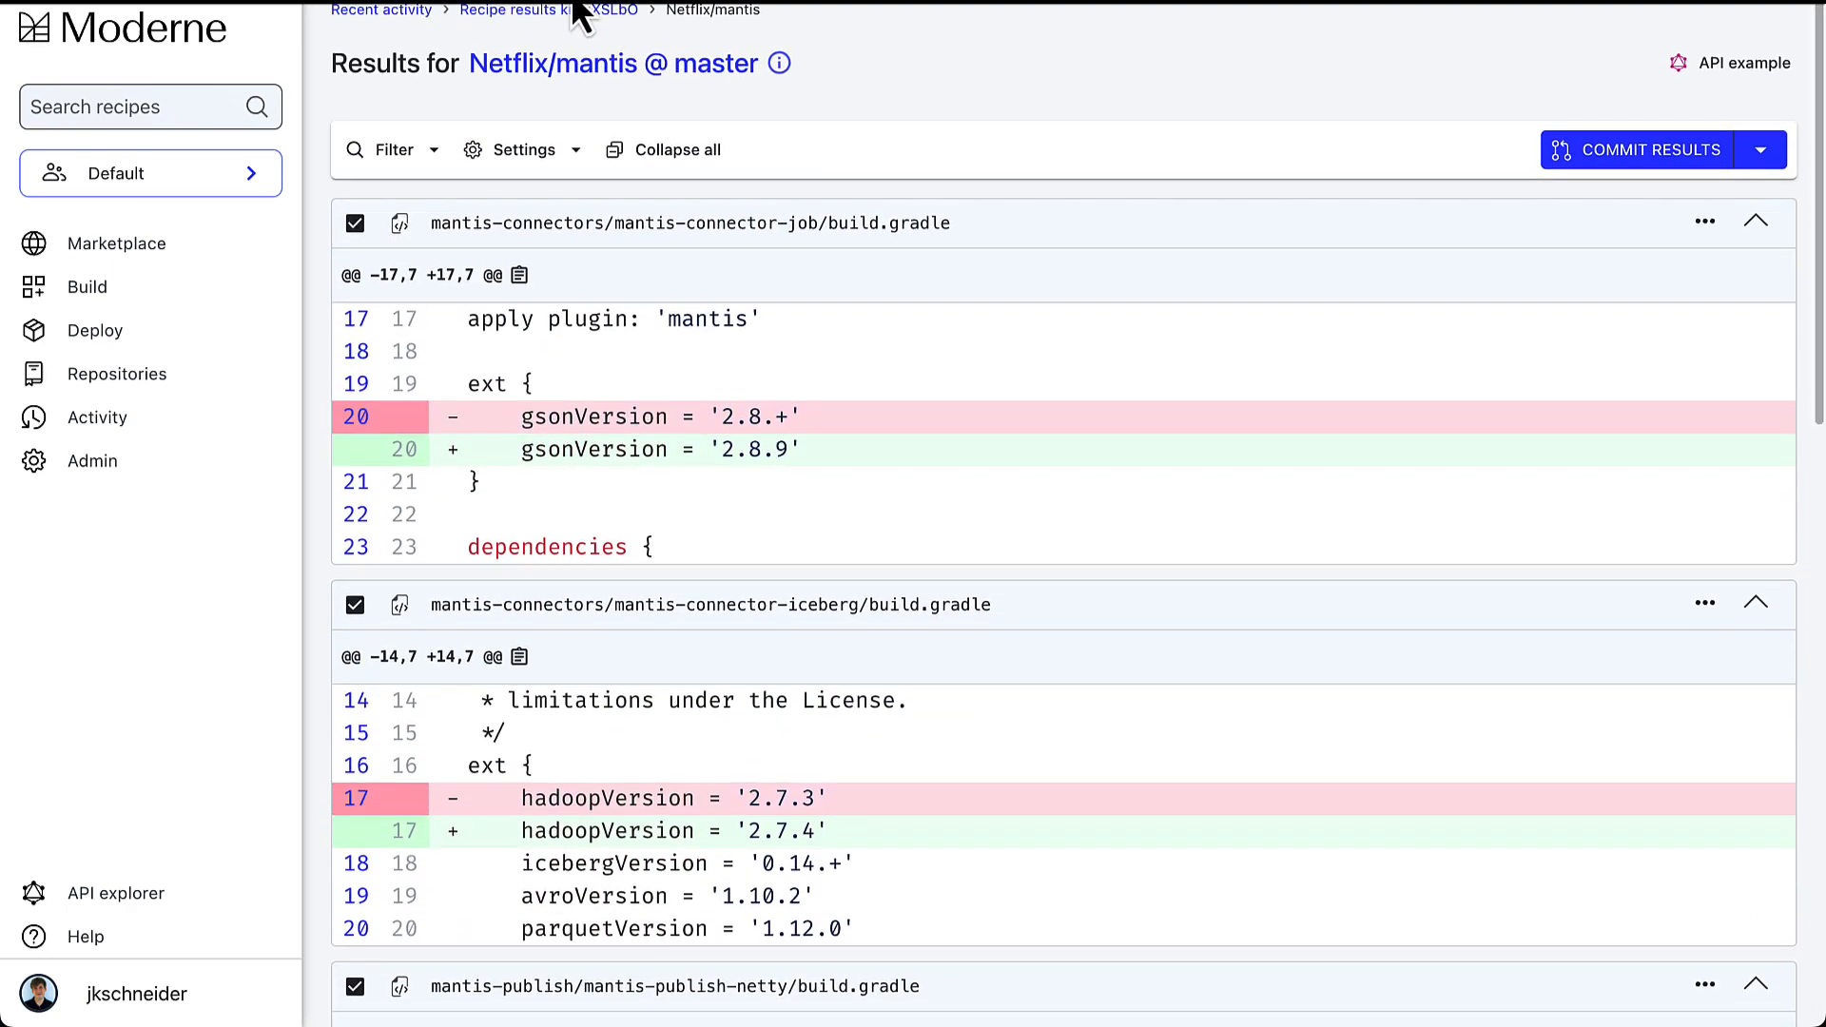
{"action": "left_click", "coordinate": [810, 102]}
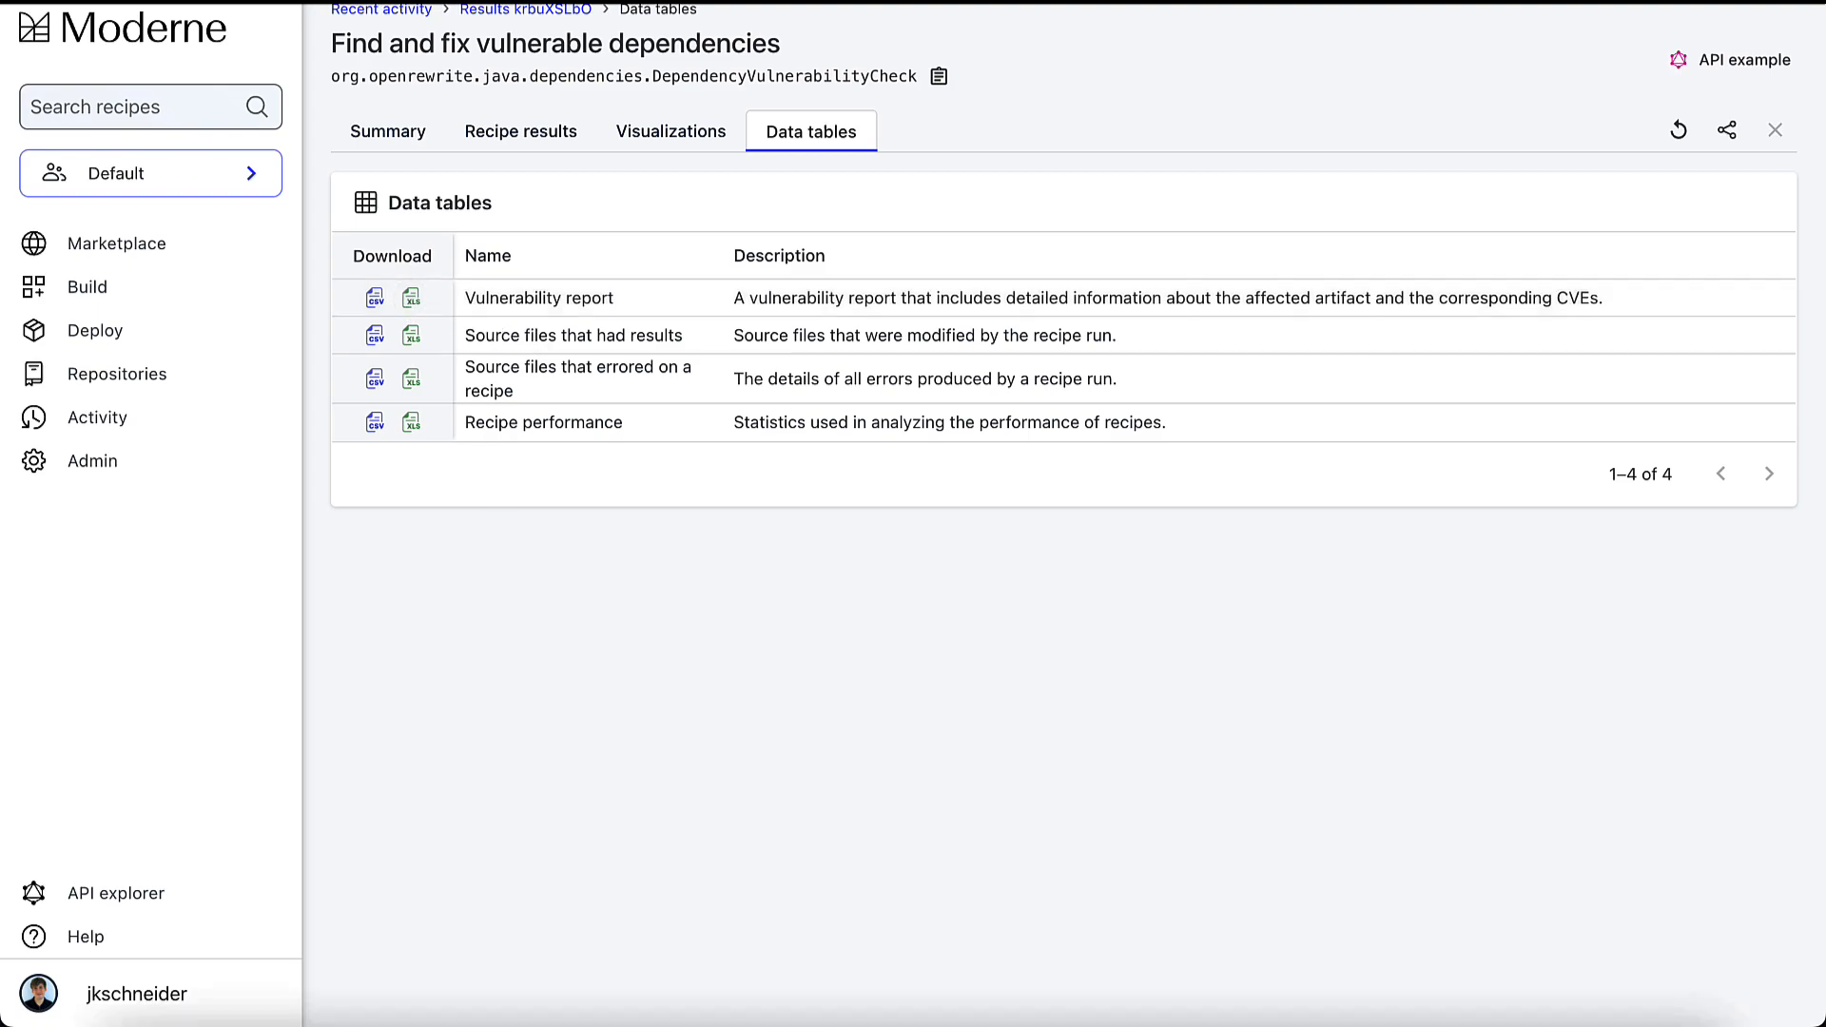
Download the vulnerability report and read jetty-http's current 9.3.25.v20180904 and fixed 9.4.52 versions.
{"action": "left_click", "coordinate": [410, 297]}
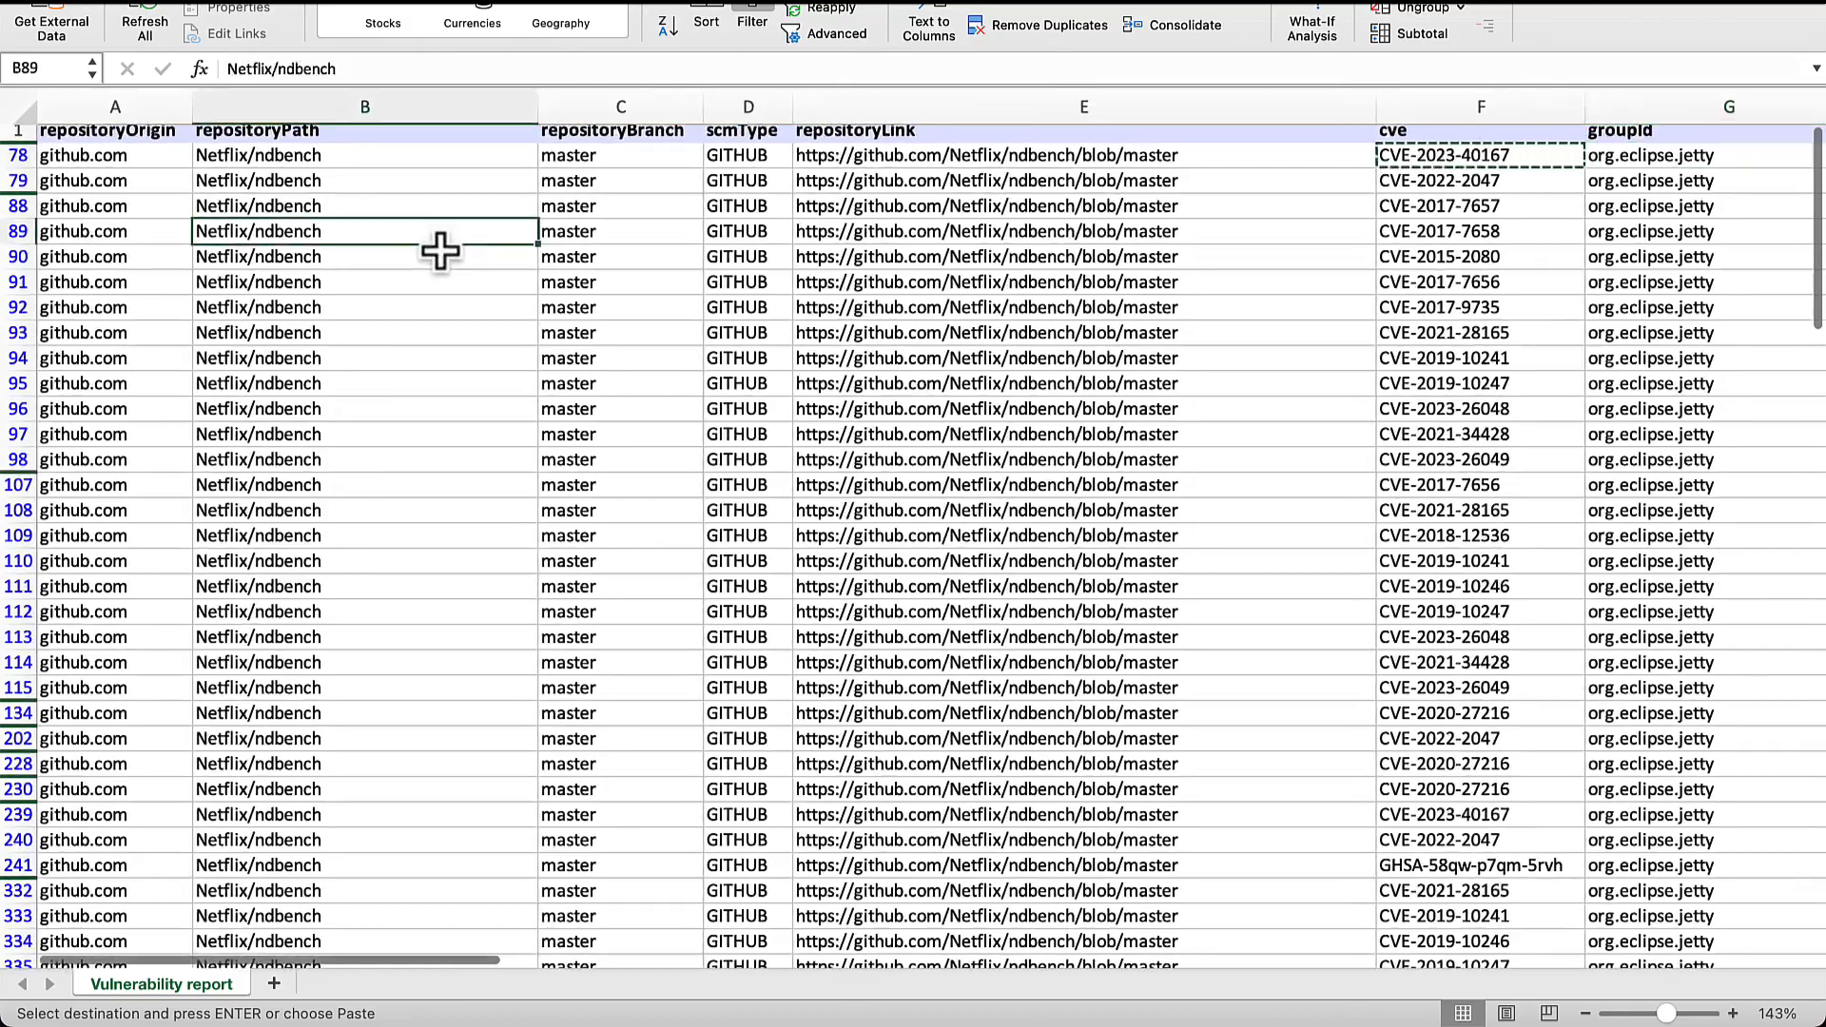
{"action": "scroll", "scroll_direction": "right", "scroll_amount": 3}
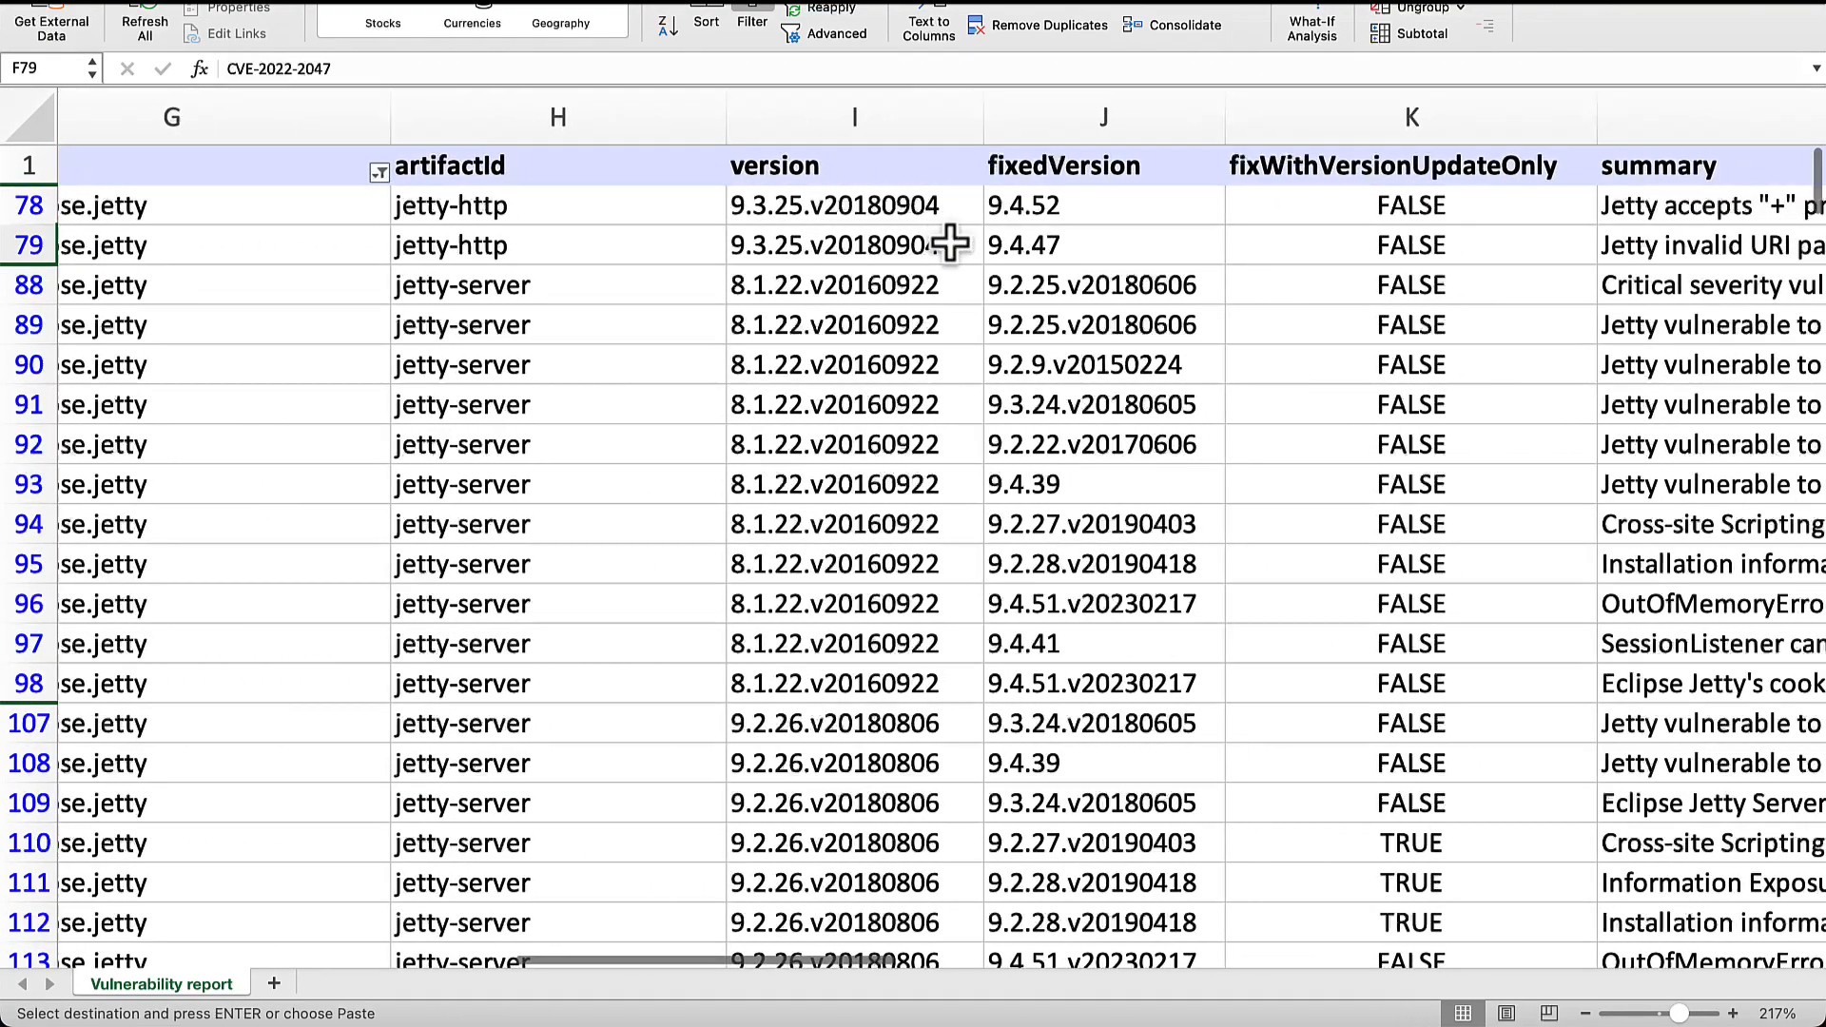
{"action": "left_click", "coordinate": [850, 205]}
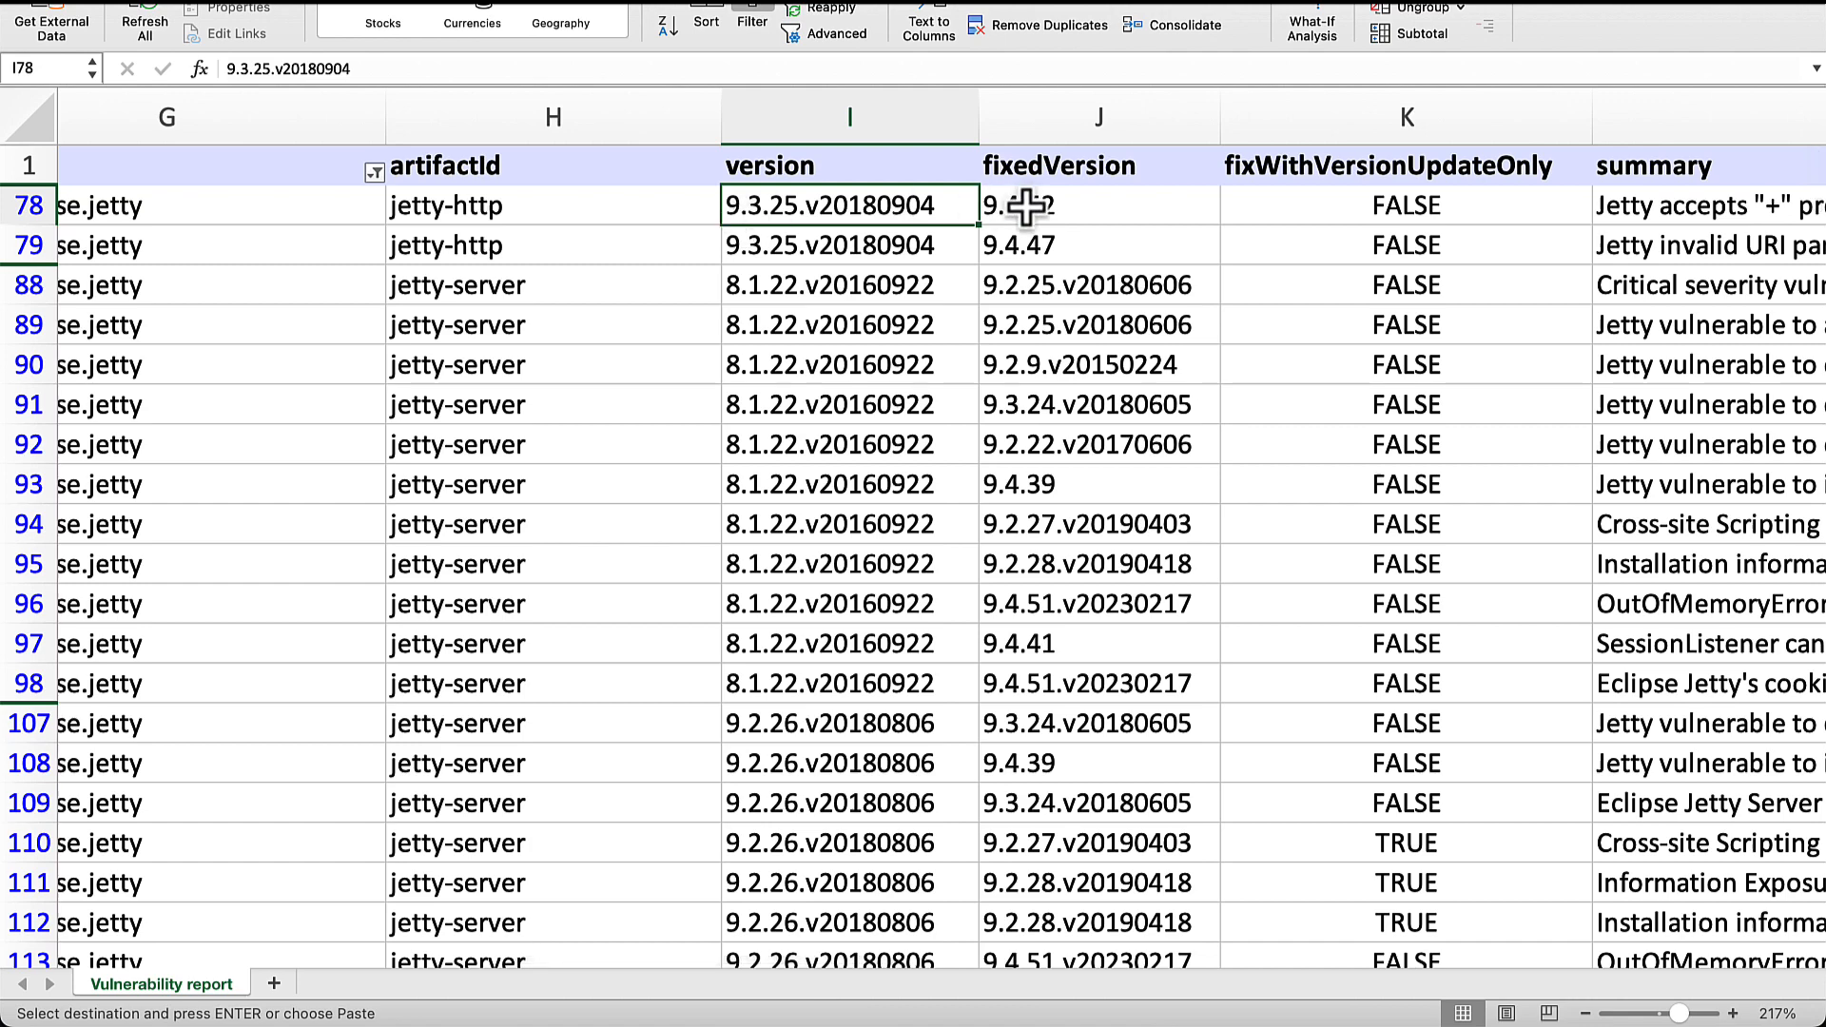
{"action": "left_click", "coordinate": [1097, 205]}
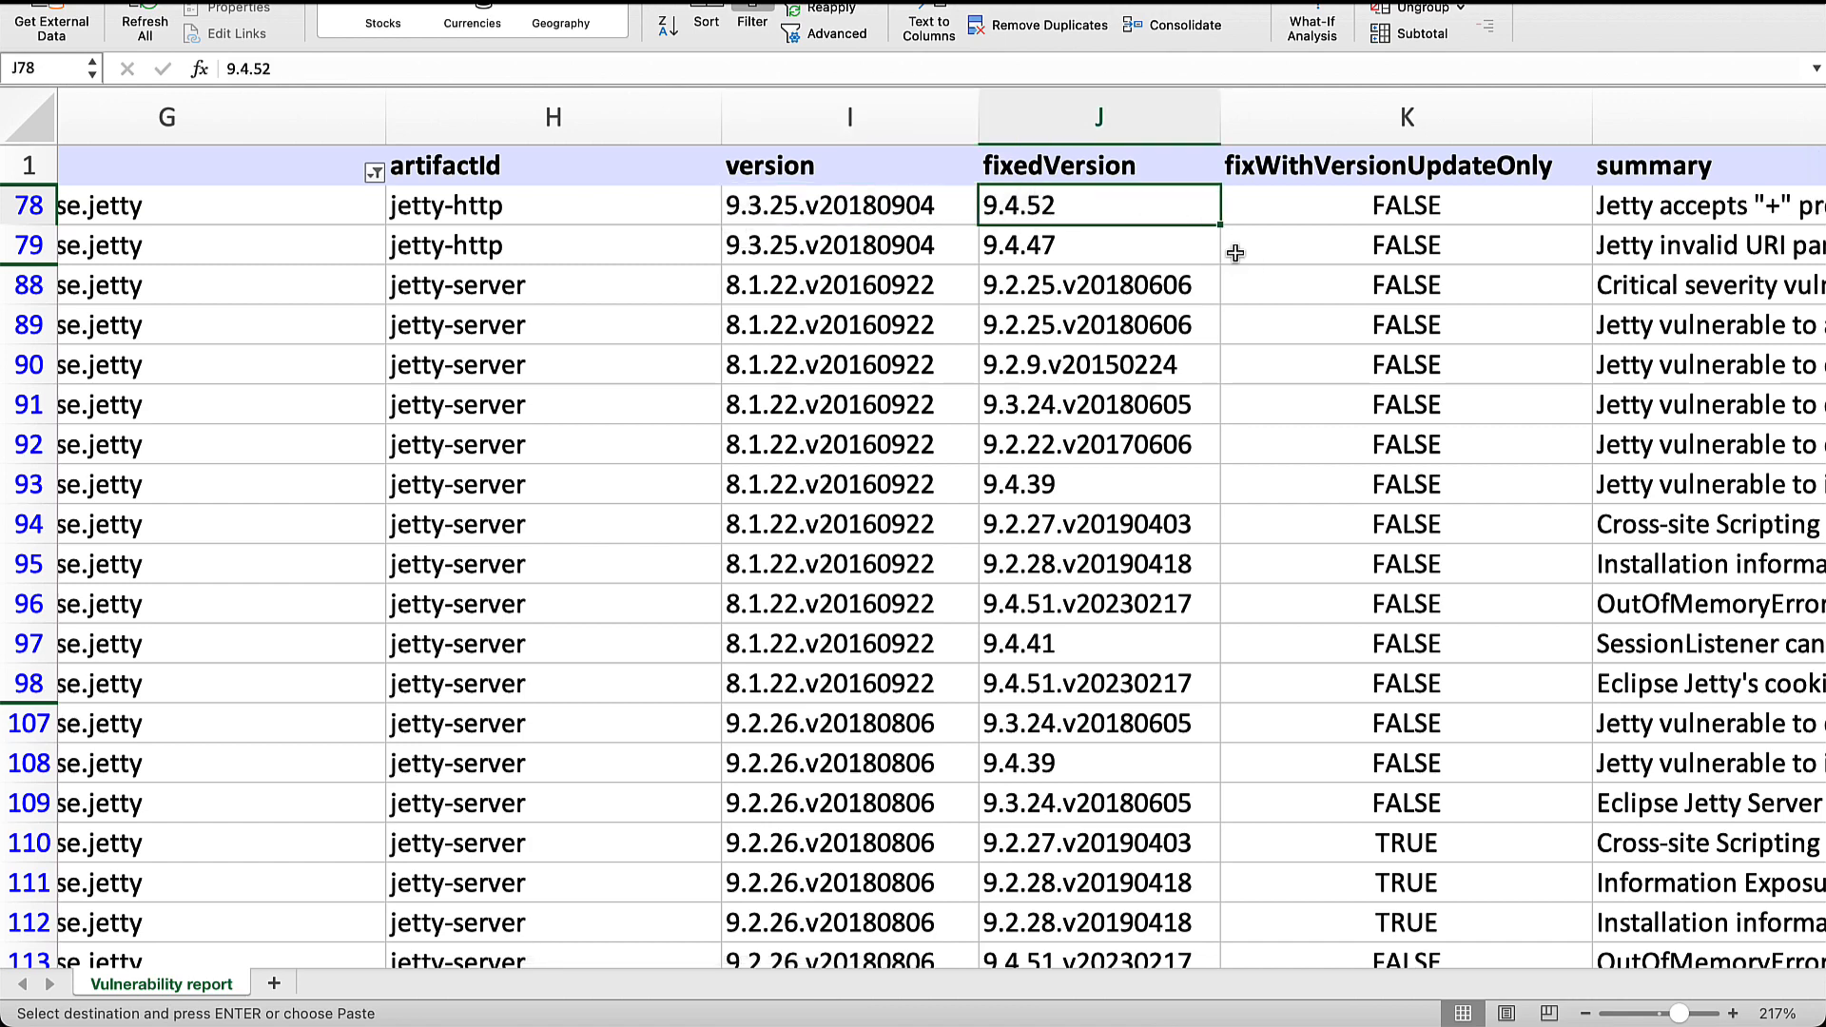
Check the jetty-http vulnerability's severity and confirm its dependency depth of 8.
{"action": "scroll", "scroll_direction": "right", "scroll_amount": 3}
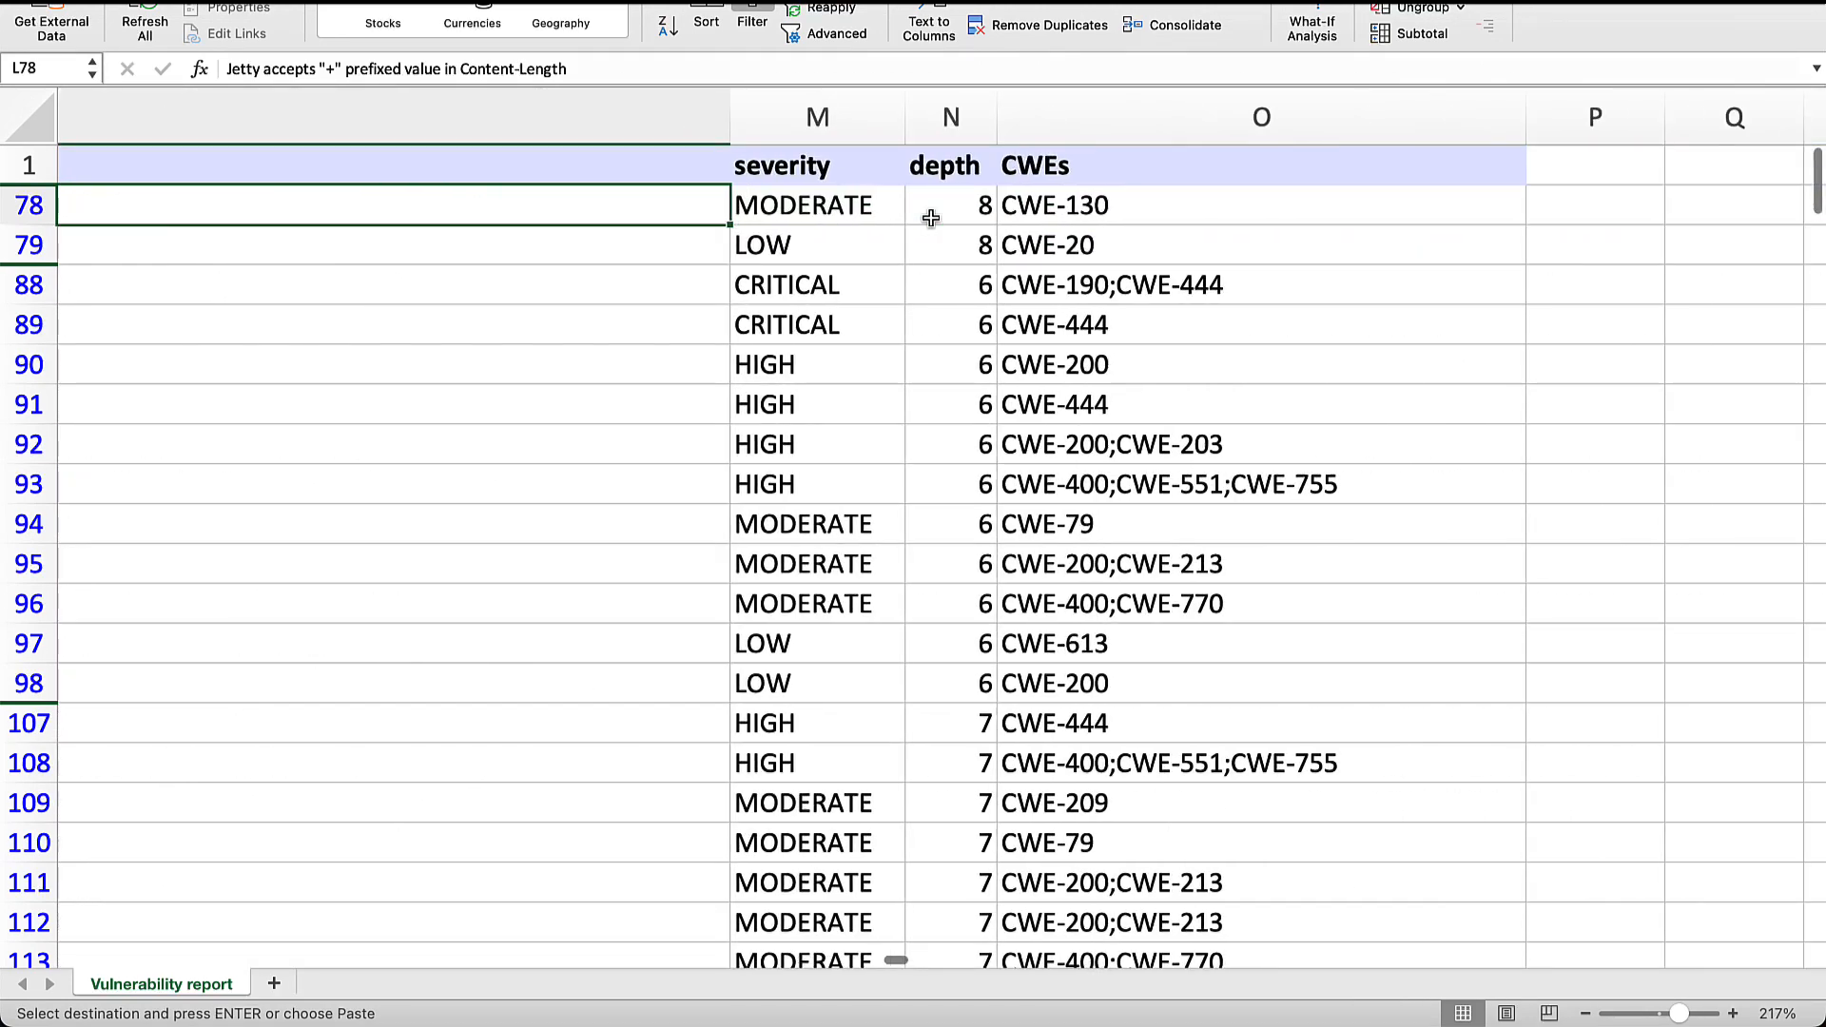
{"action": "left_click", "coordinate": [950, 206]}
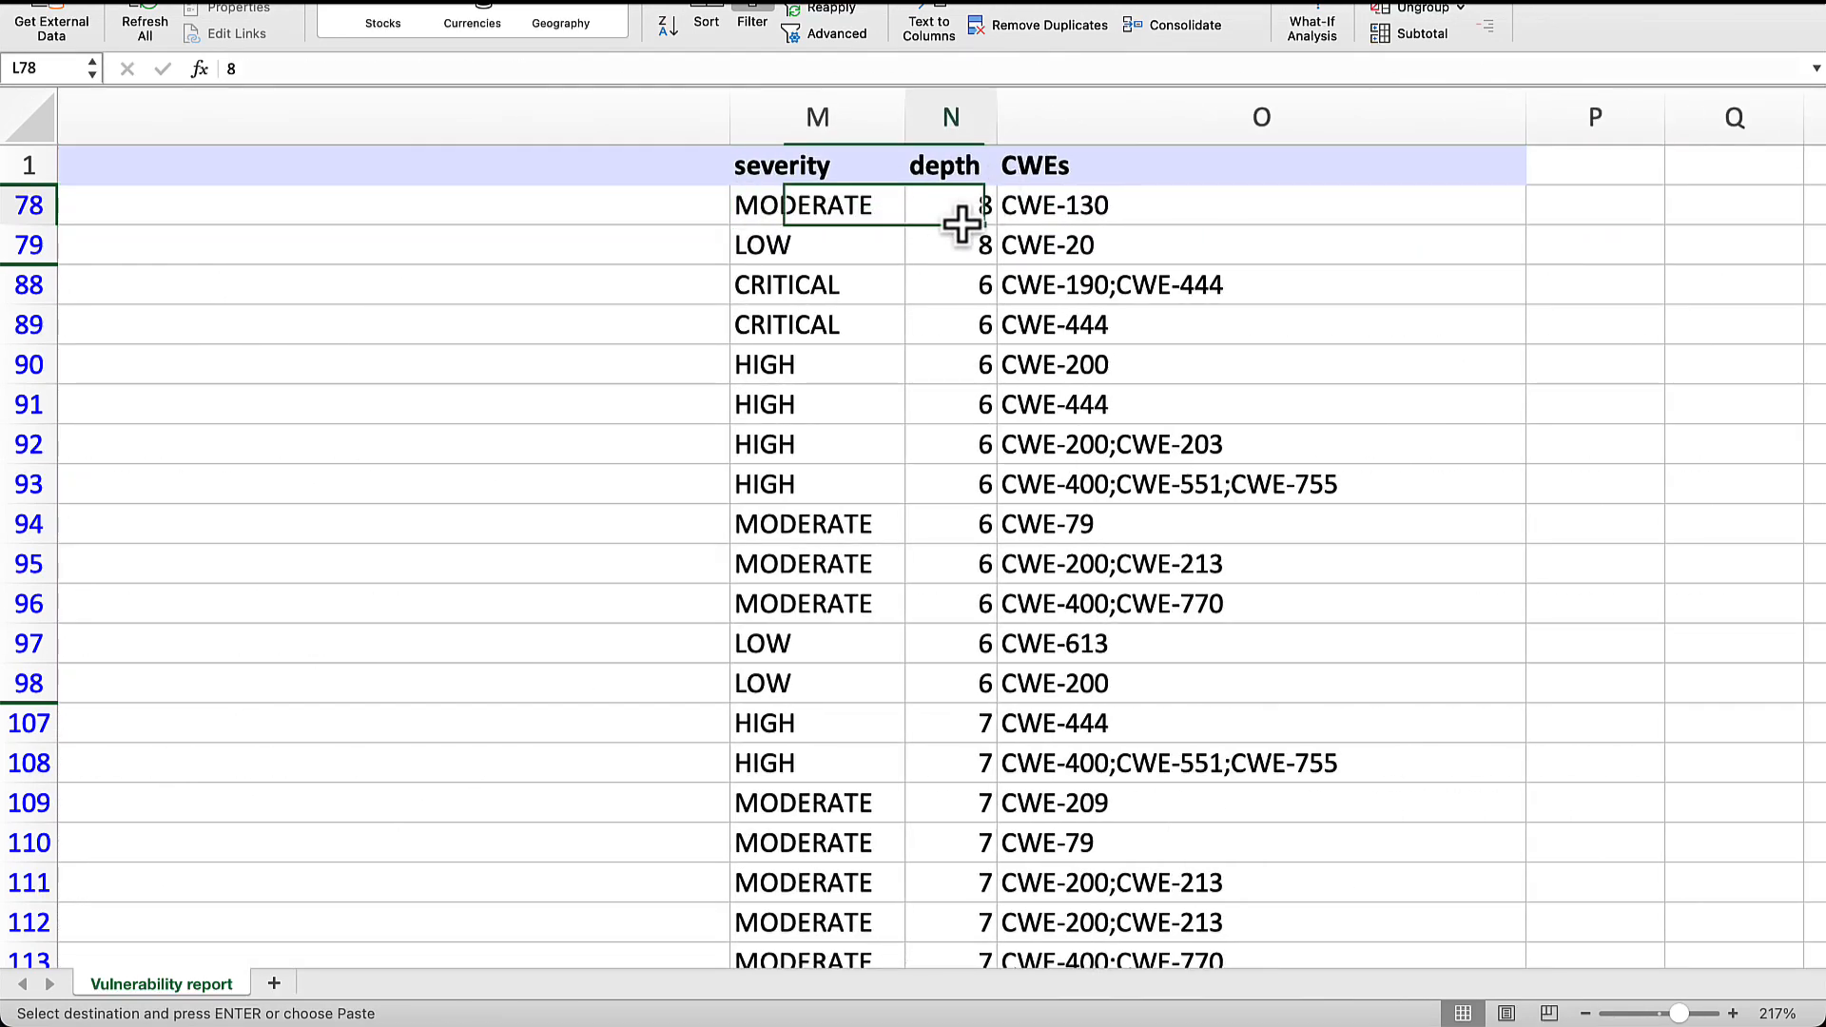
{"action": "left_click", "coordinate": [950, 206]}
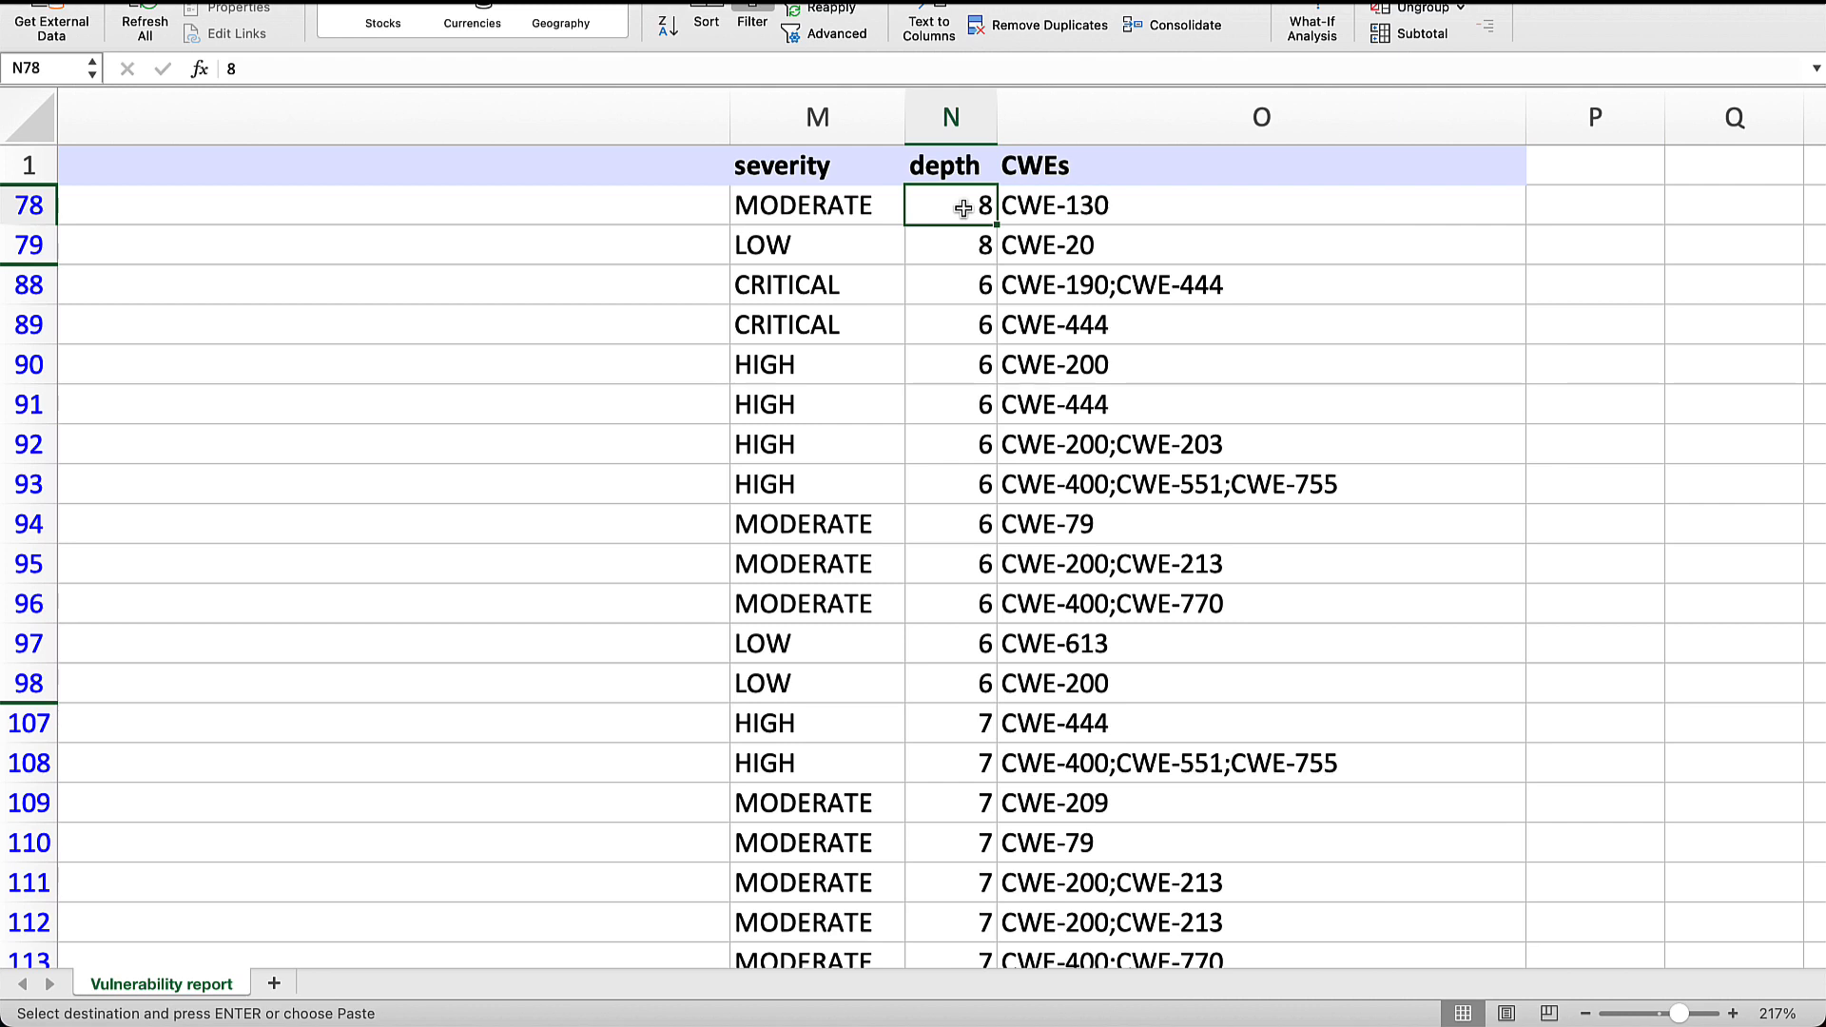
{"action": "left_click", "coordinate": [888, 959]}
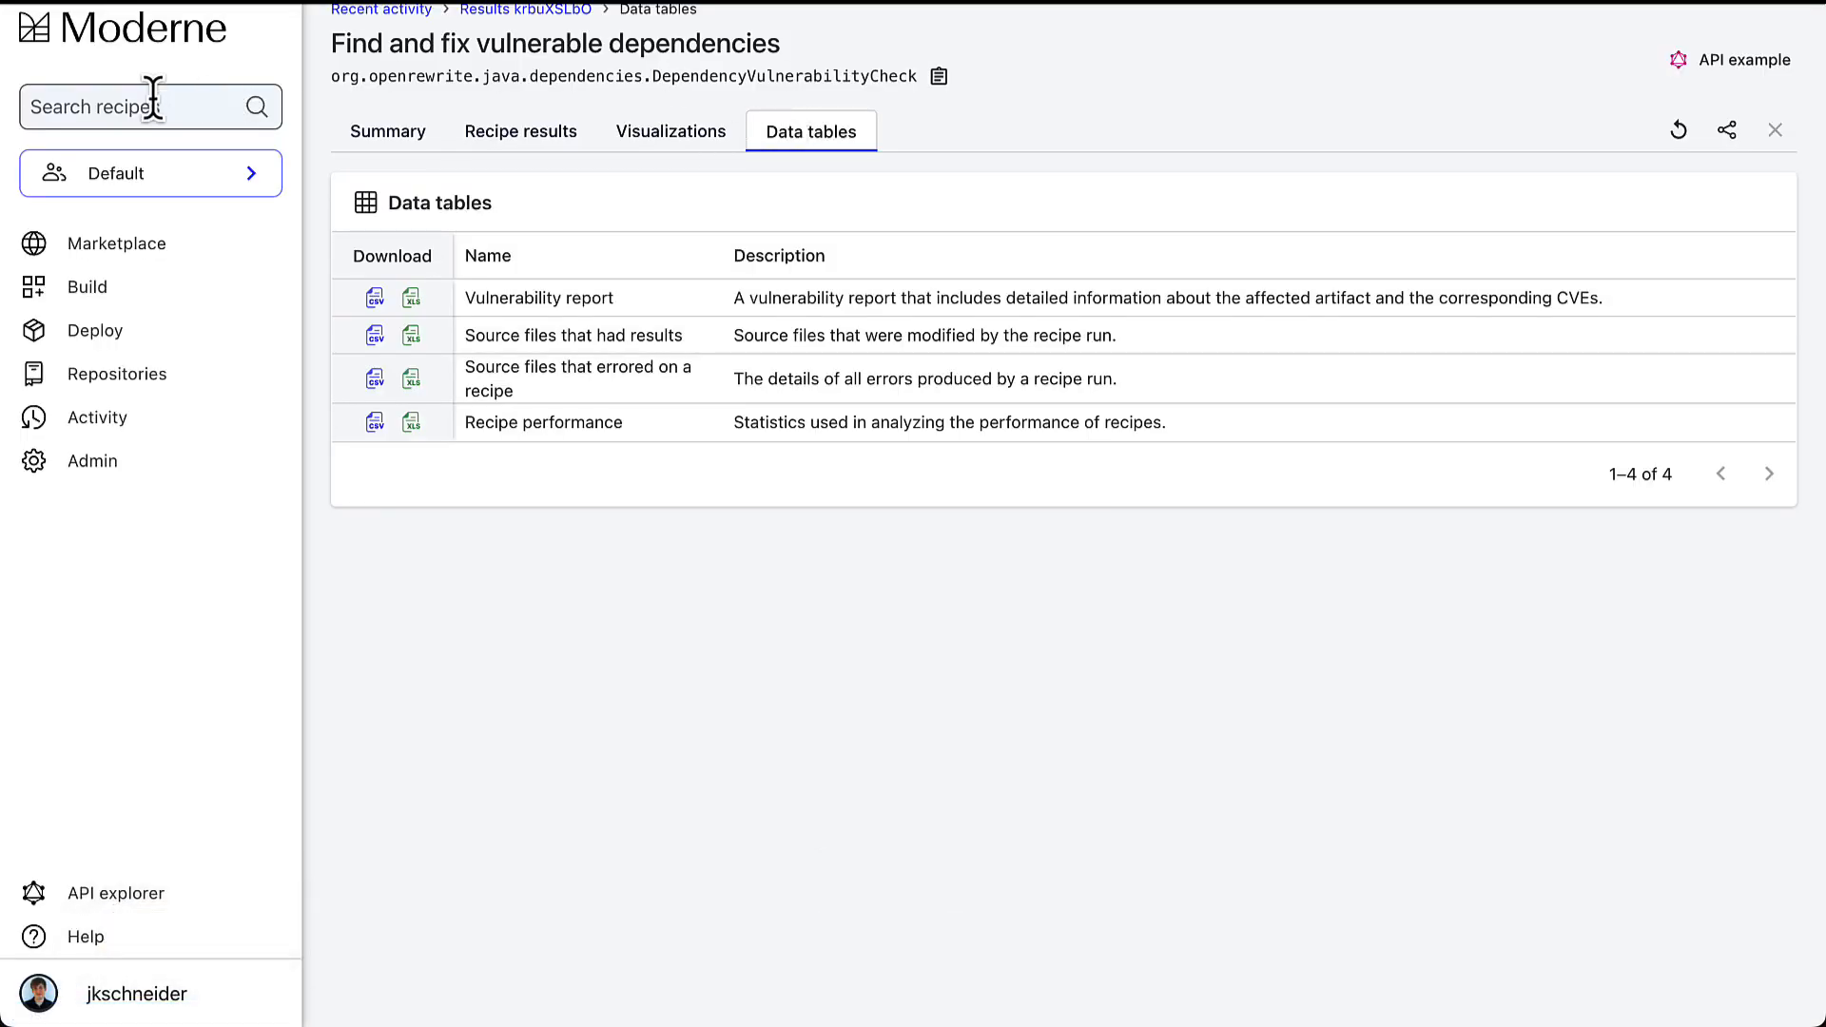
Reopen the latest Upgrade transitive Gradle dependencies run and change the artifact from jetty* to jetty-http.
{"action": "left_click", "coordinate": [97, 417]}
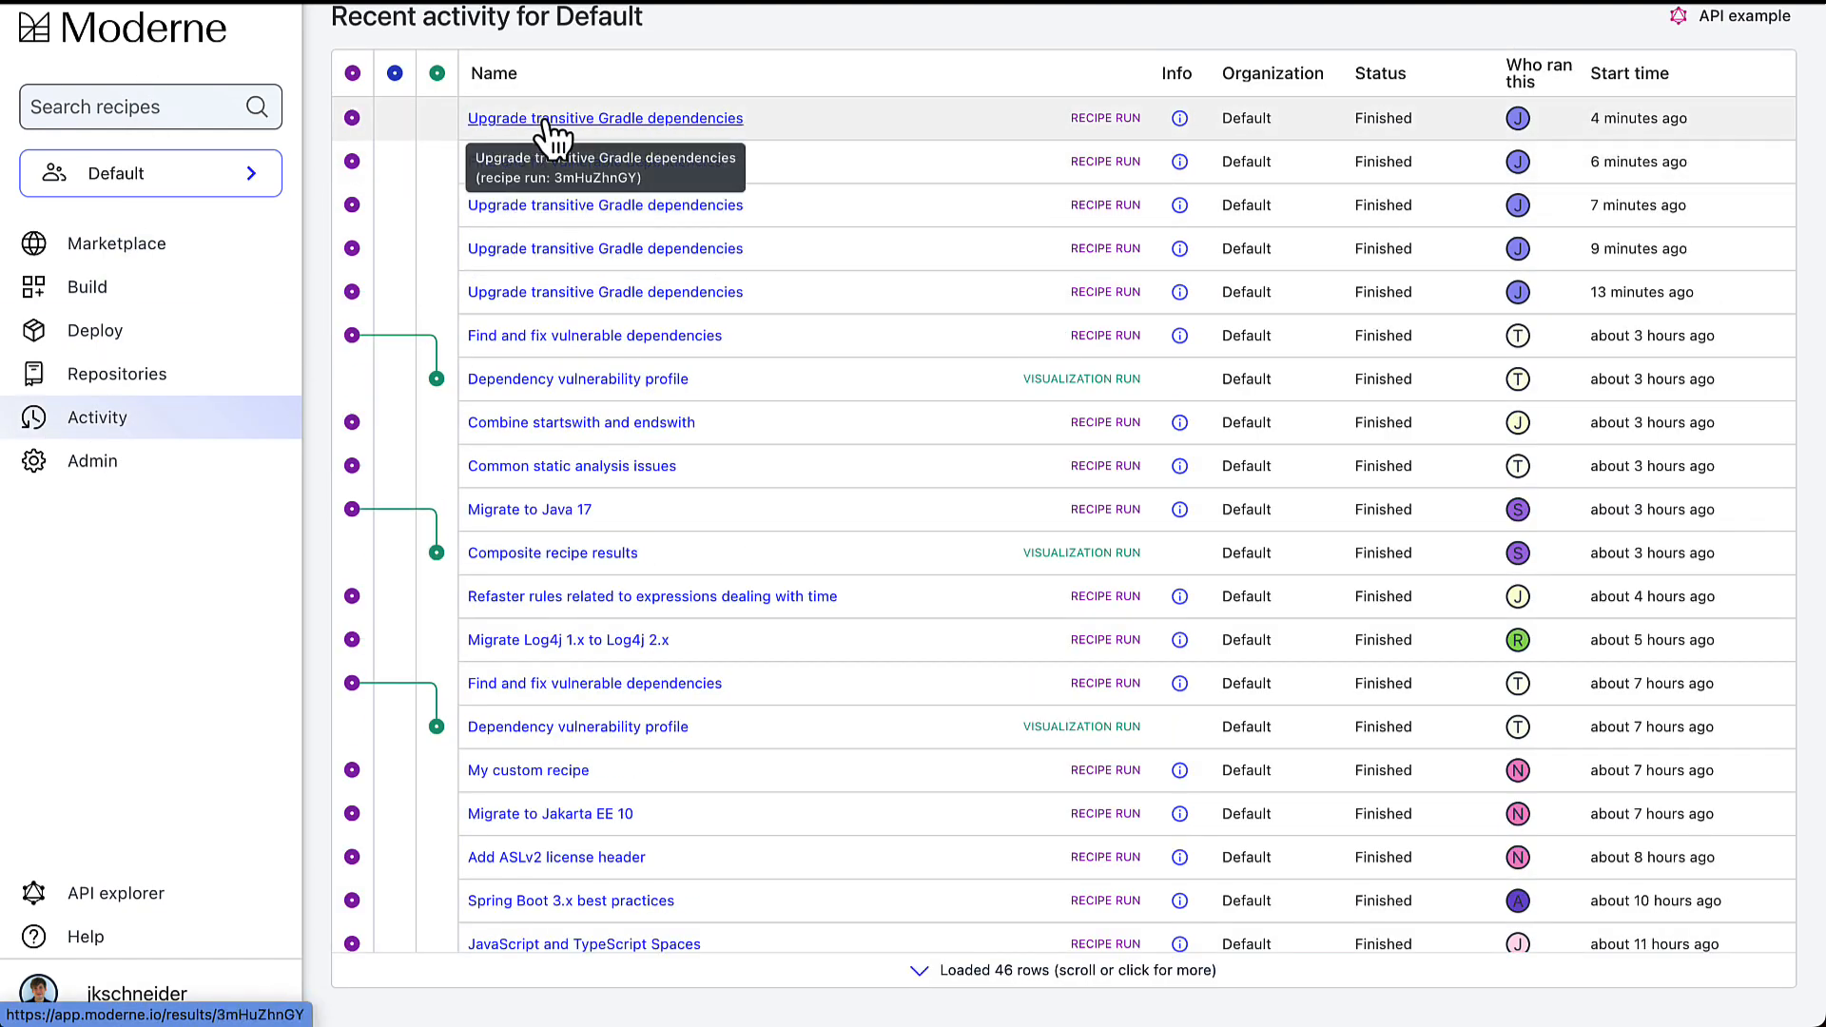
{"action": "left_click", "coordinate": [603, 118]}
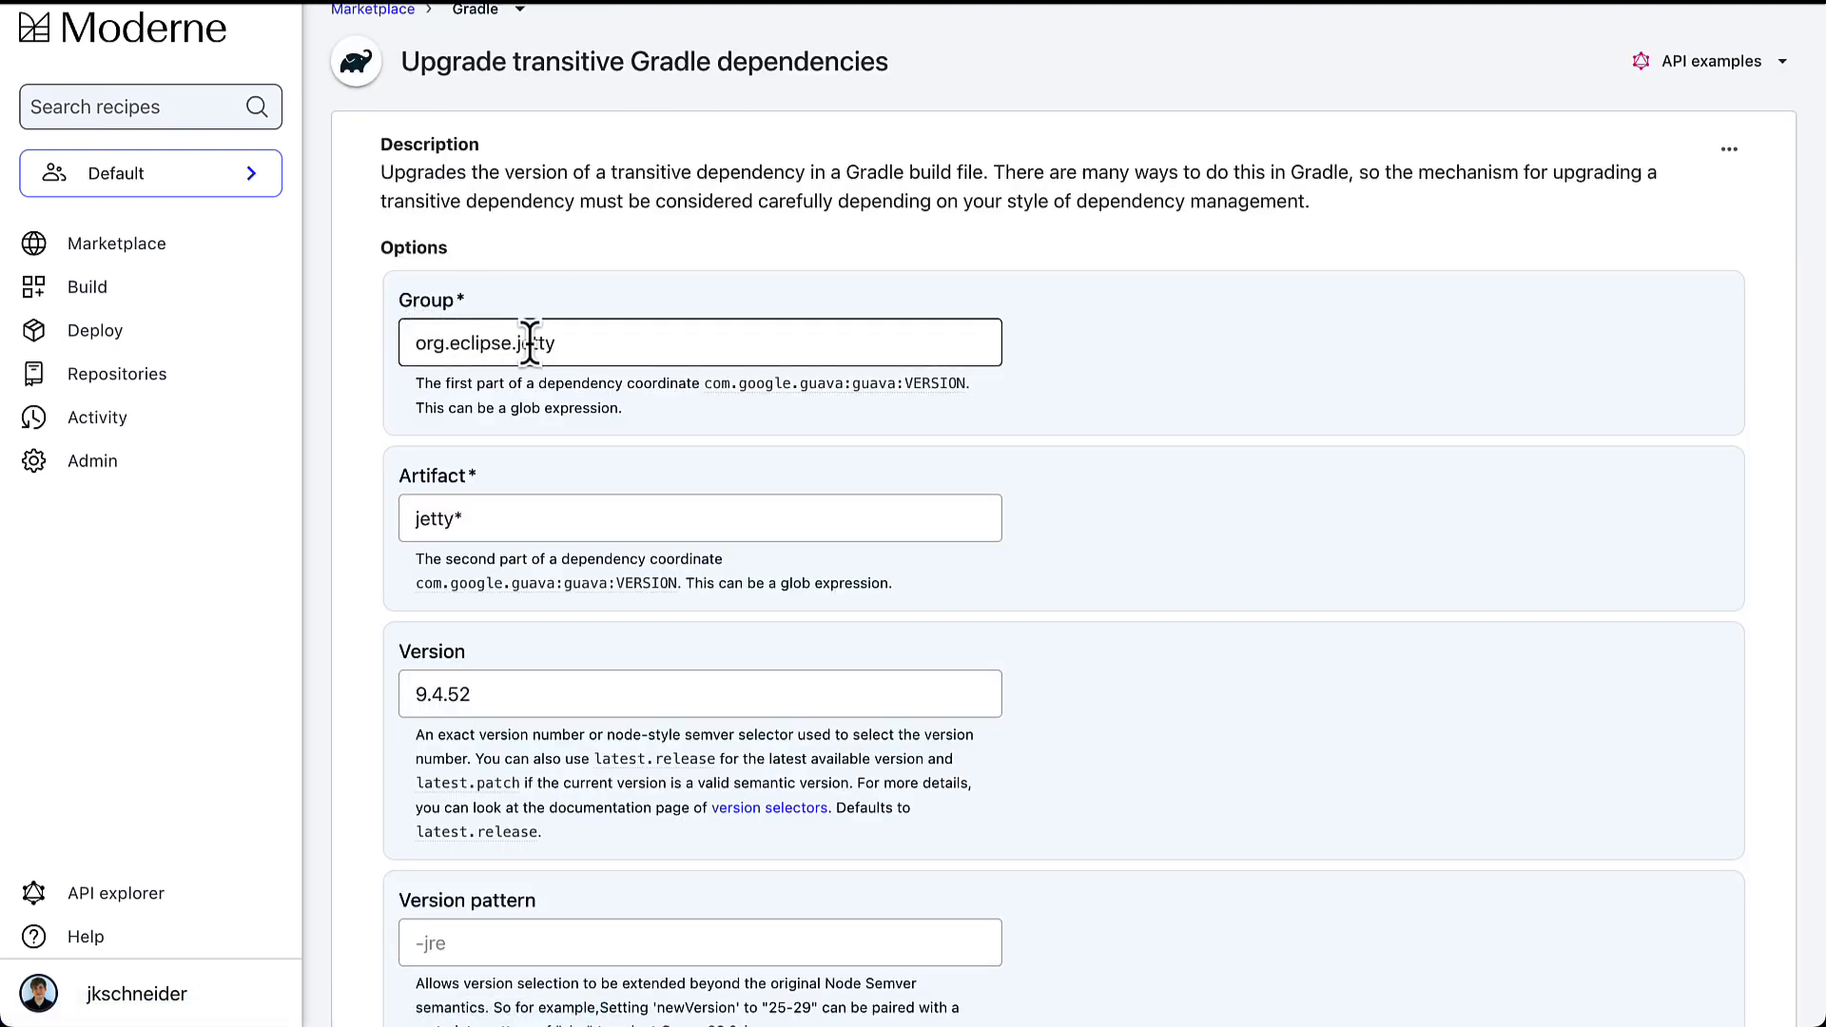
{"action": "type", "text": "jetty-"}
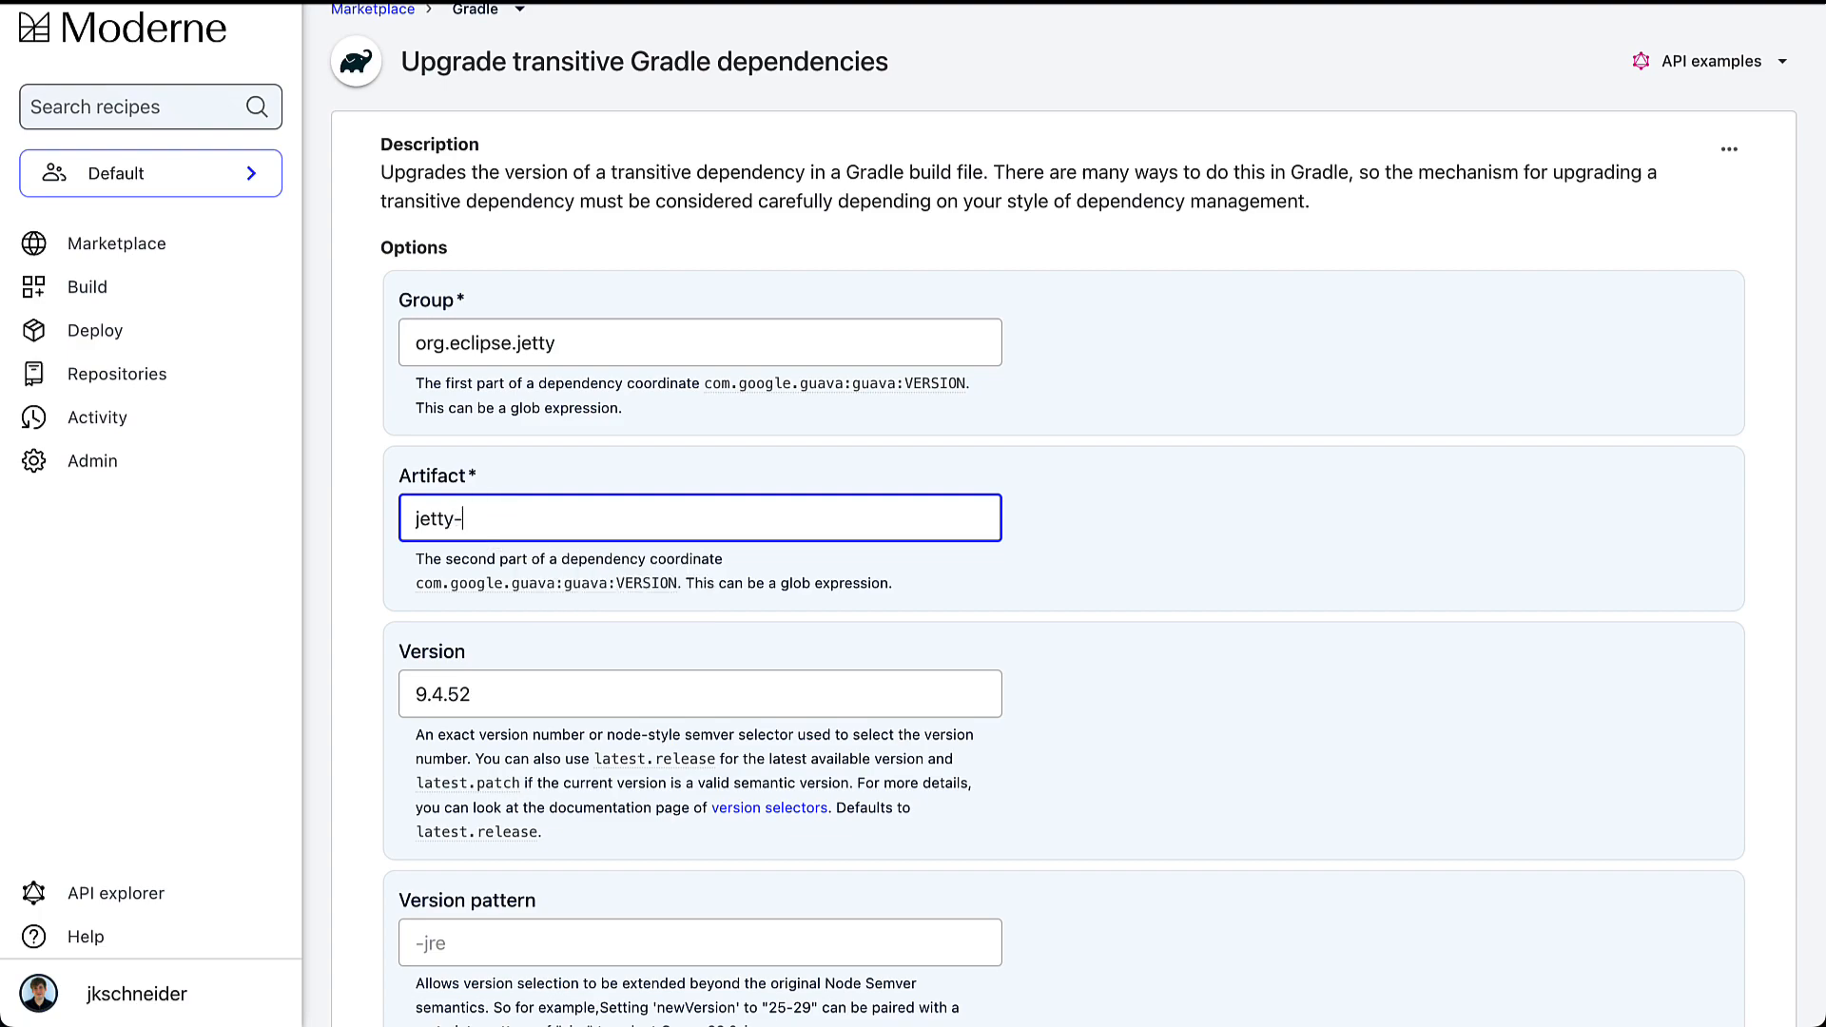
{"action": "type", "text": "http"}
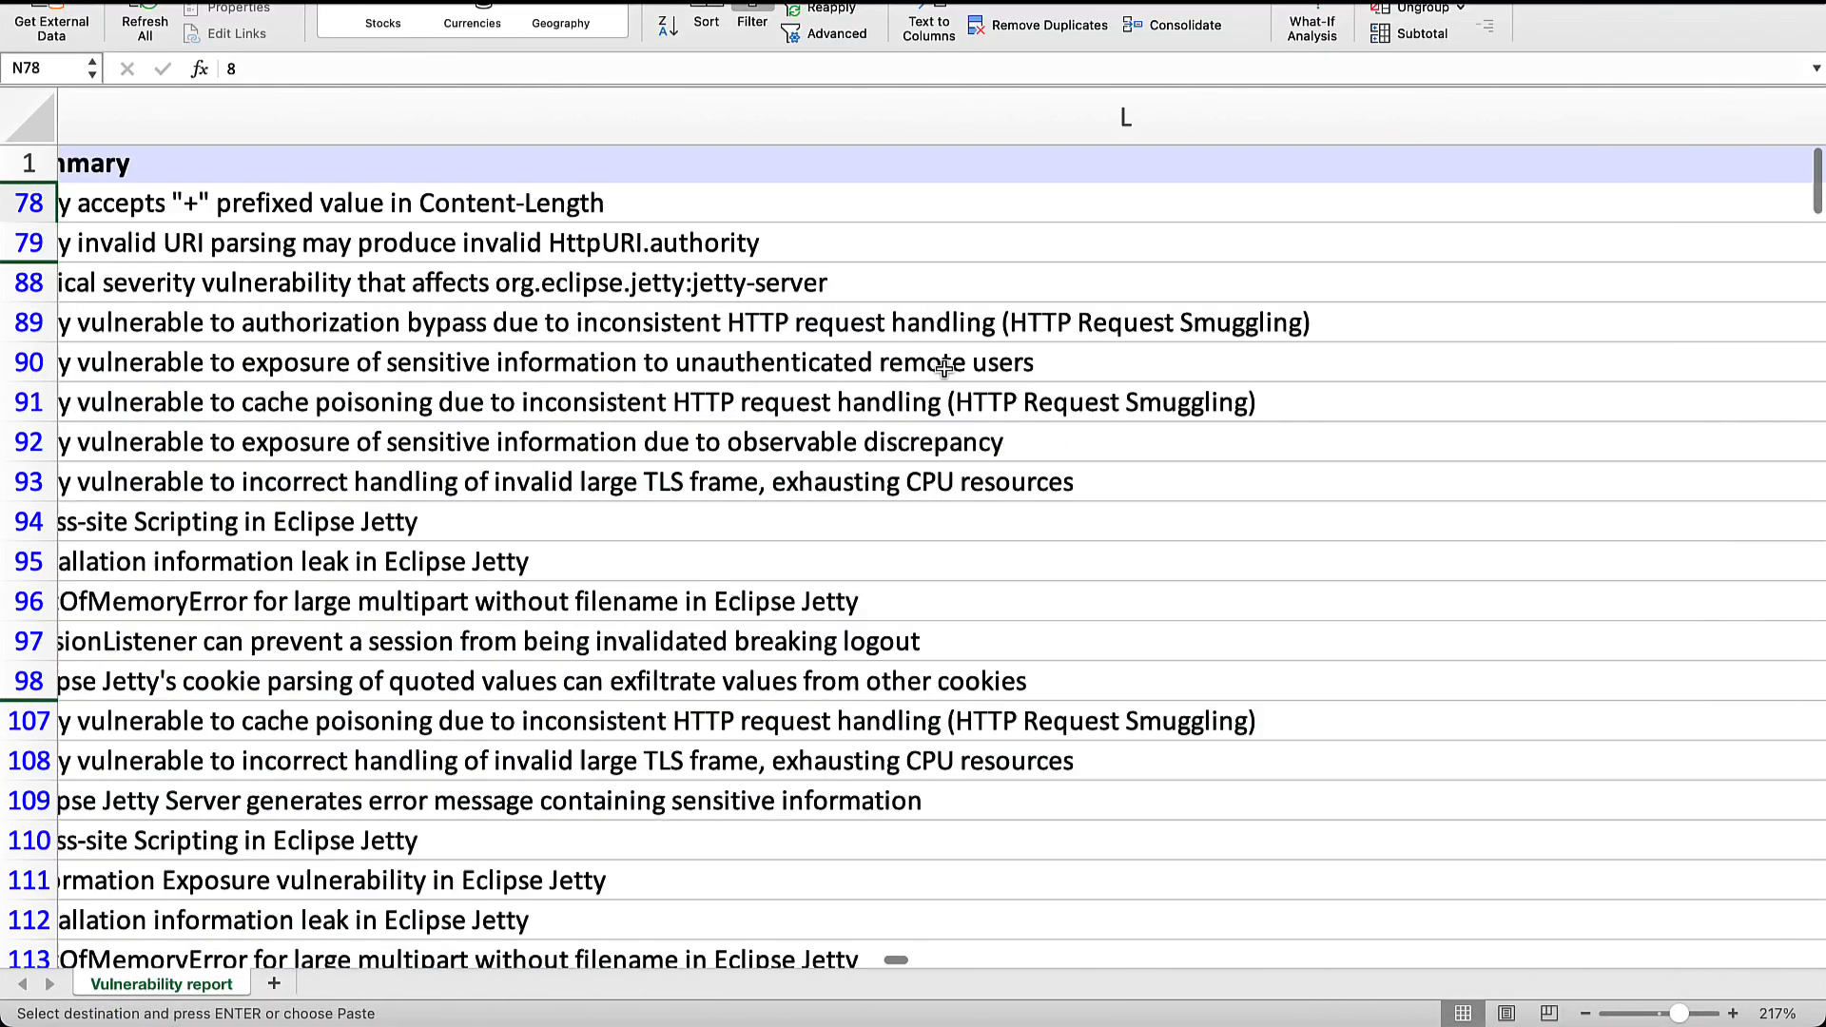
{"action": "scroll", "scroll_direction": "left", "scroll_amount": 3}
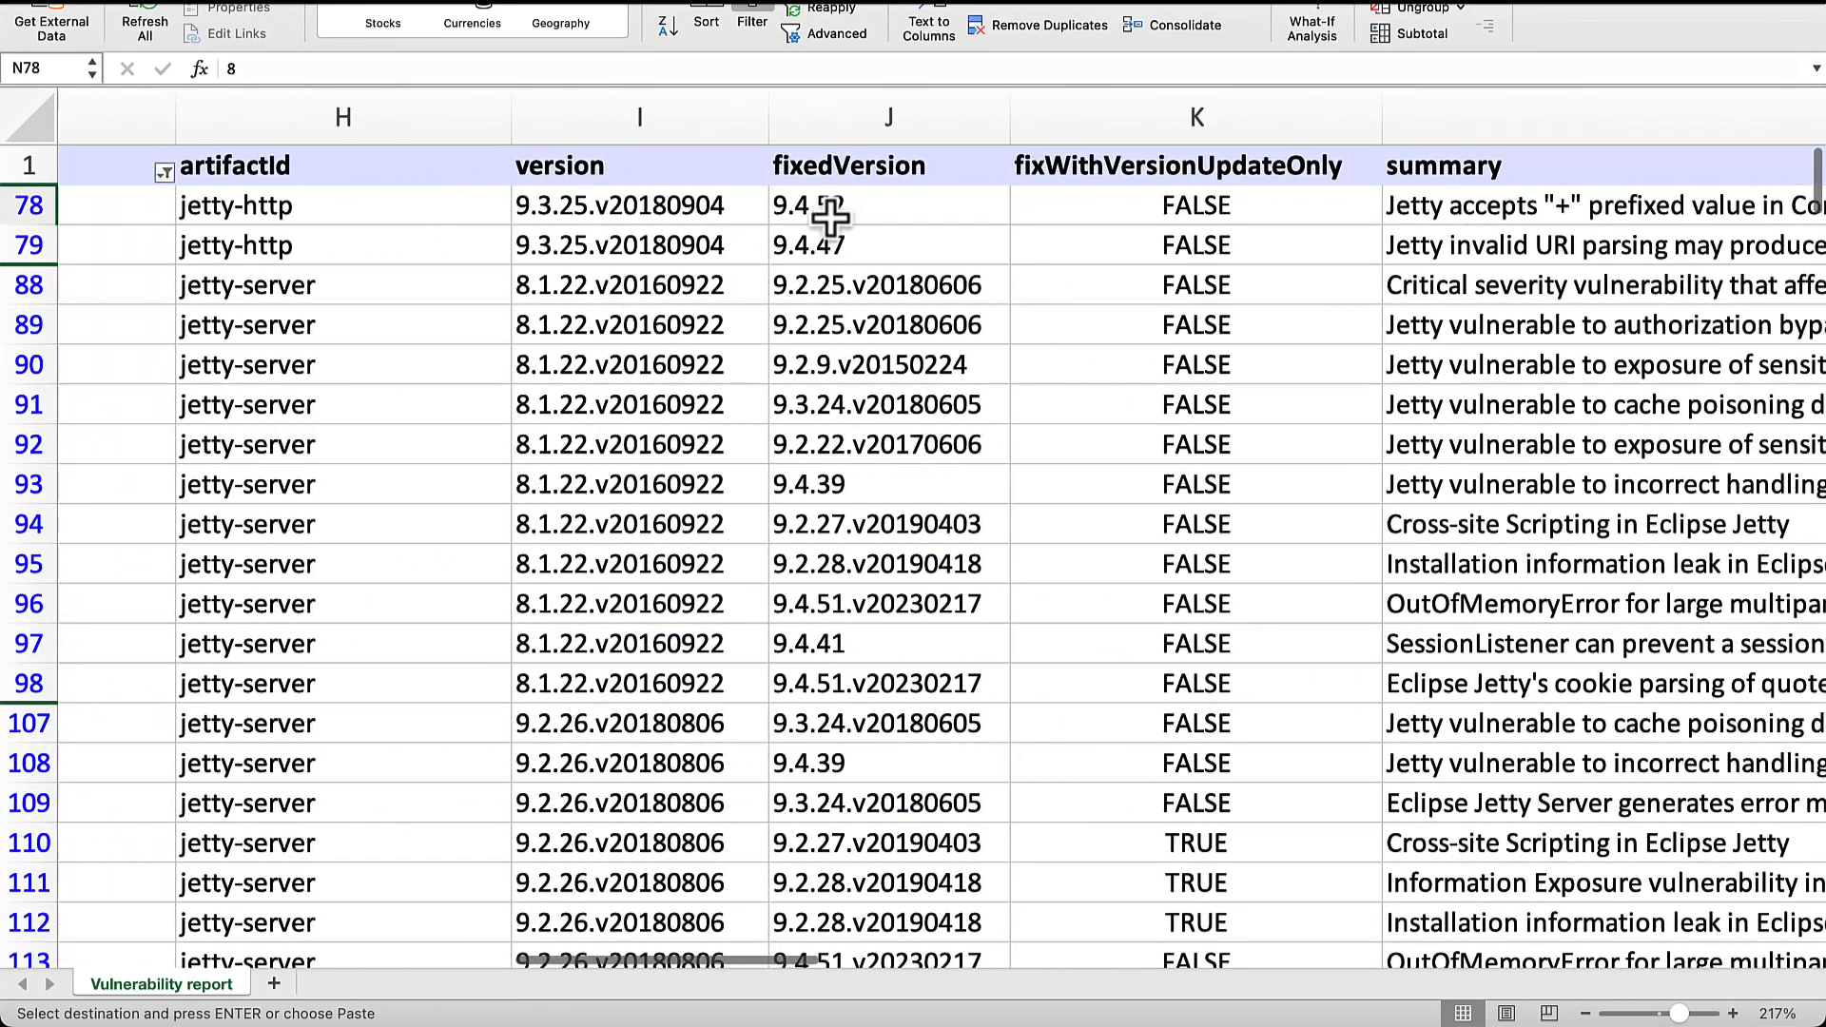
{"action": "left_click", "coordinate": [888, 206]}
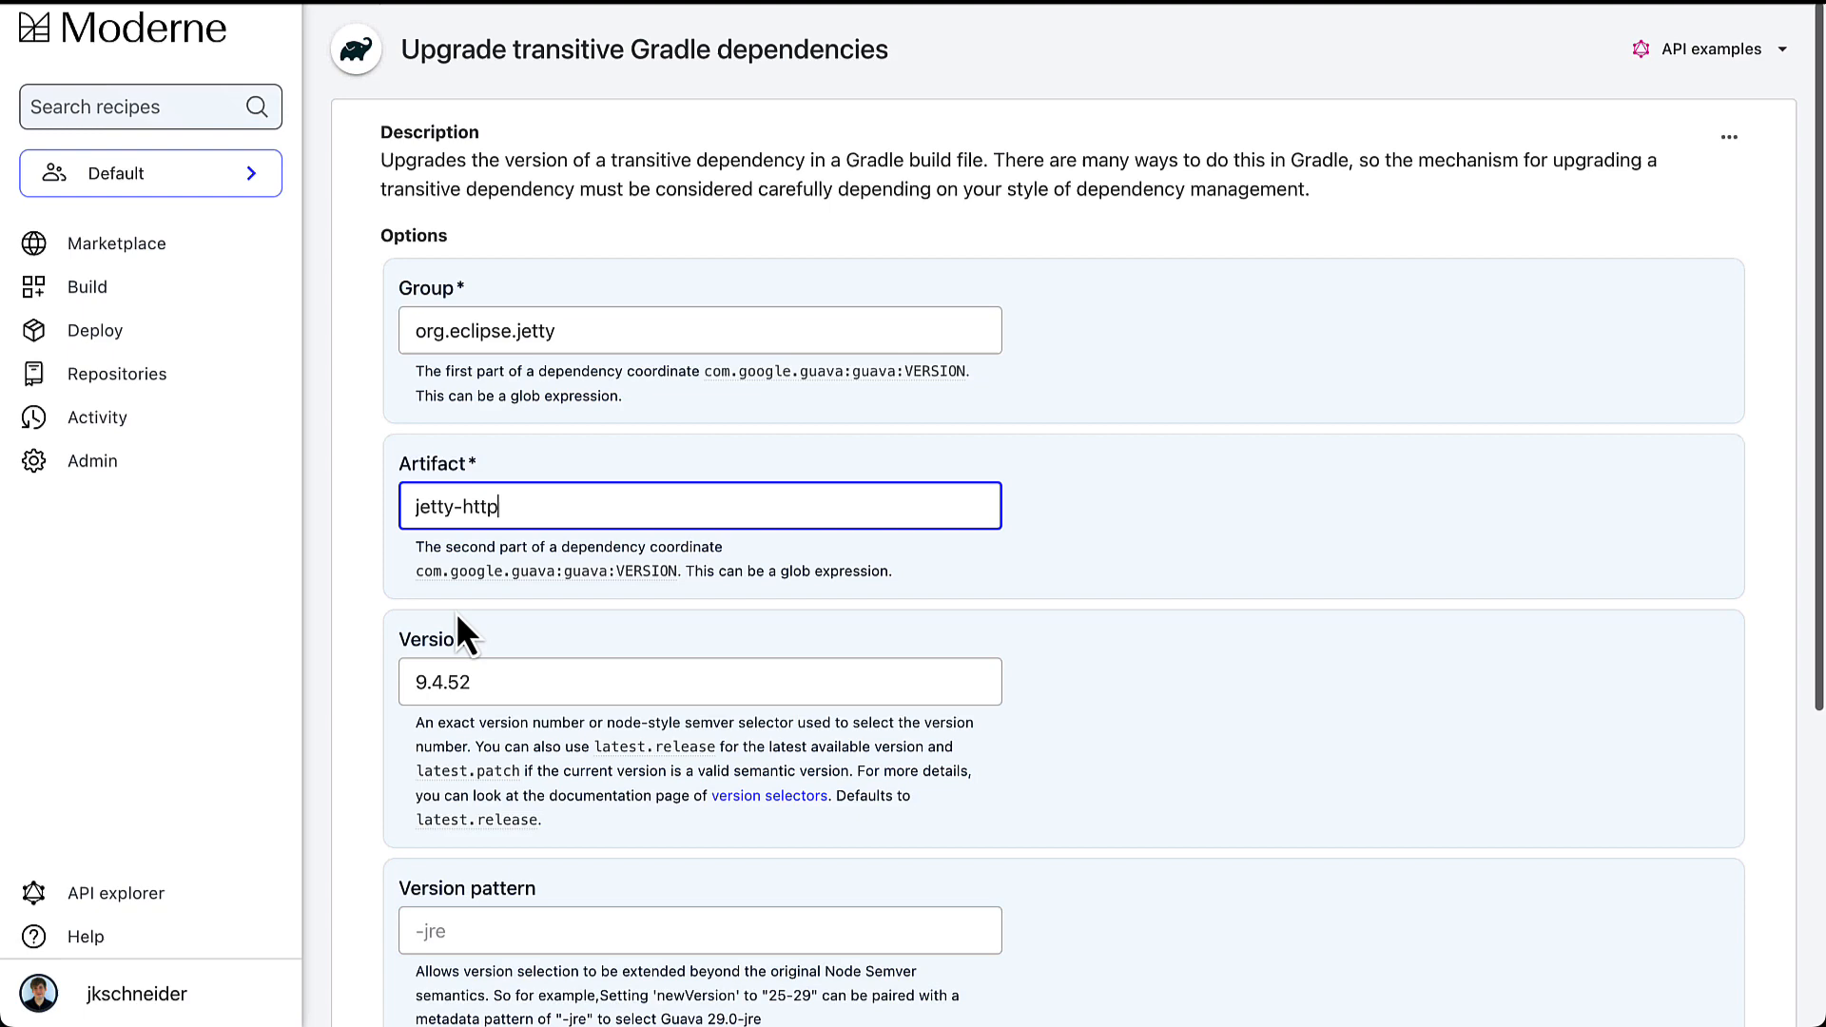
Dry-run the jetty-http upgrade and open ndbench's result adding the 9.4.52 constraint.
{"action": "scroll", "scroll_direction": "down", "scroll_amount": 3}
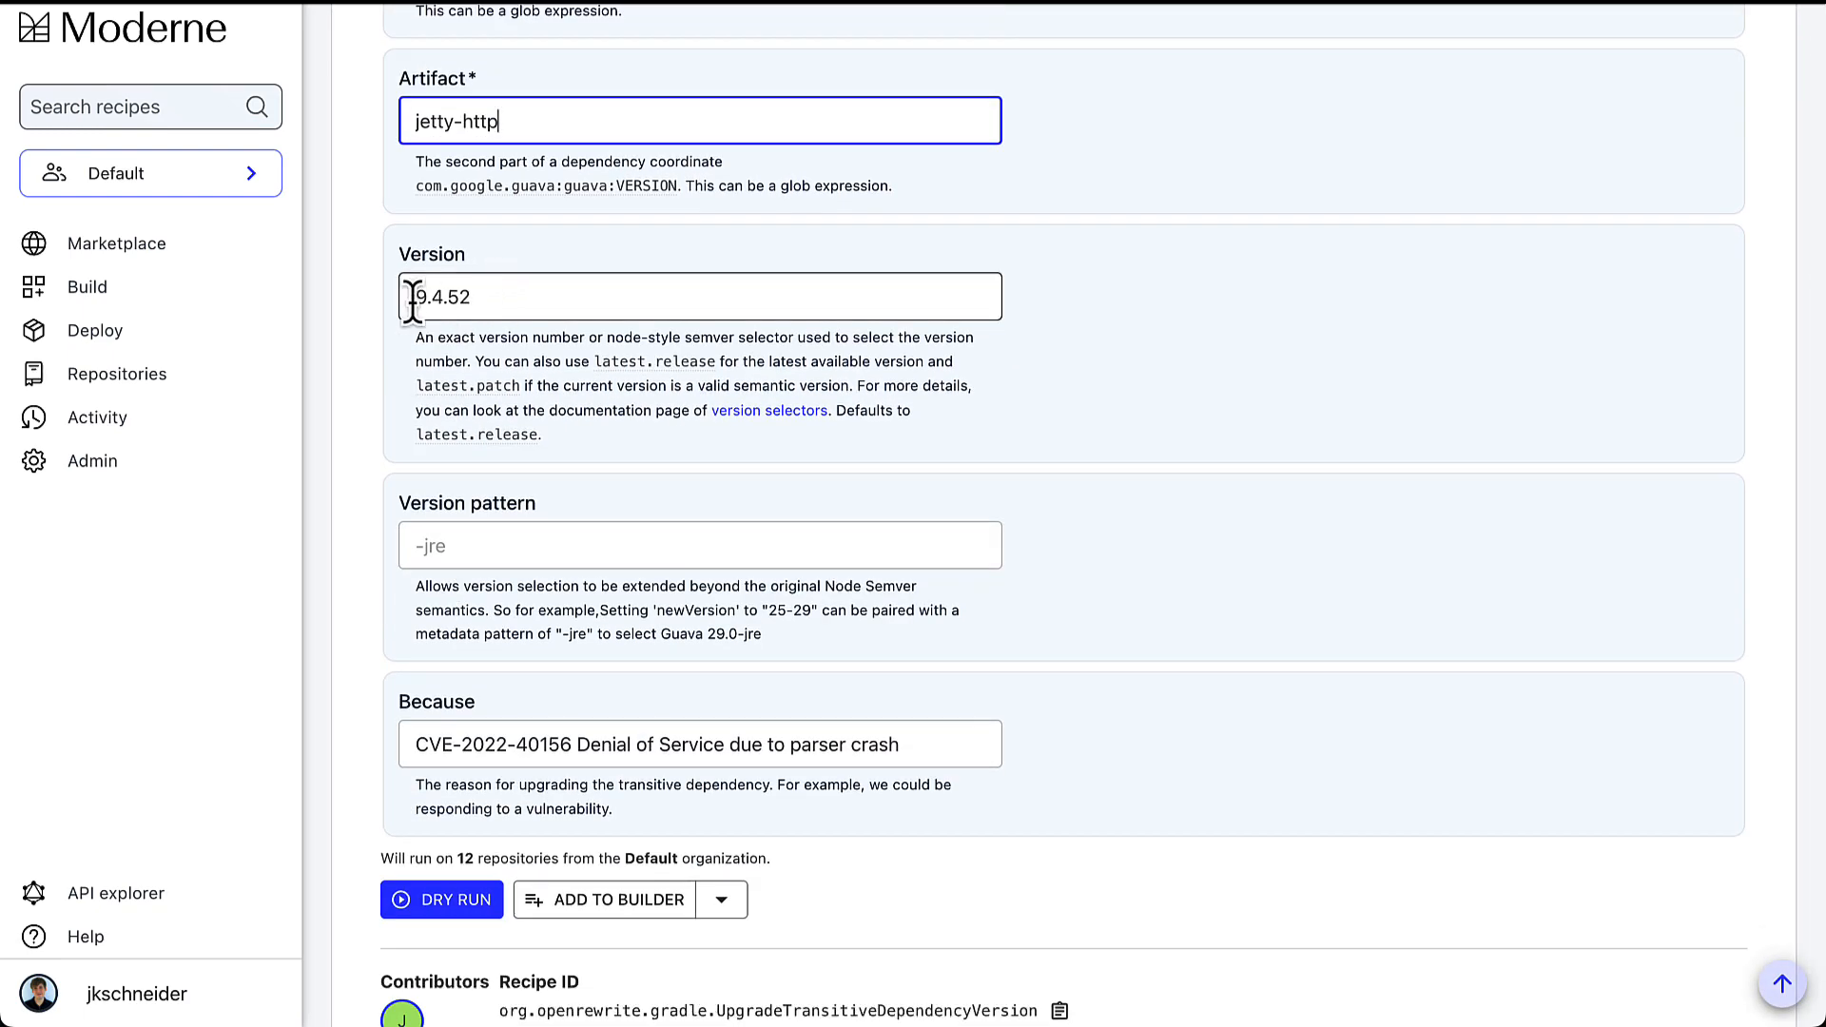
{"action": "left_click", "coordinate": [441, 899]}
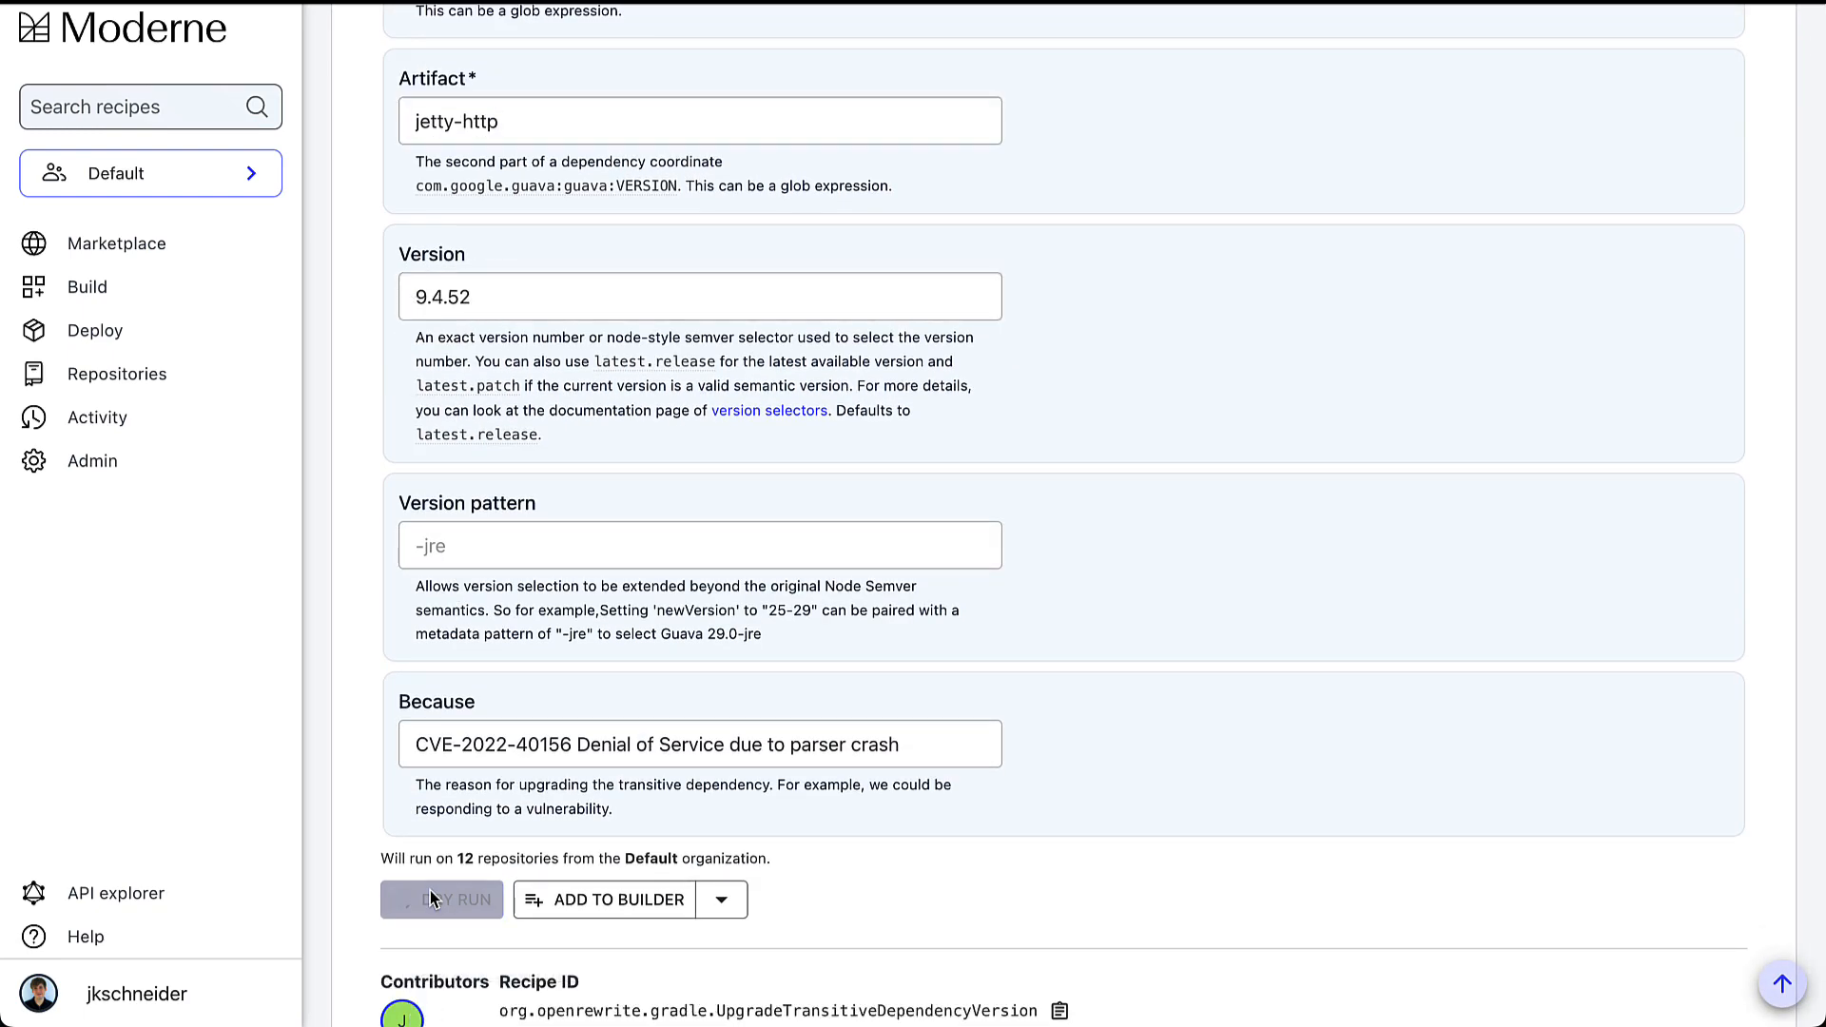
{"action": "left_click", "coordinate": [440, 899]}
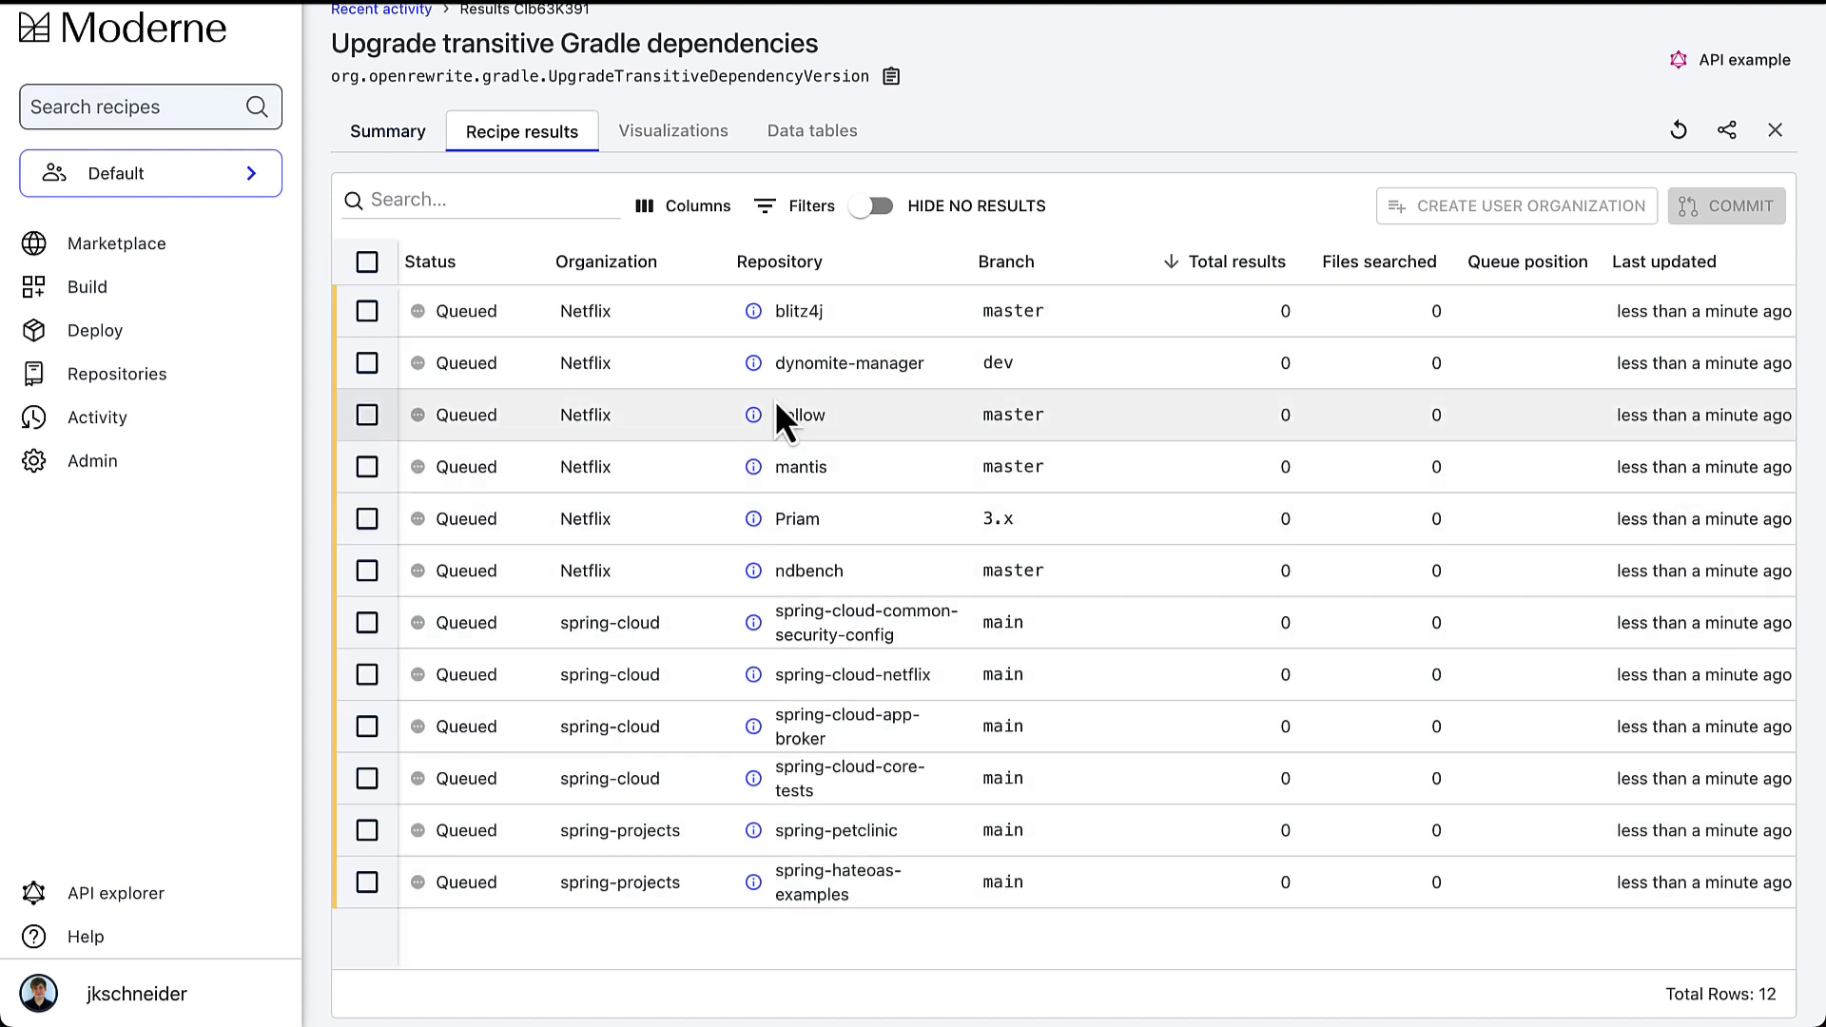
{"action": "mouse_move", "coordinate": [785, 416]}
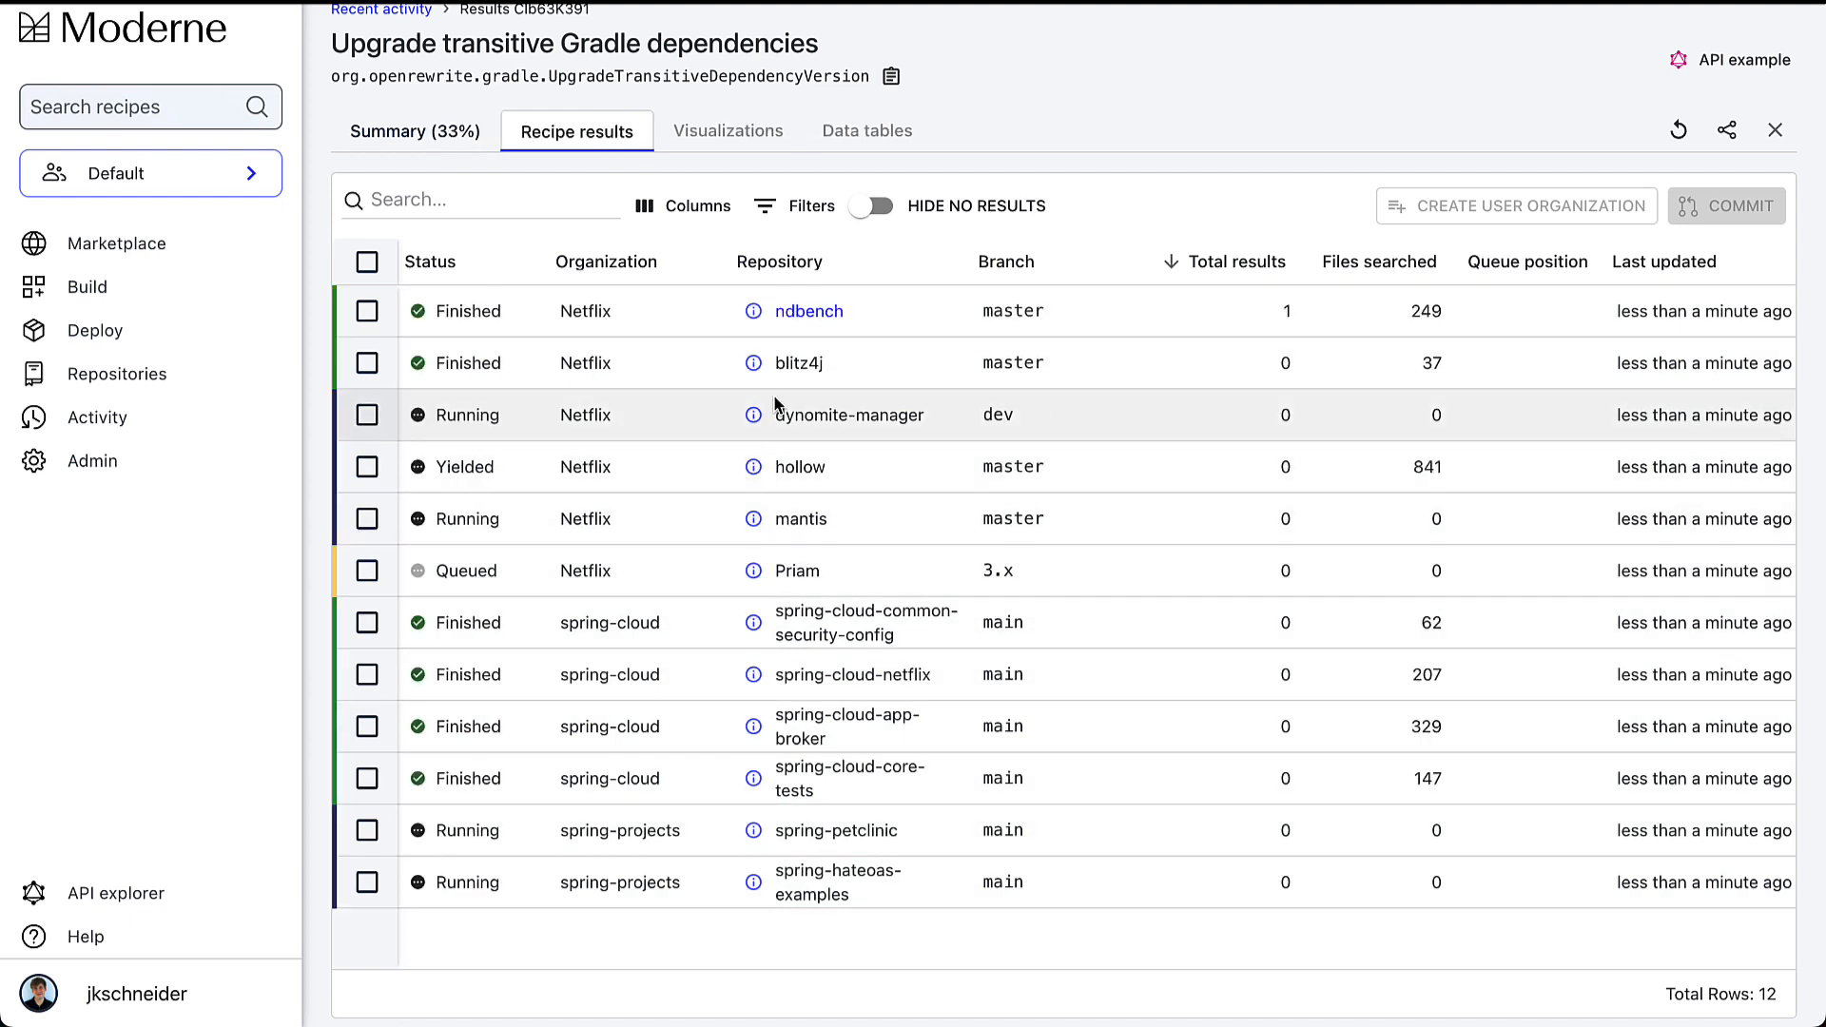
{"action": "left_click", "coordinate": [807, 311]}
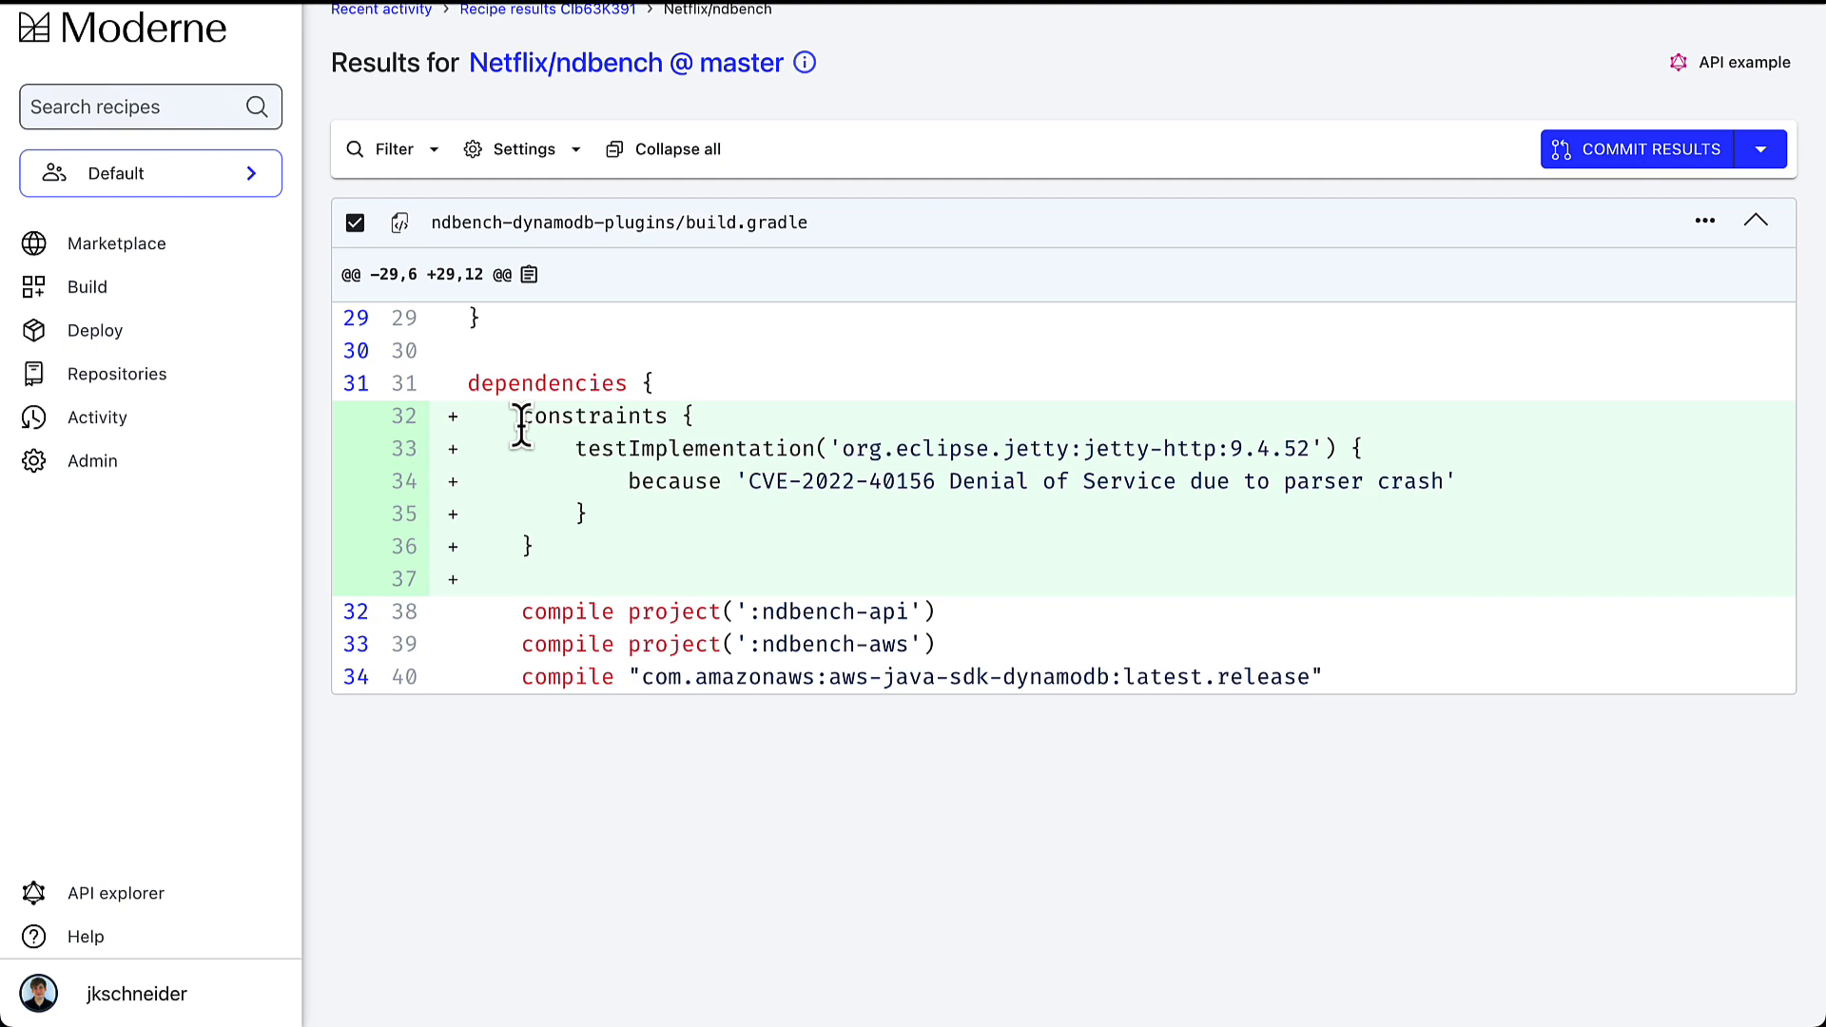
{"action": "mouse_move", "coordinate": [673, 421]}
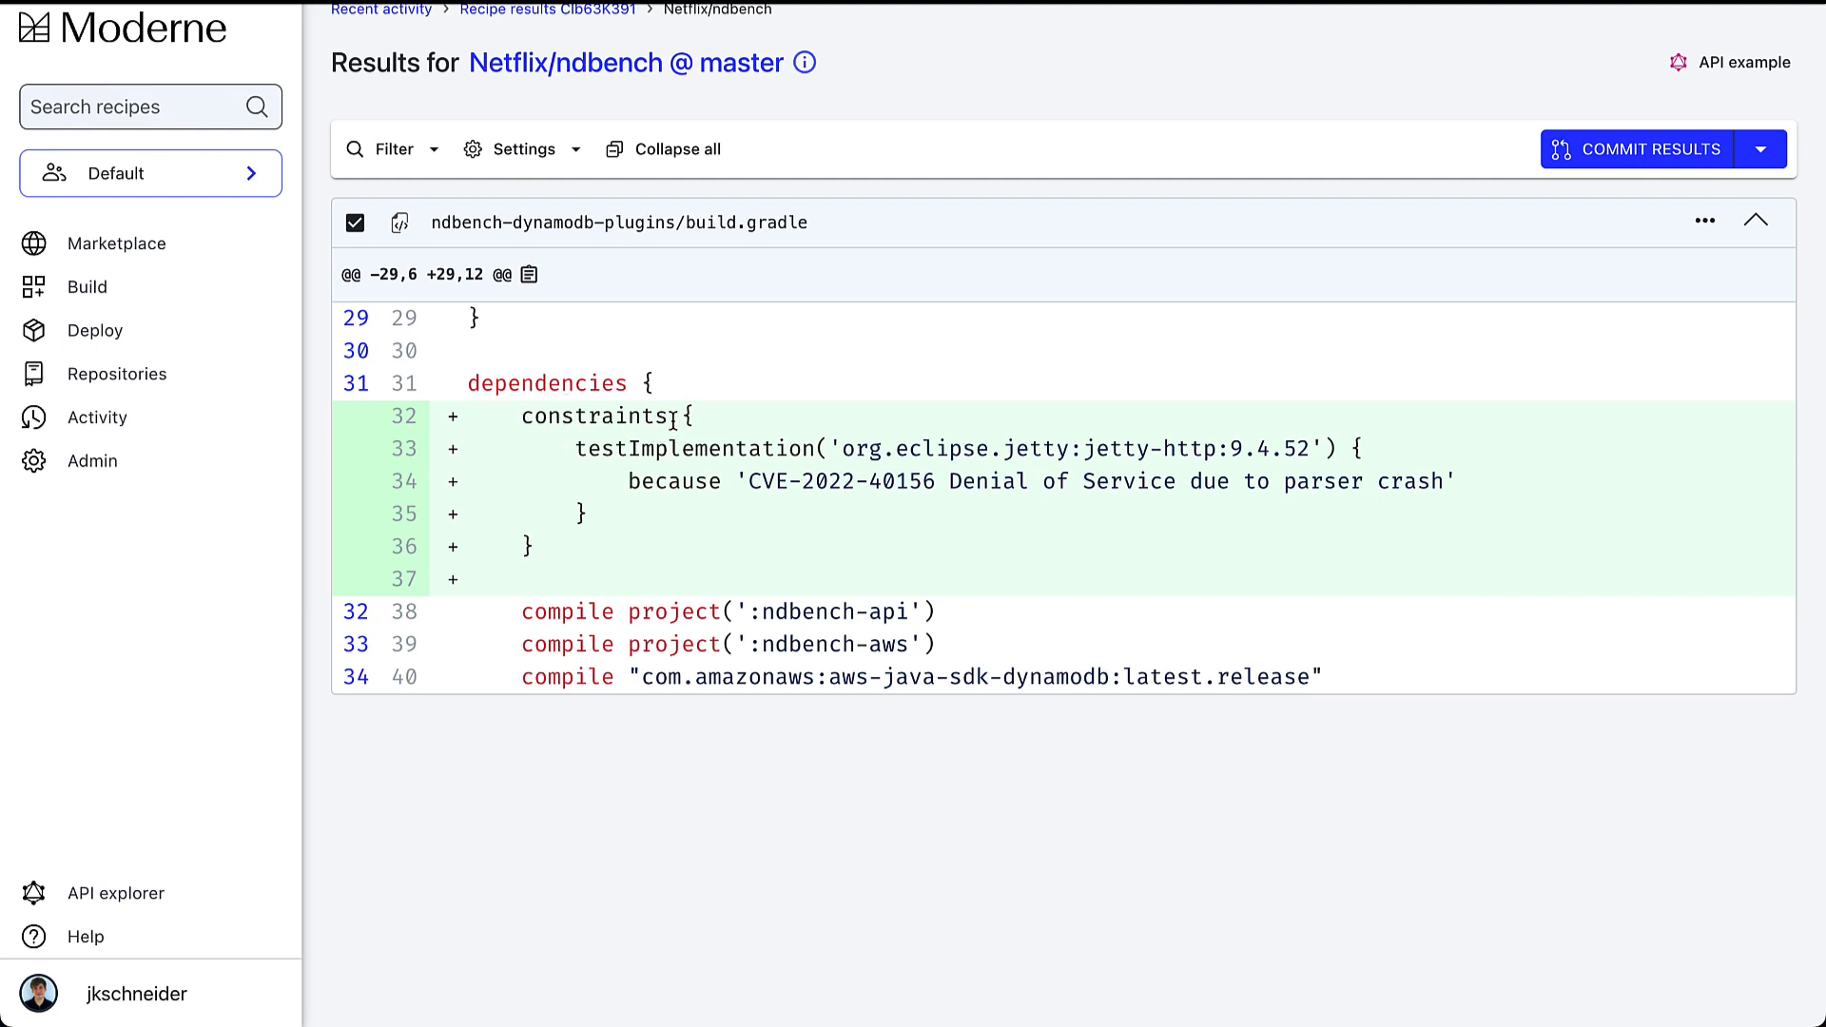
{"action": "mouse_move", "coordinate": [656, 448]}
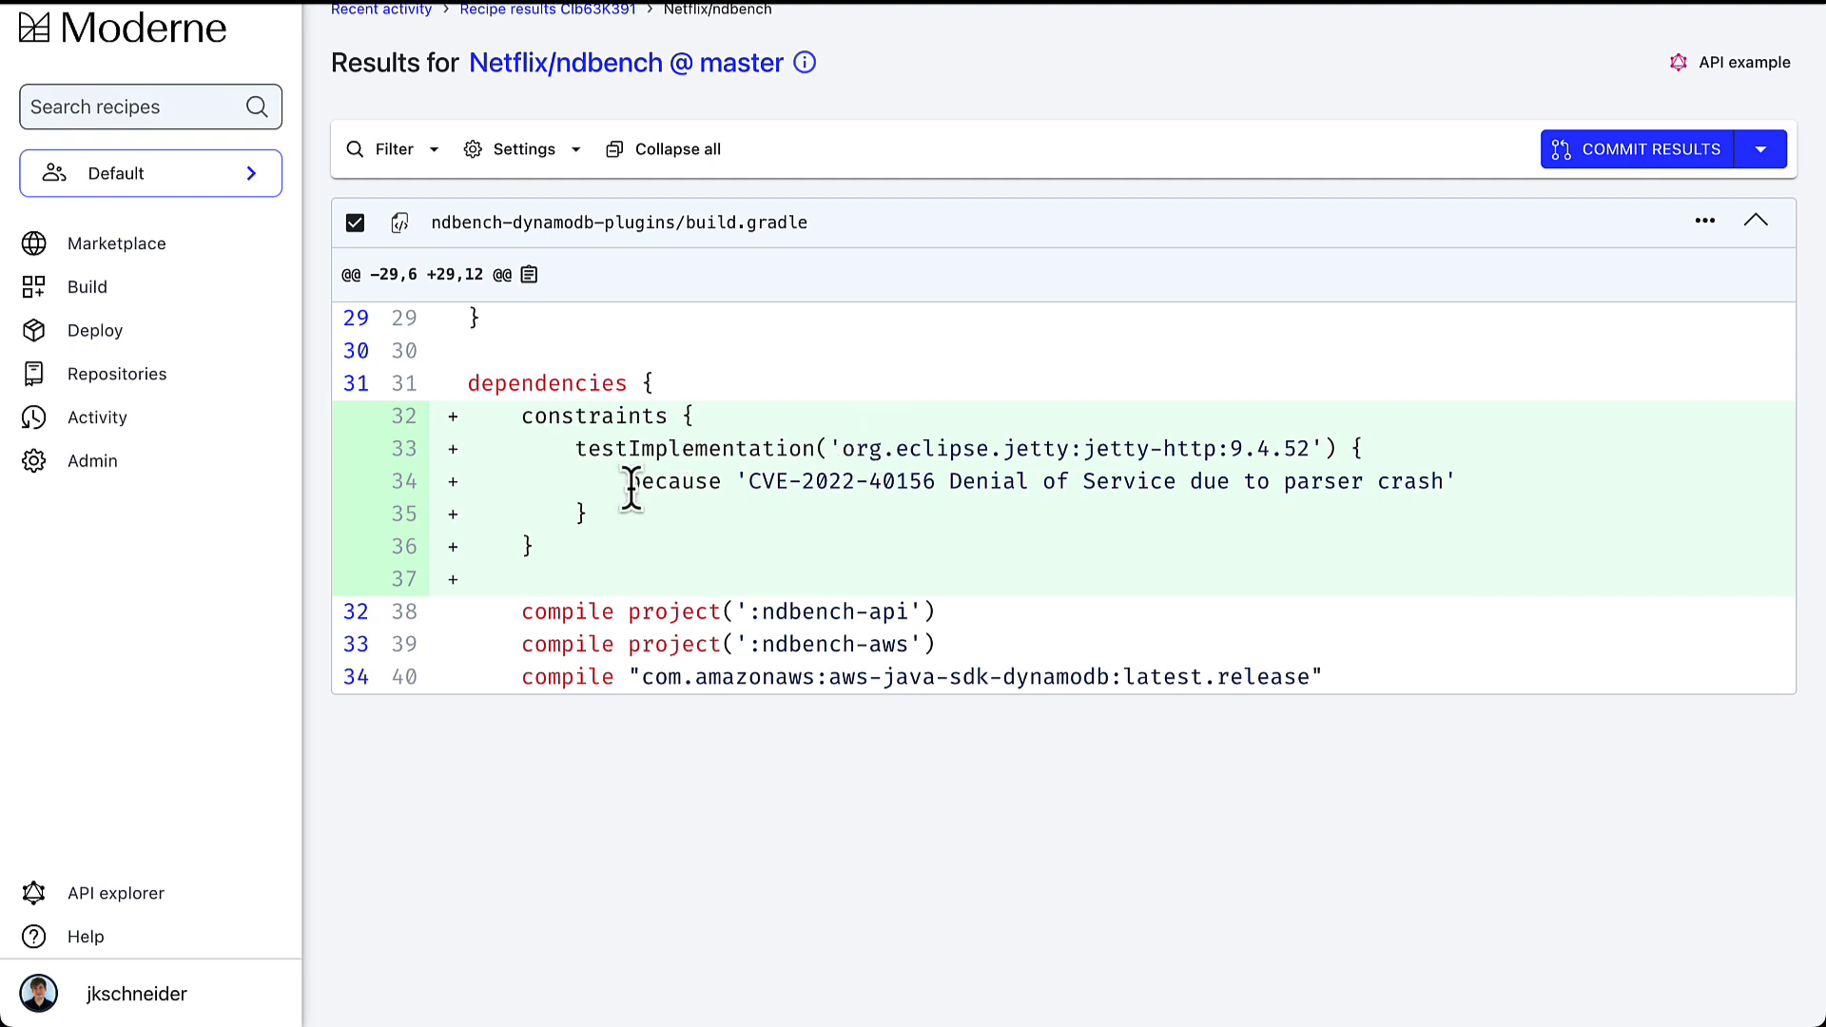
{"action": "mouse_move", "coordinate": [757, 483]}
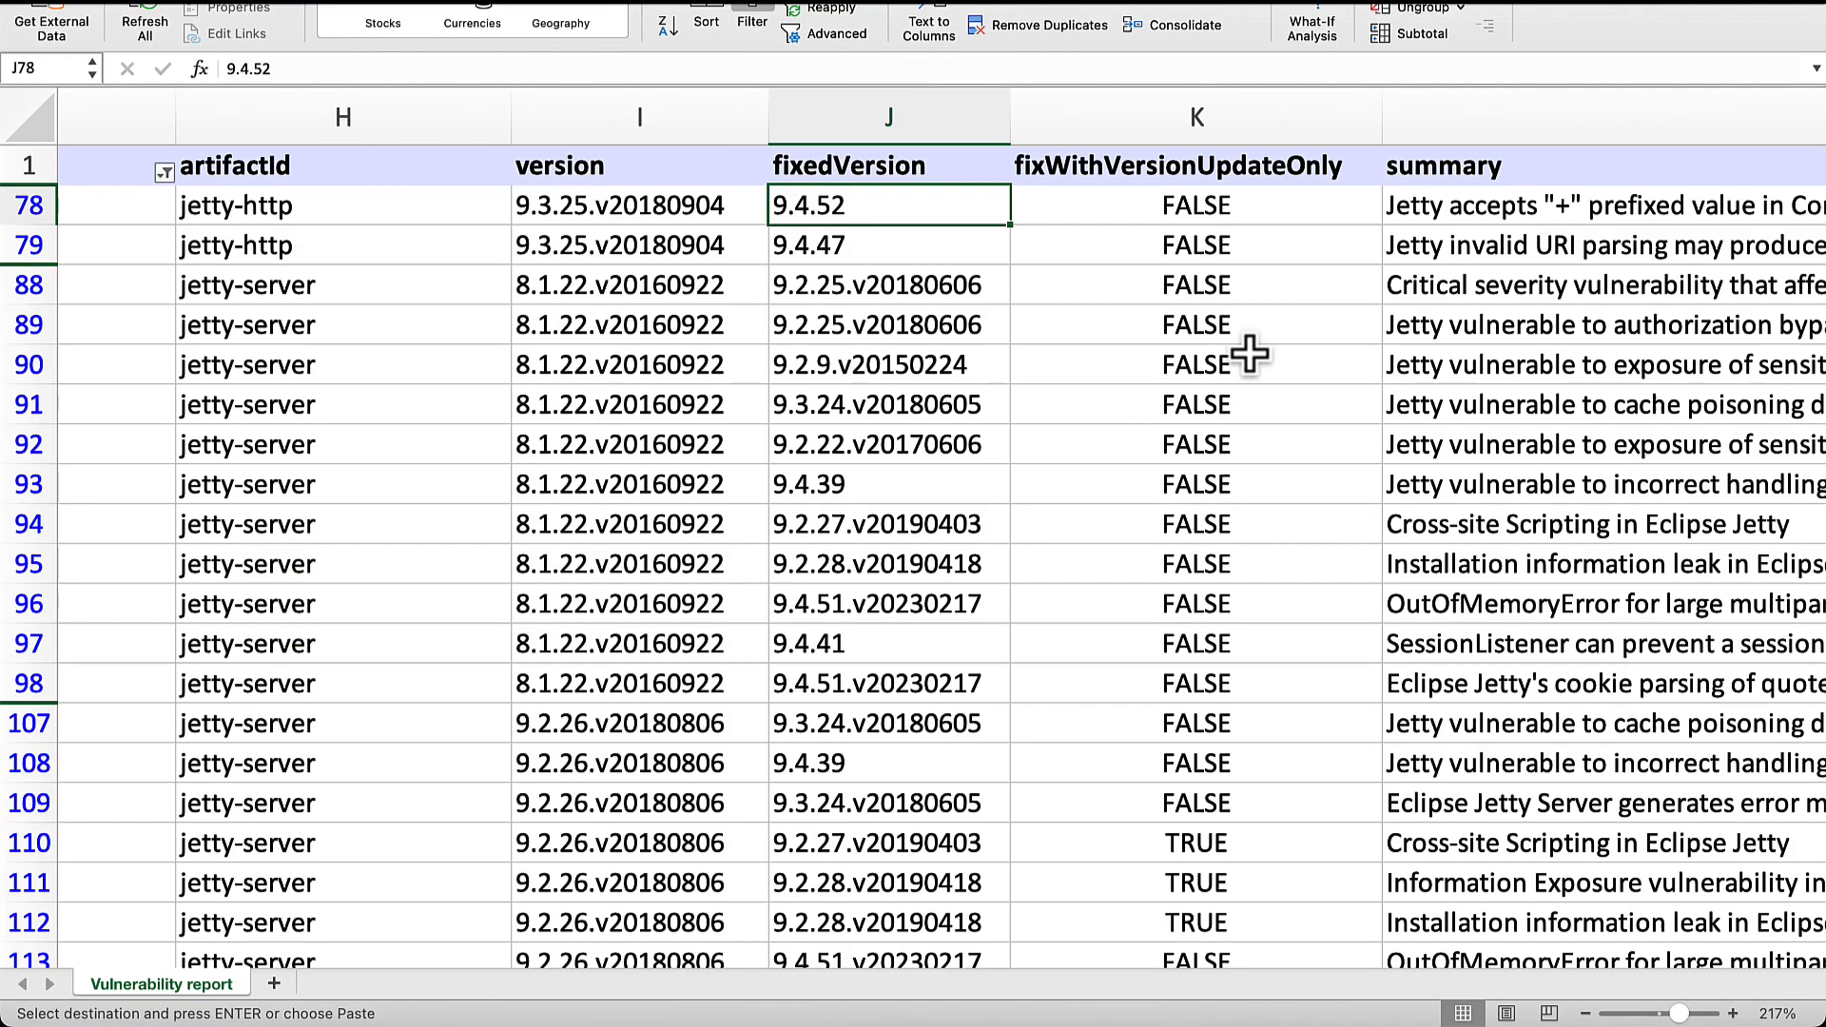
Scroll the vulnerability report to the cve column holding CVE-2023-40167 for jetty-http.
{"action": "scroll", "scroll_direction": "left", "scroll_amount": 3}
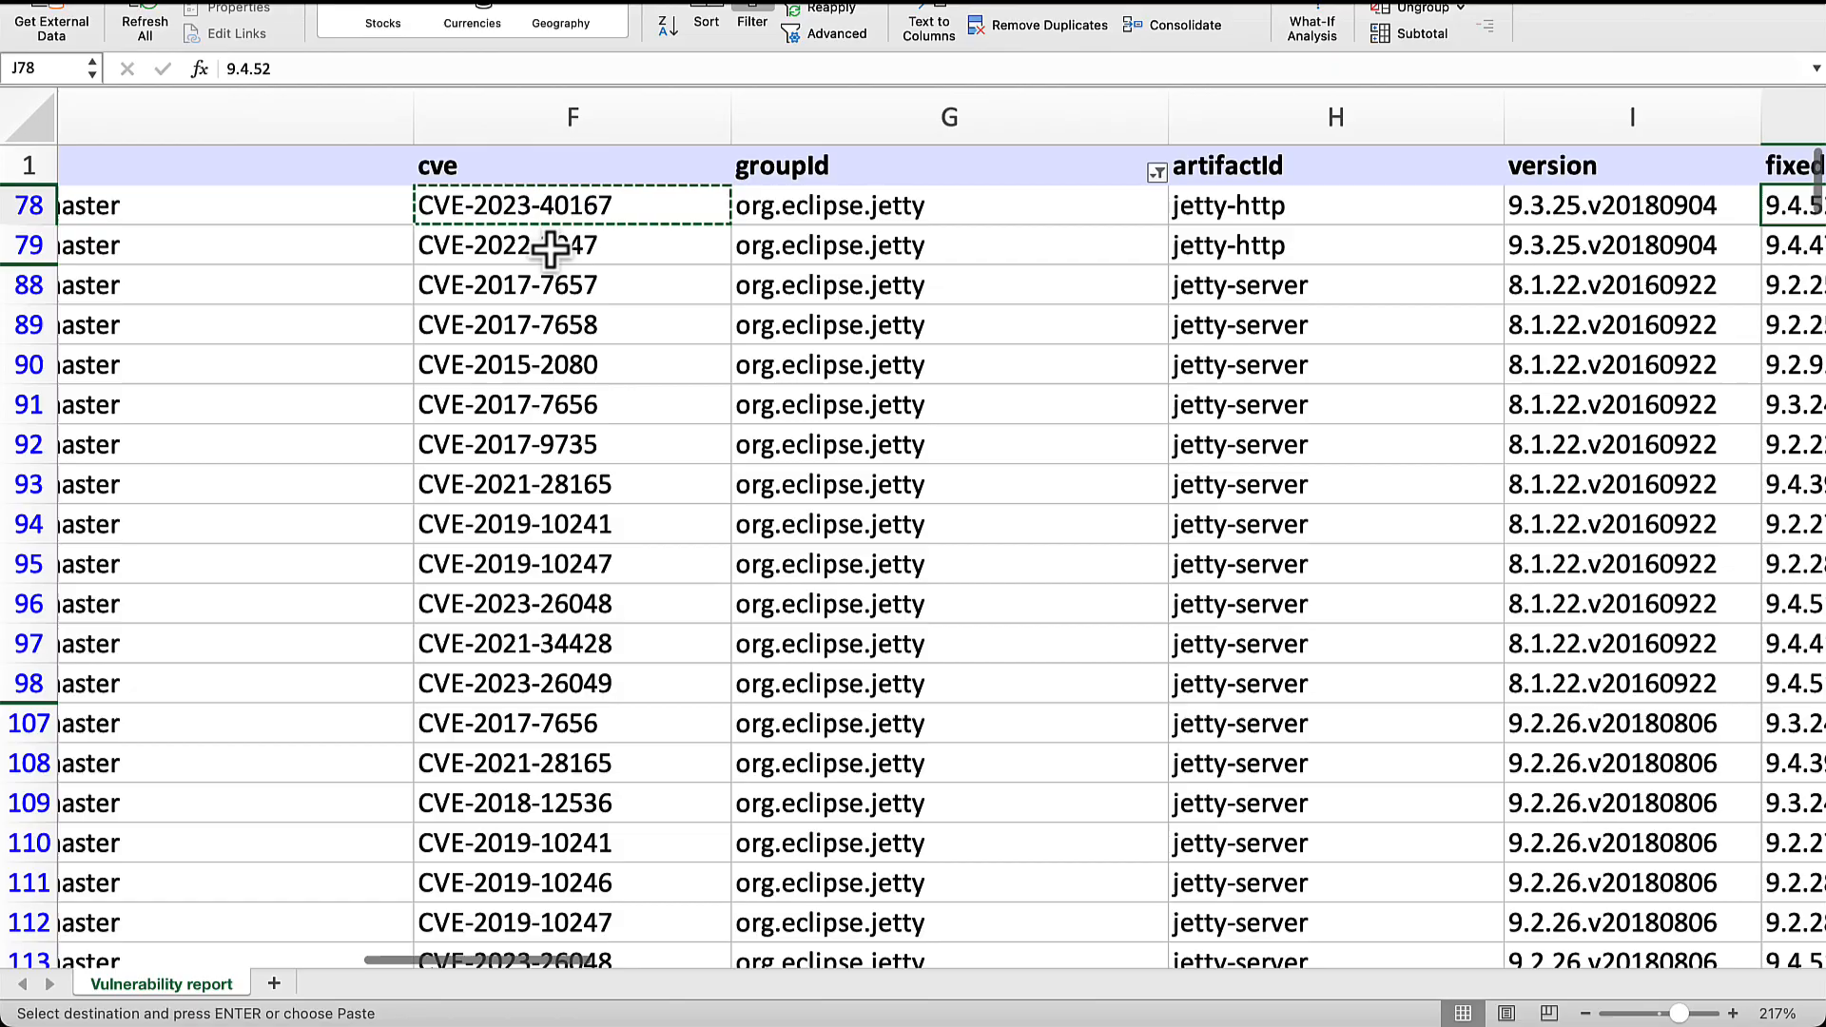
{"action": "scroll", "scroll_direction": "right", "scroll_amount": 3}
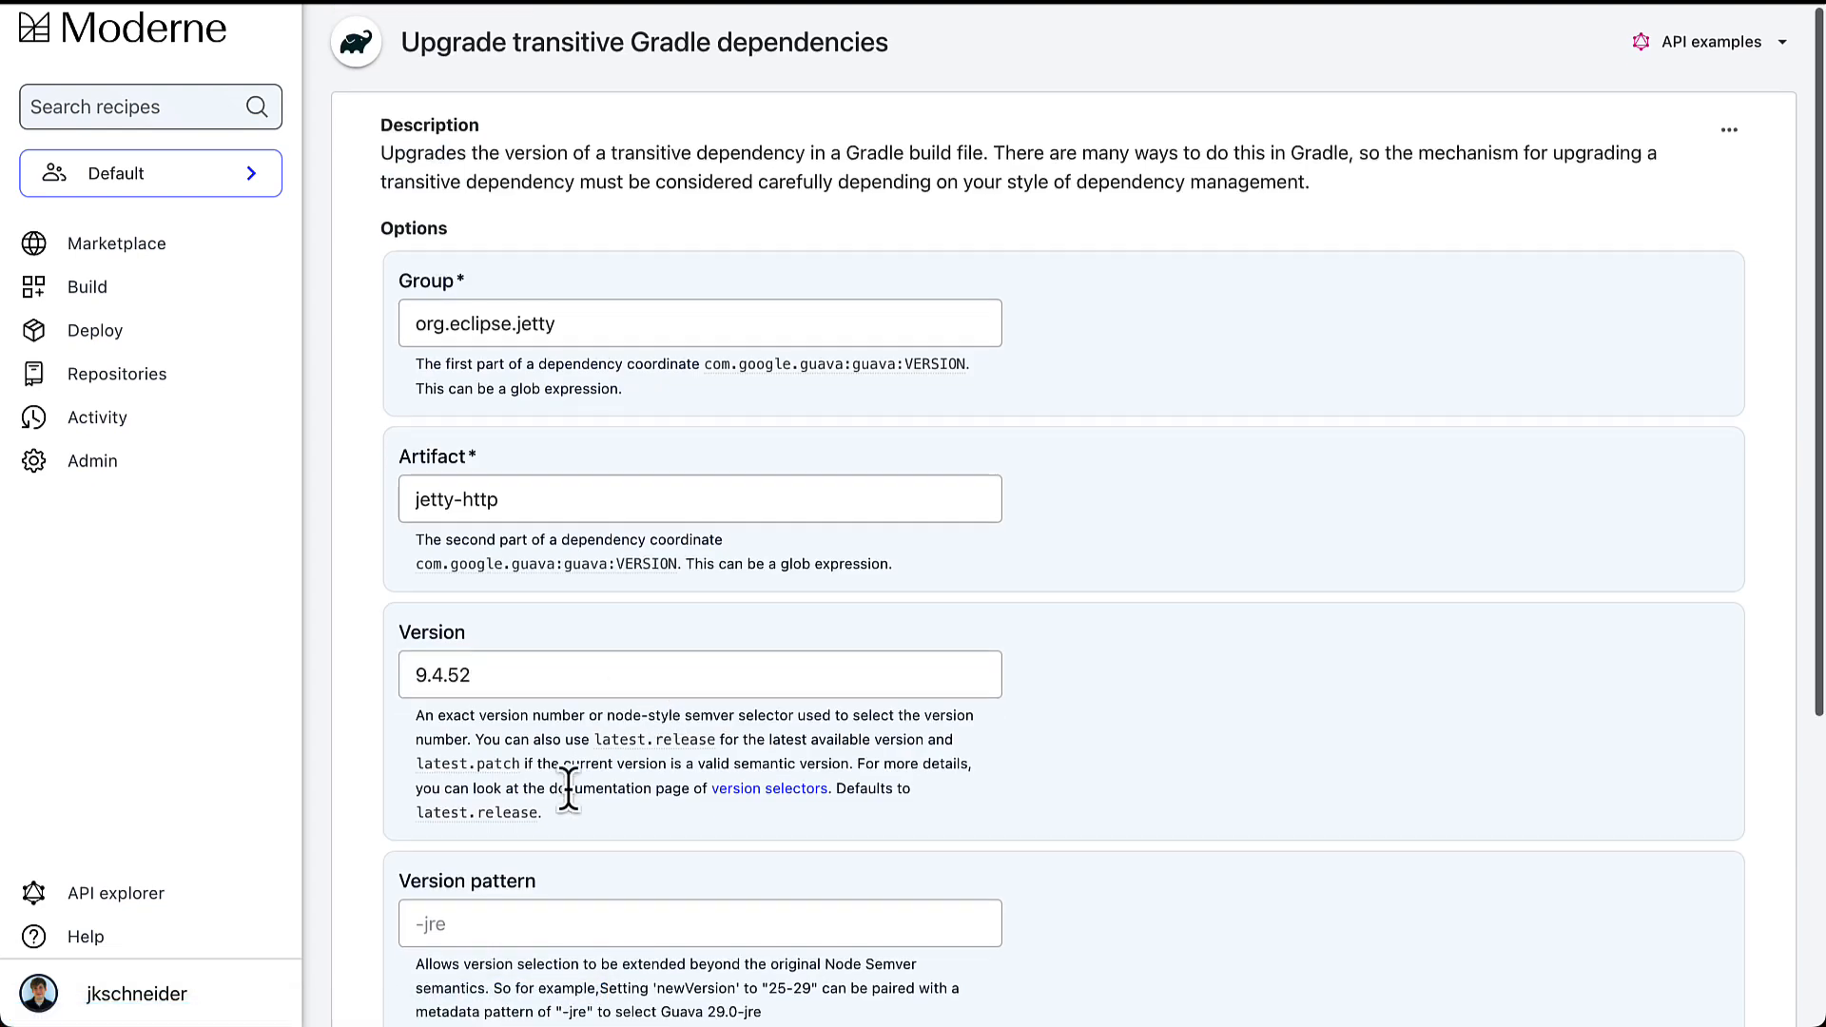
Set the Because reason to CVE-2023-40167 and launch a new dry run.
{"action": "scroll", "scroll_direction": "down", "scroll_amount": 3}
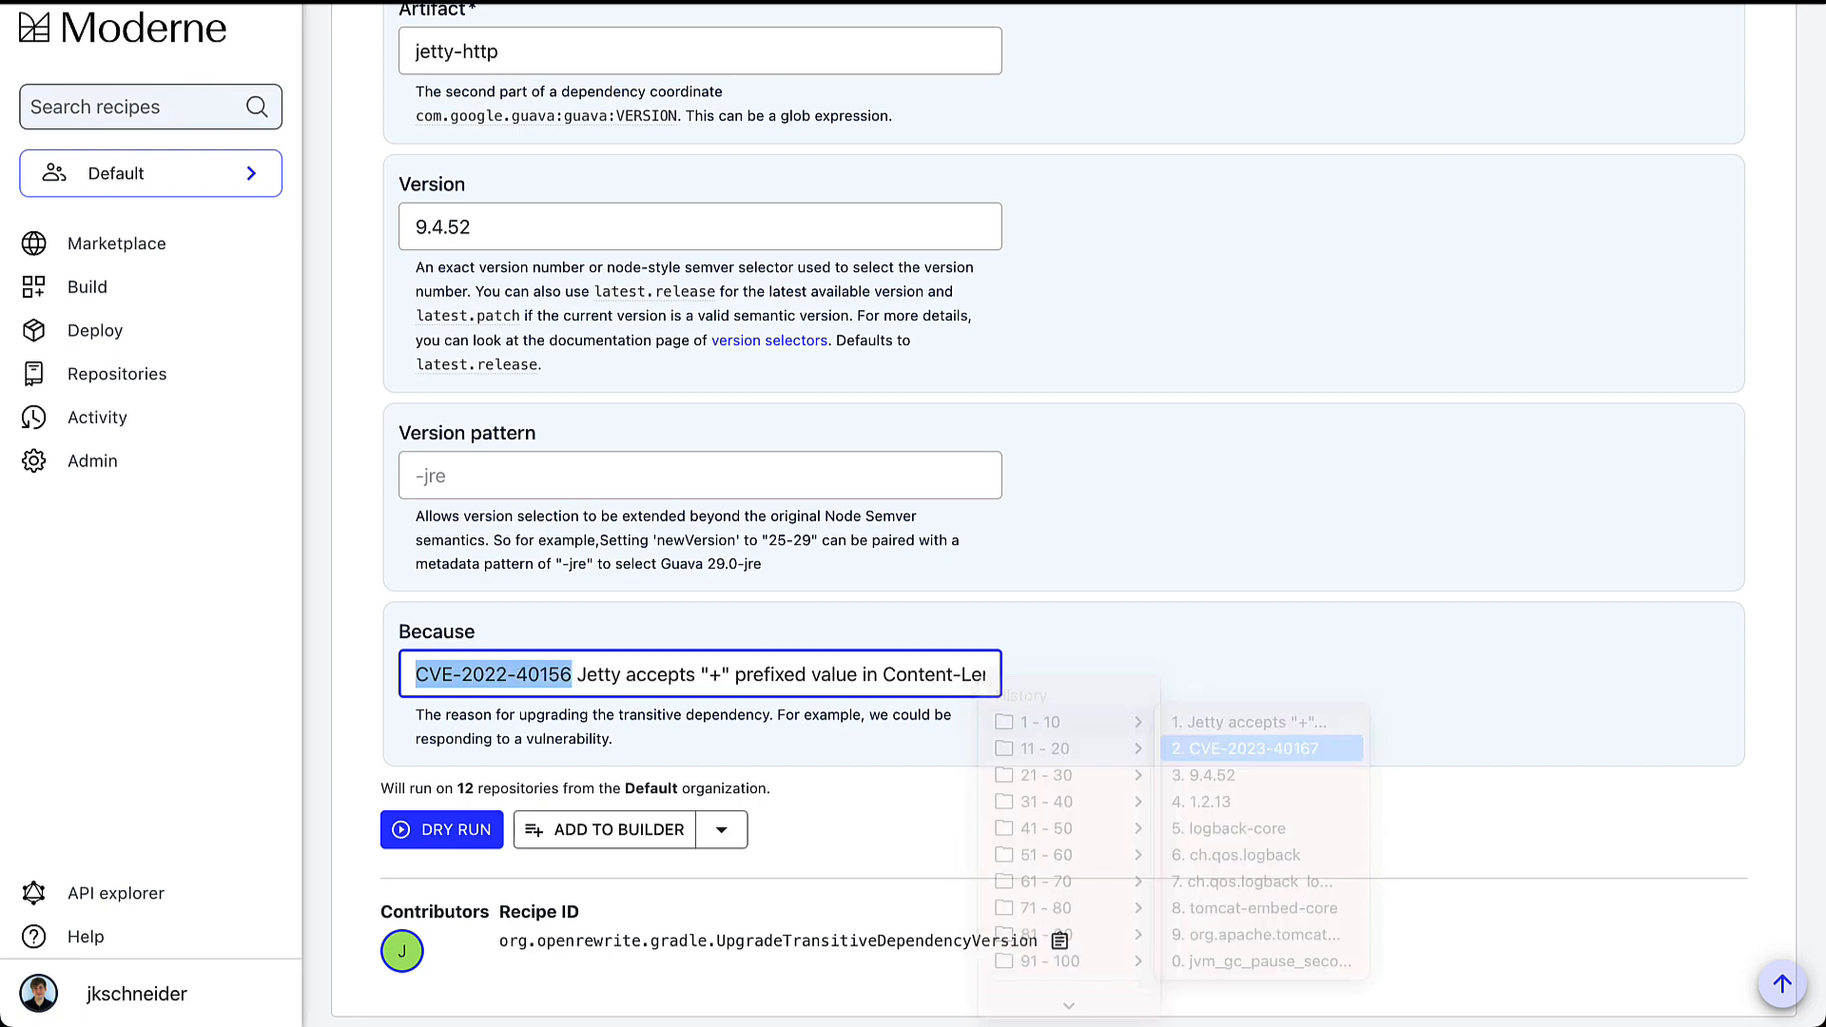
{"action": "left_click", "coordinate": [1261, 748]}
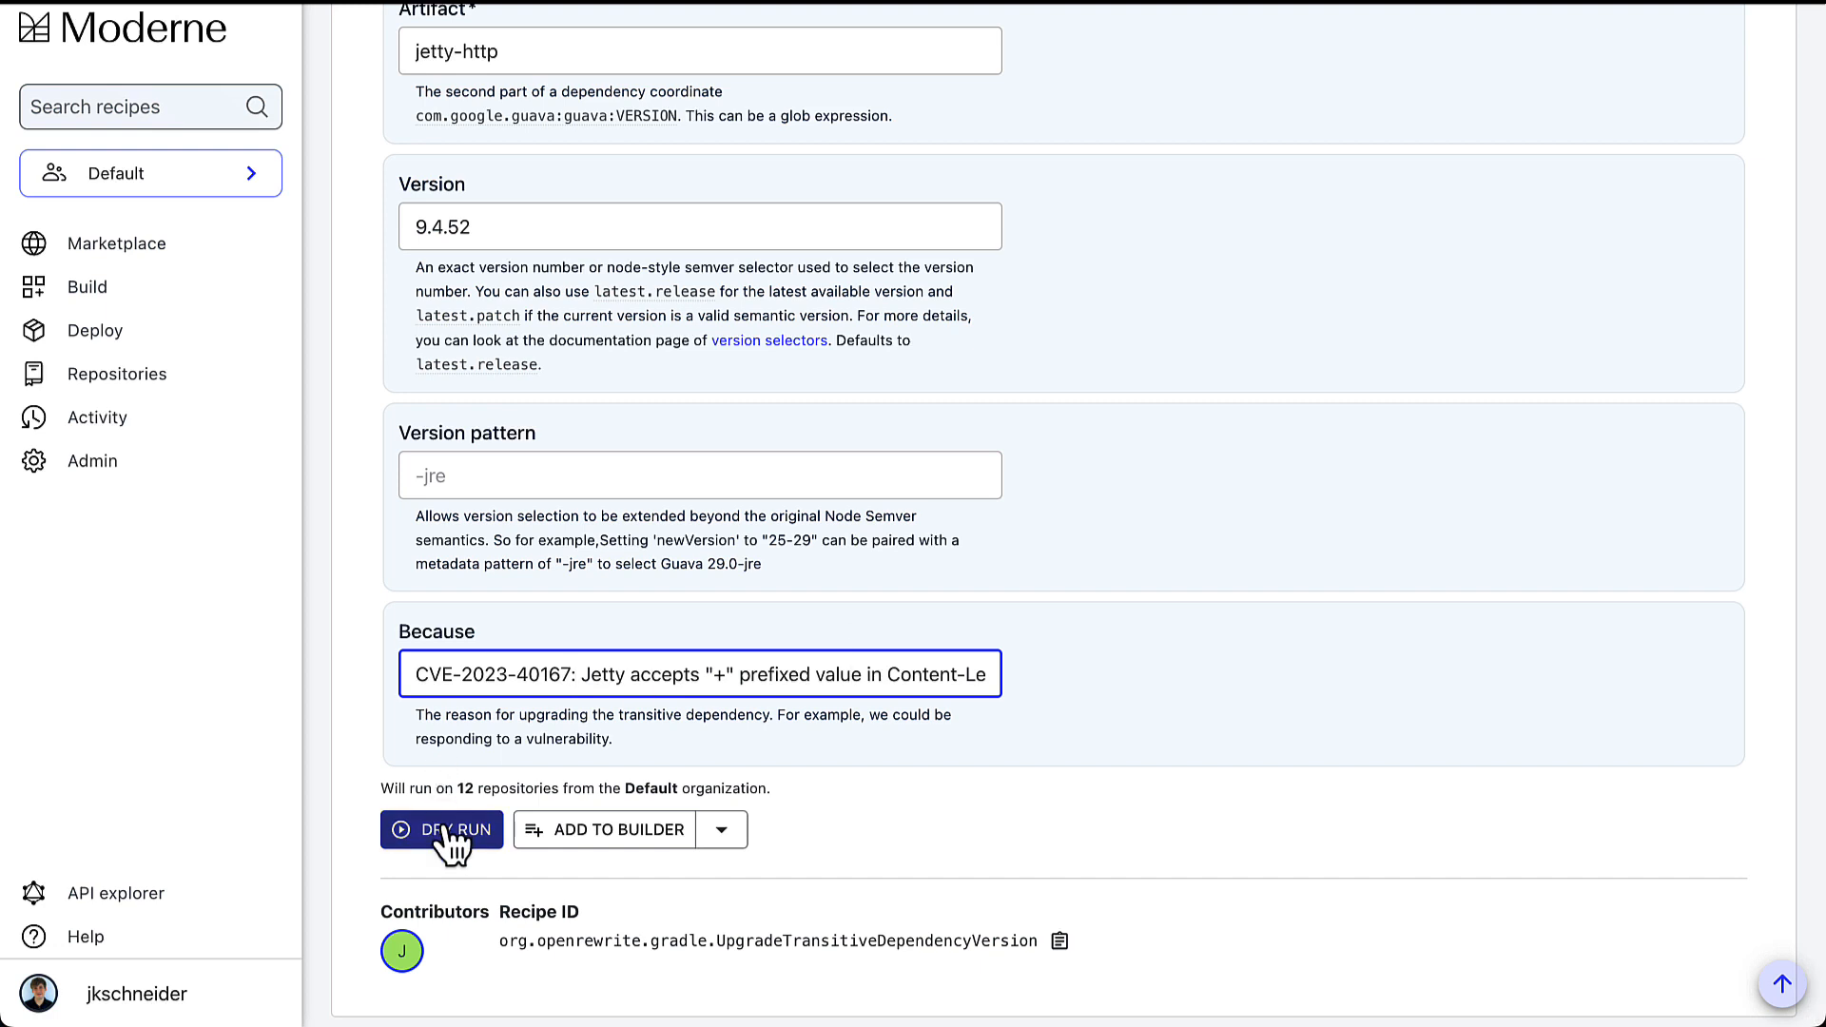
{"action": "left_click", "coordinate": [442, 829]}
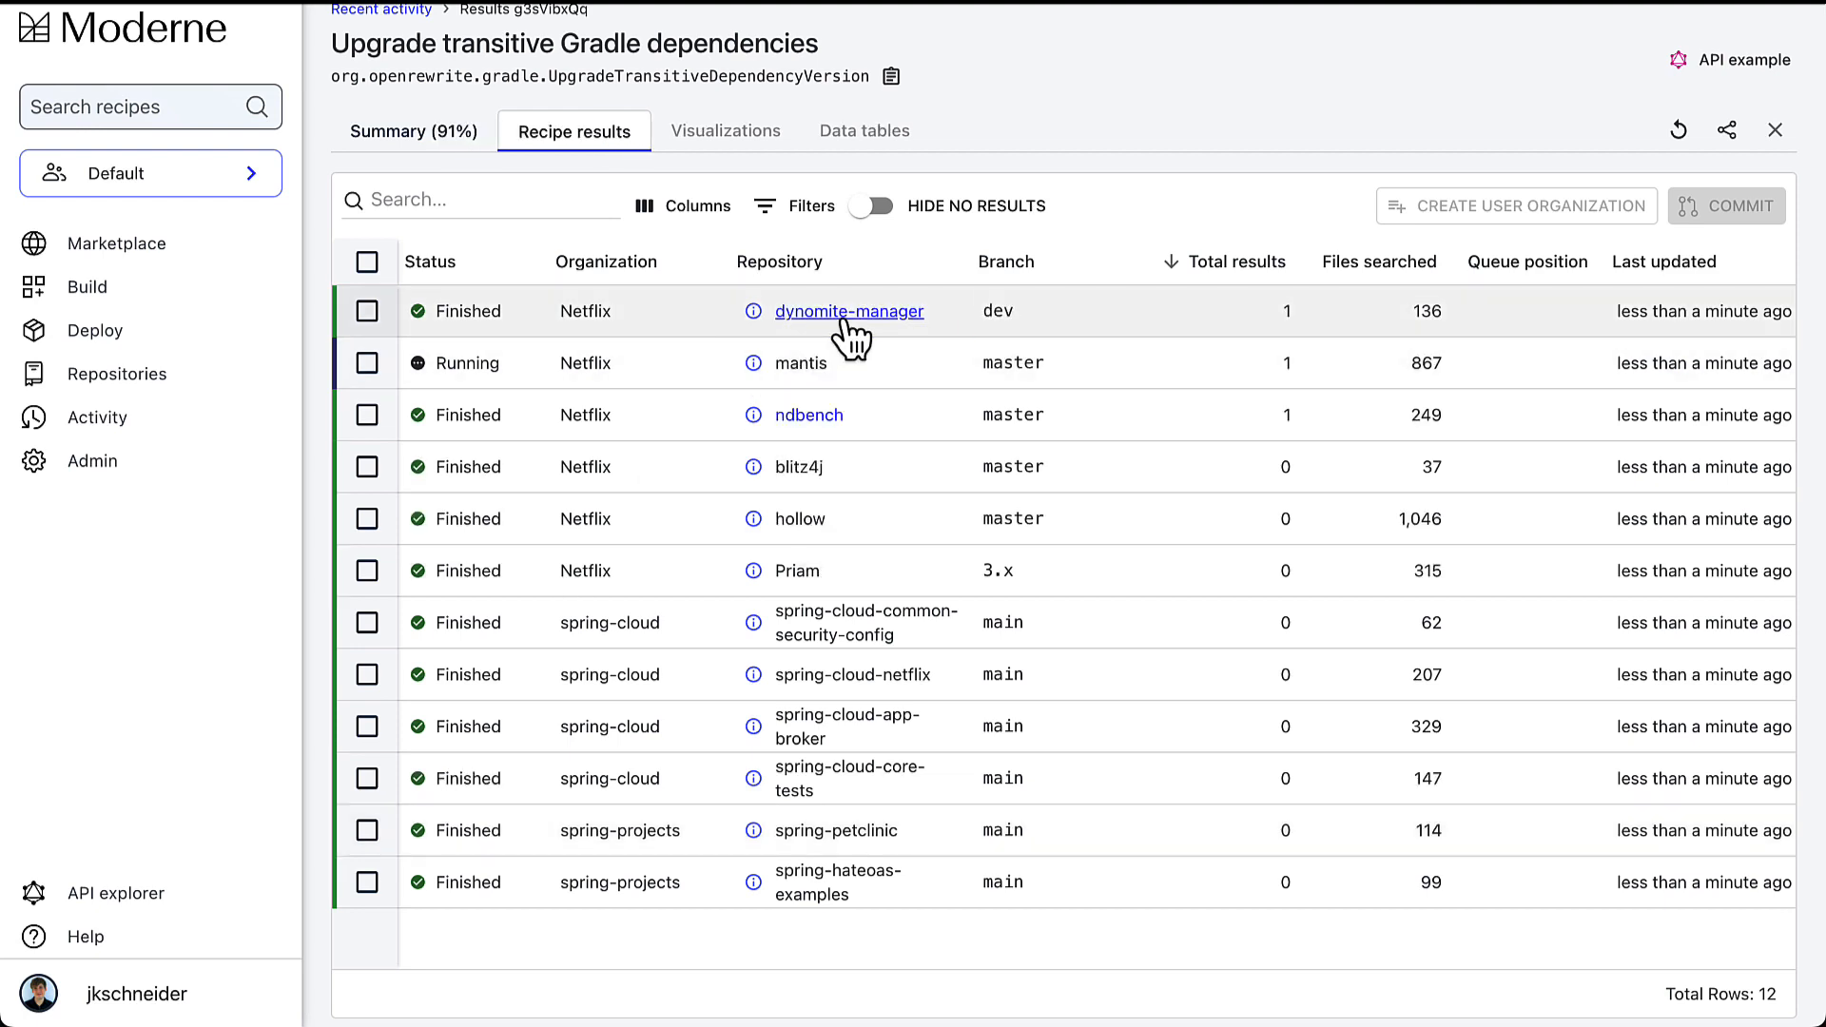
View dynomite-manager's build.gradle diff adding the jetty-http 9.4.52 constraint citing CVE-2023-40167.
{"action": "left_click", "coordinate": [850, 311]}
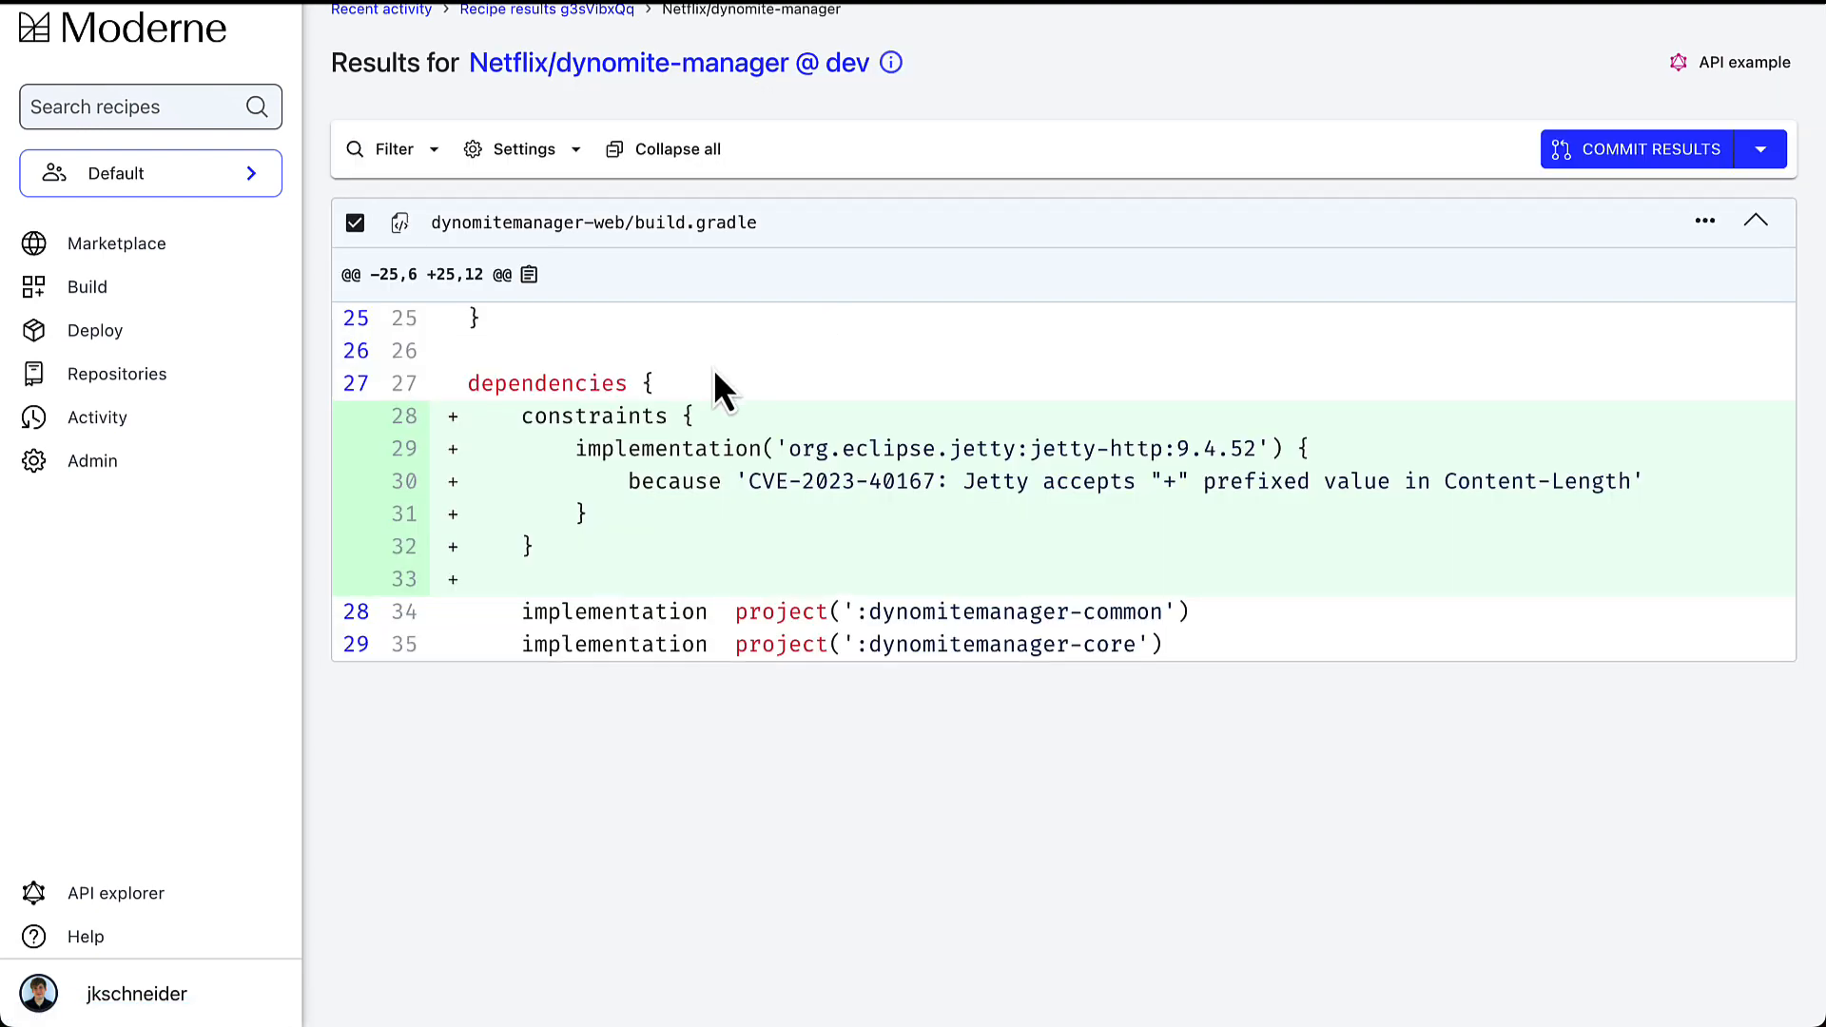
{"action": "mouse_move", "coordinate": [606, 448]}
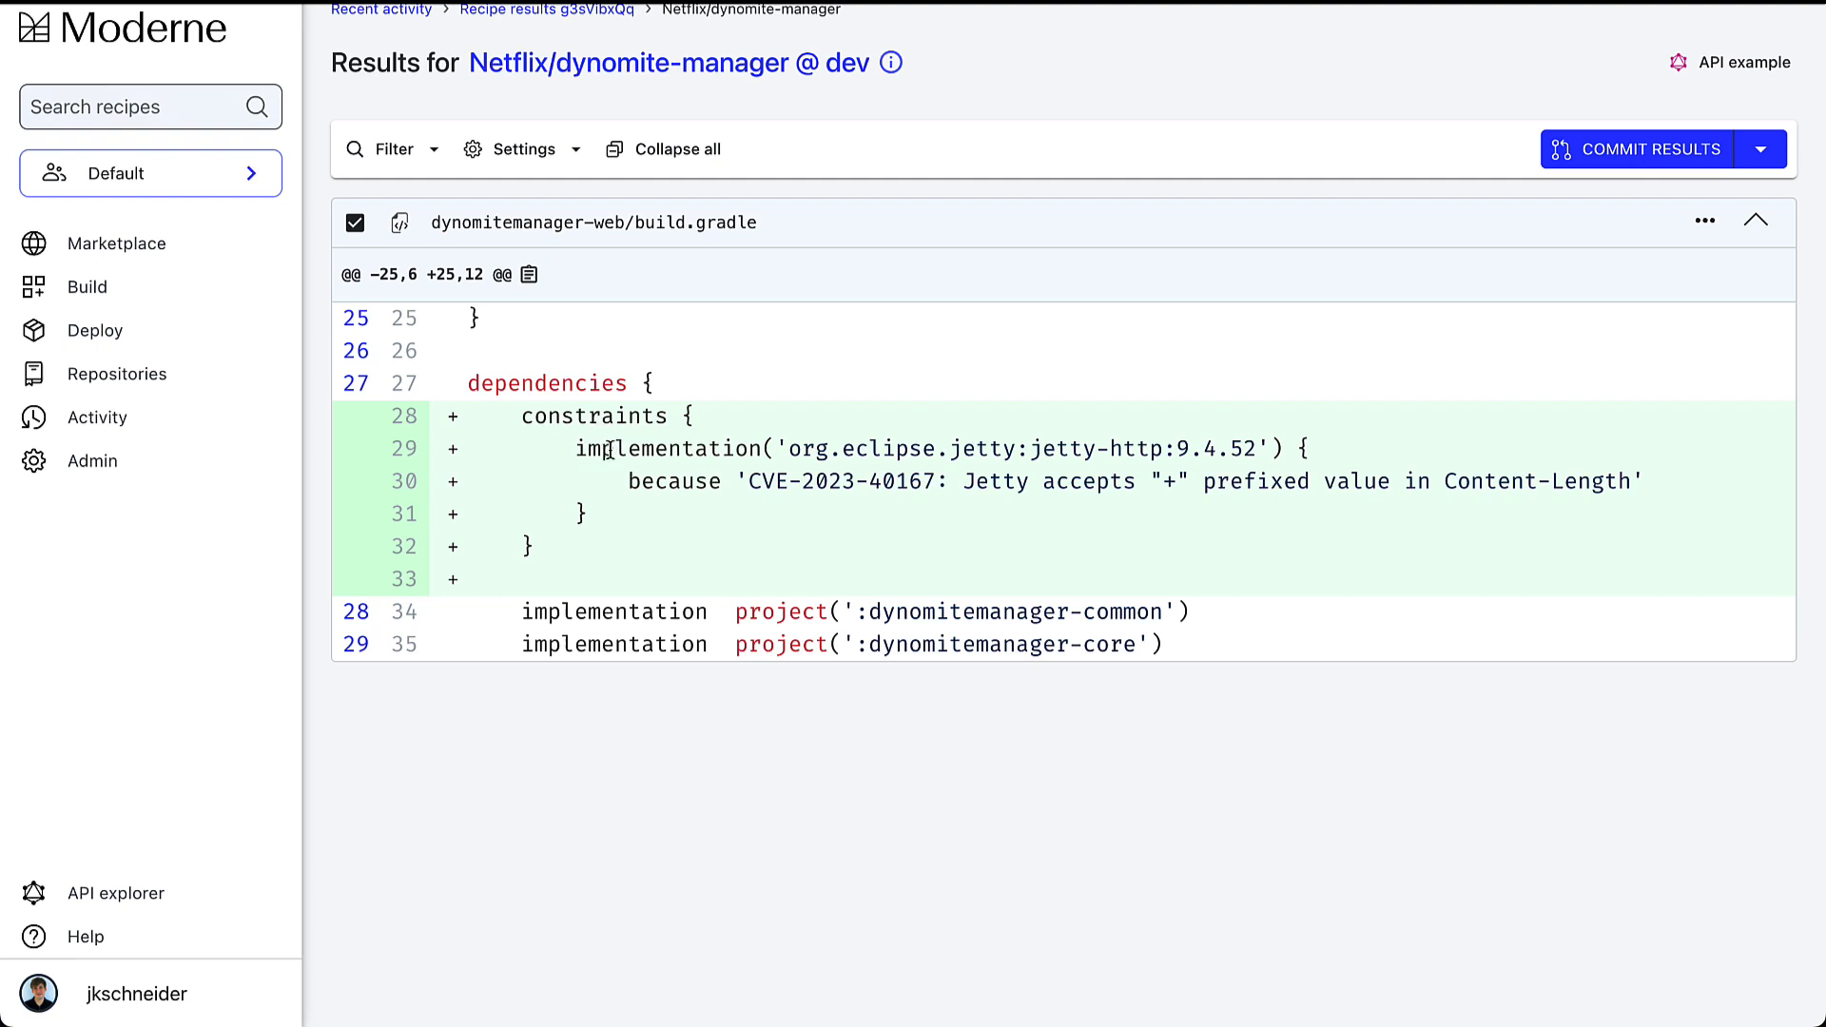
{"action": "mouse_move", "coordinate": [887, 448]}
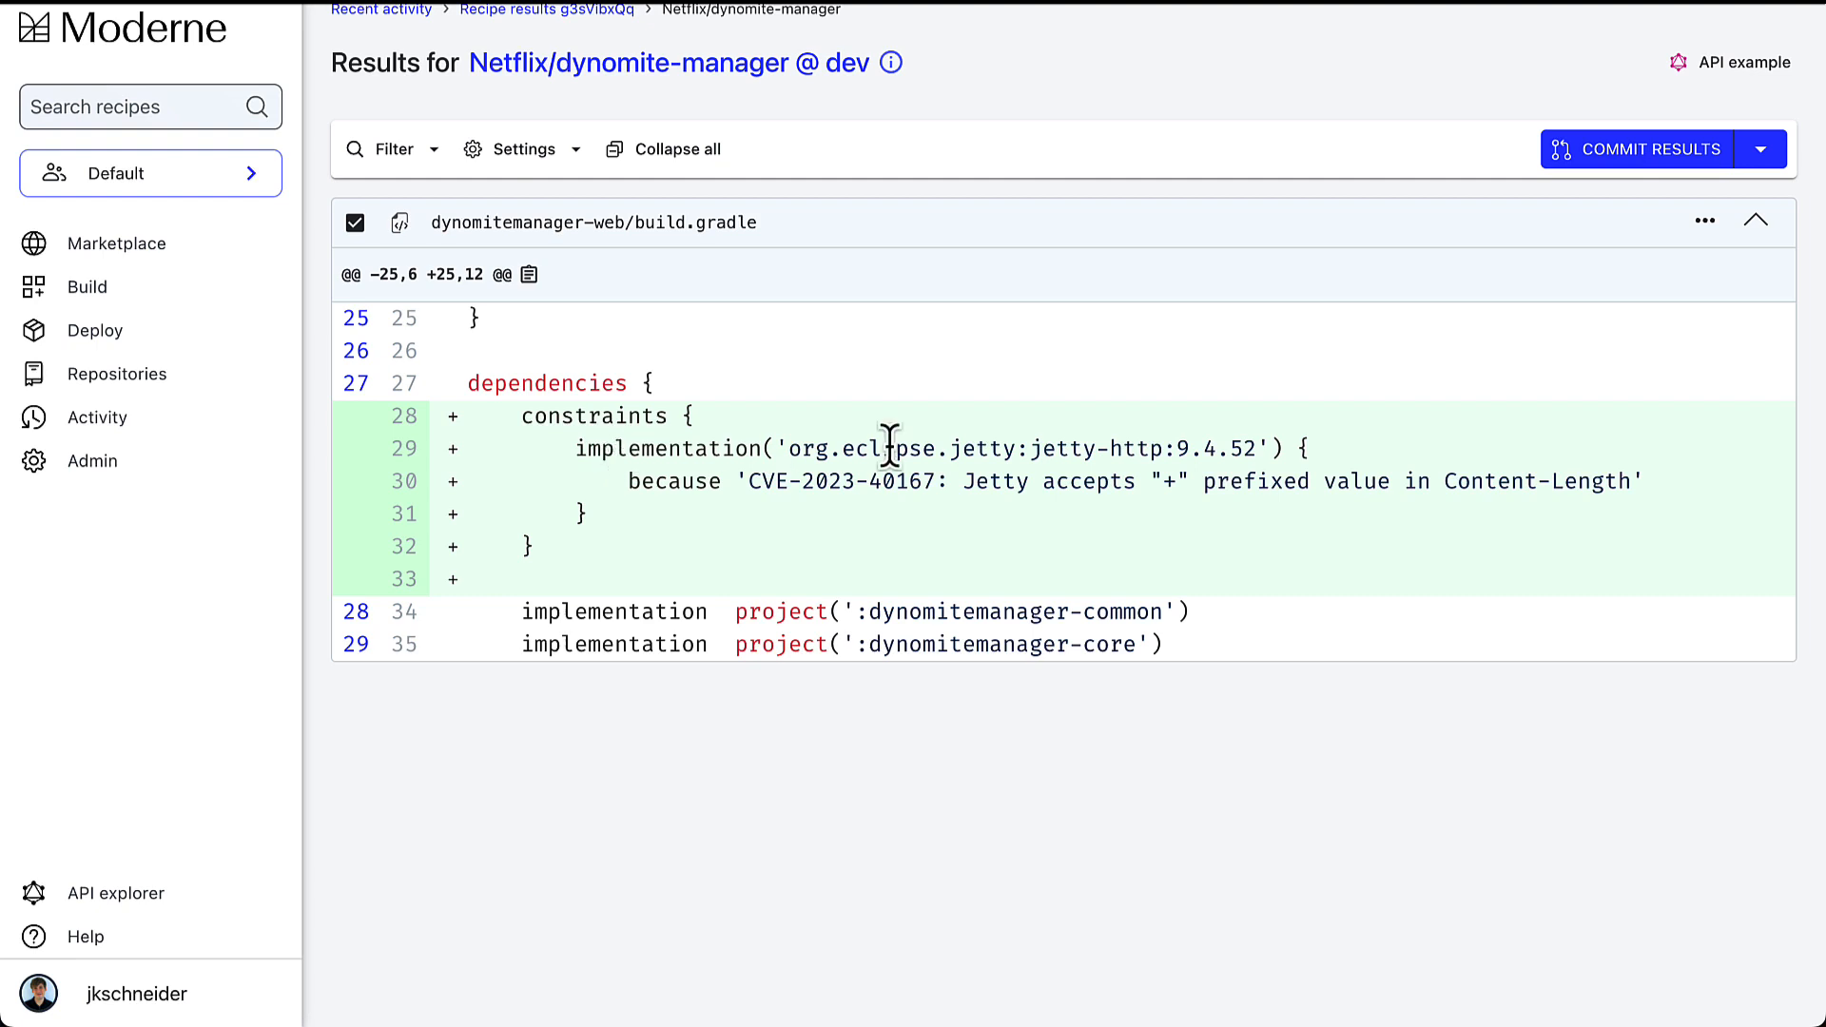
{"action": "mouse_move", "coordinate": [1174, 454]}
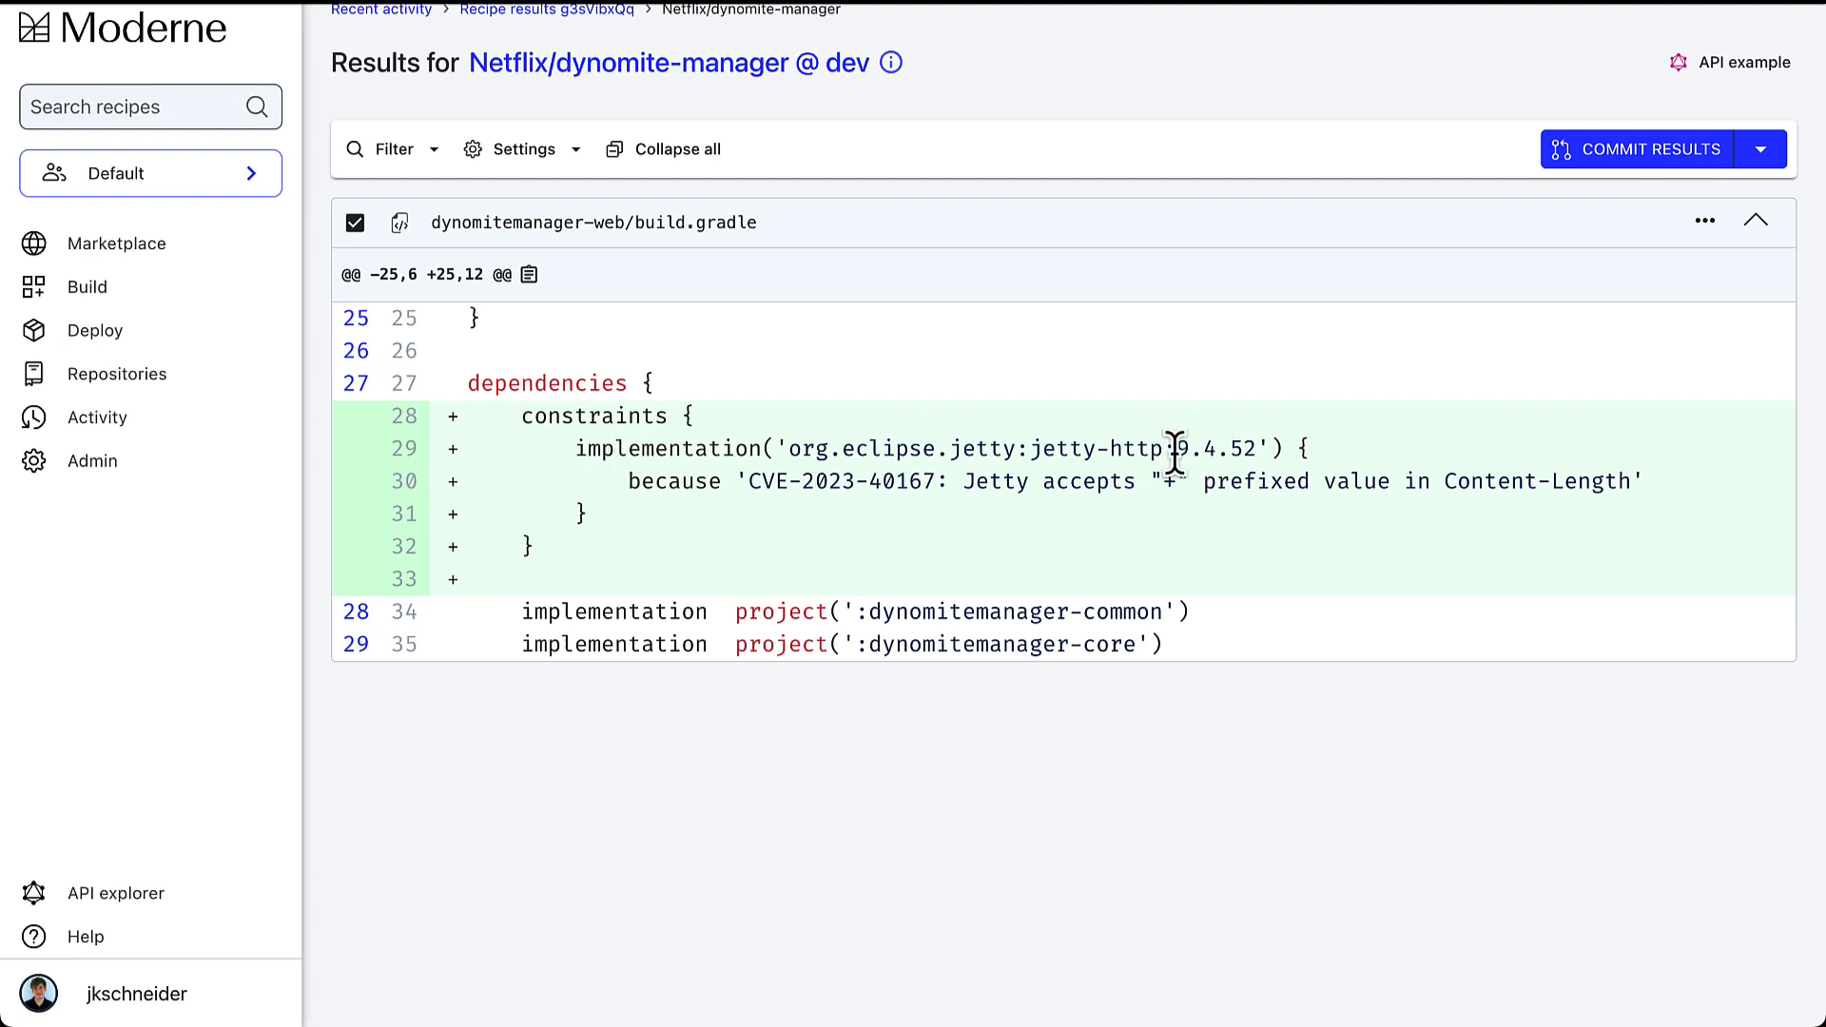
{"action": "mouse_move", "coordinate": [846, 545]}
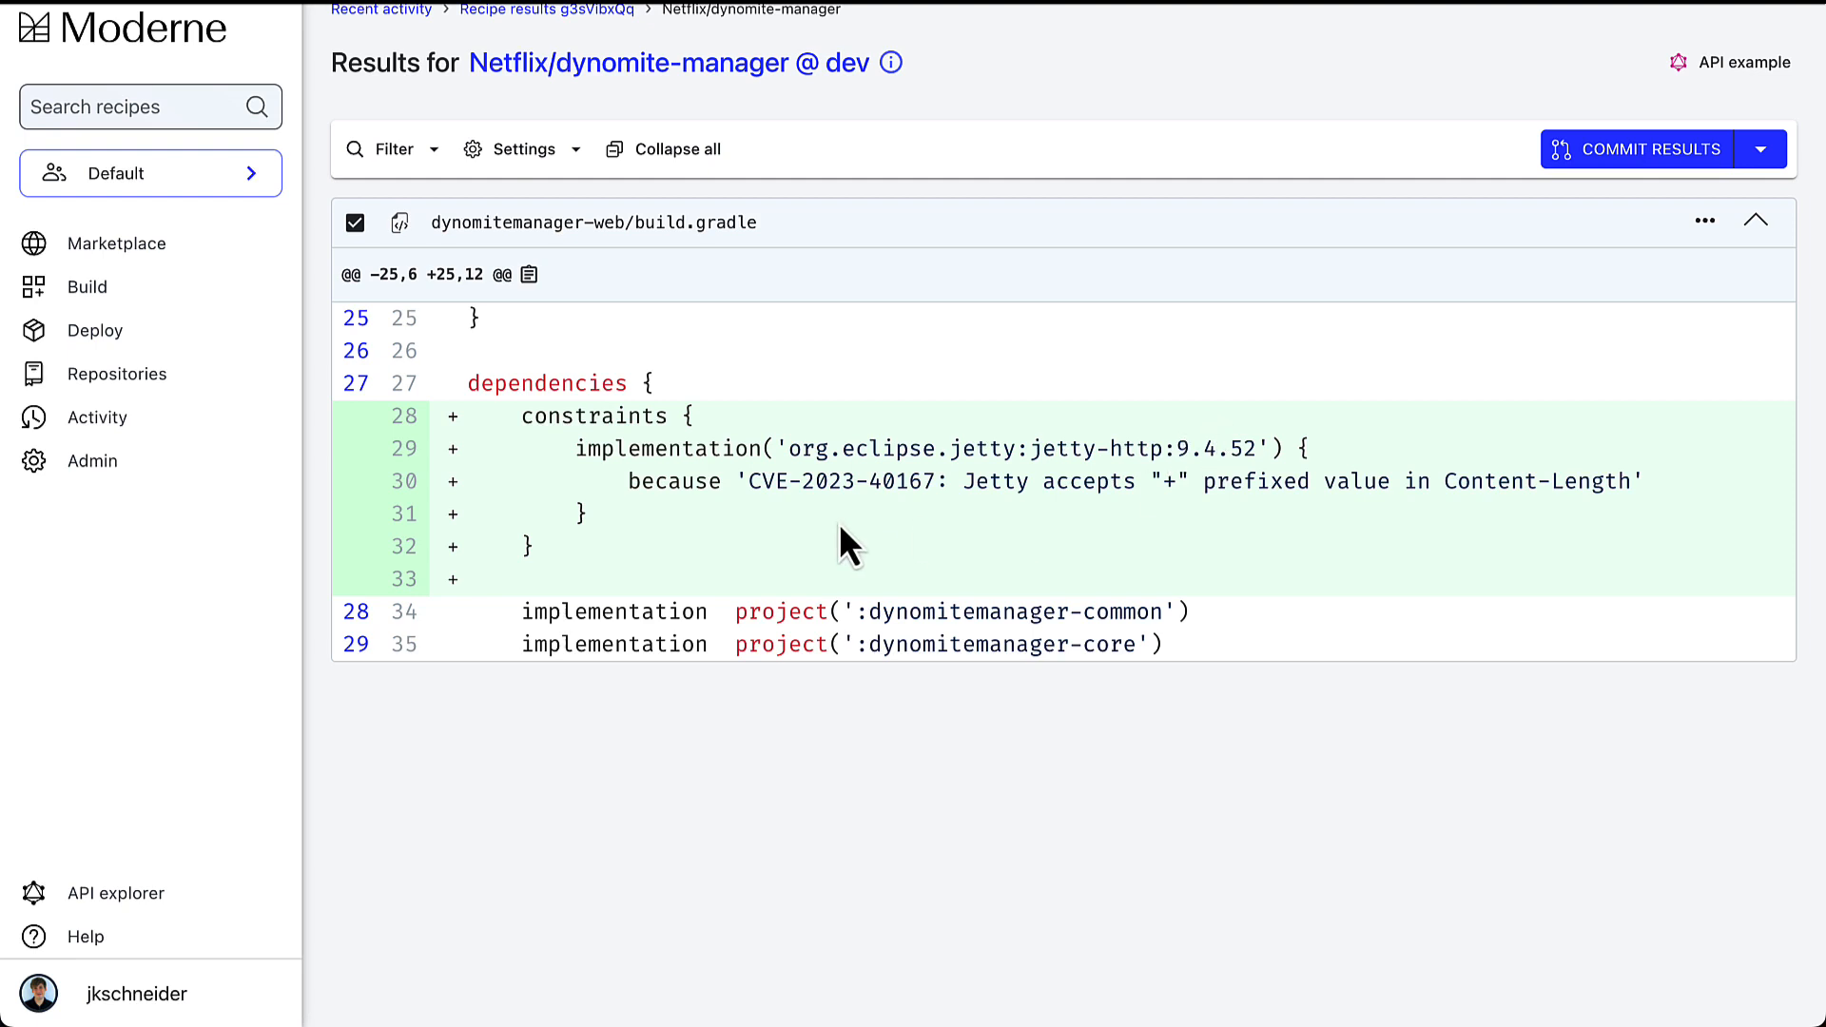
{"action": "mouse_move", "coordinate": [1135, 477]}
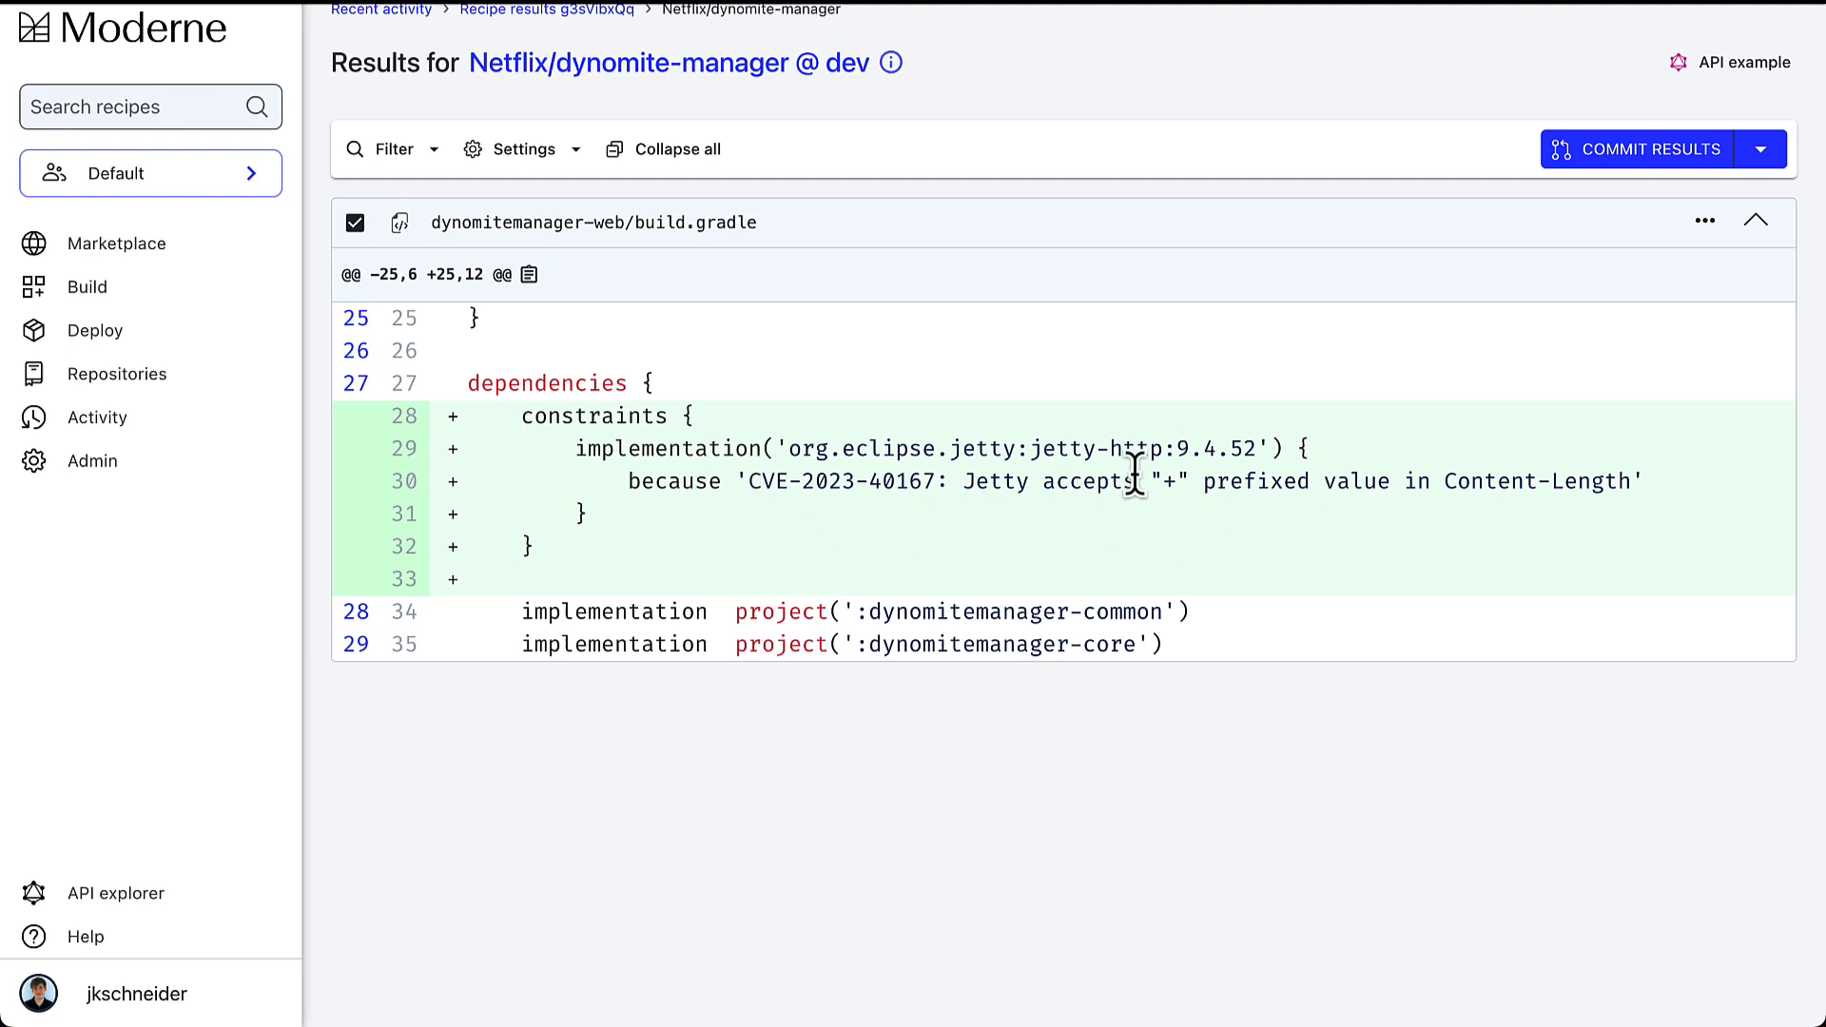
{"action": "mouse_move", "coordinate": [1136, 482]}
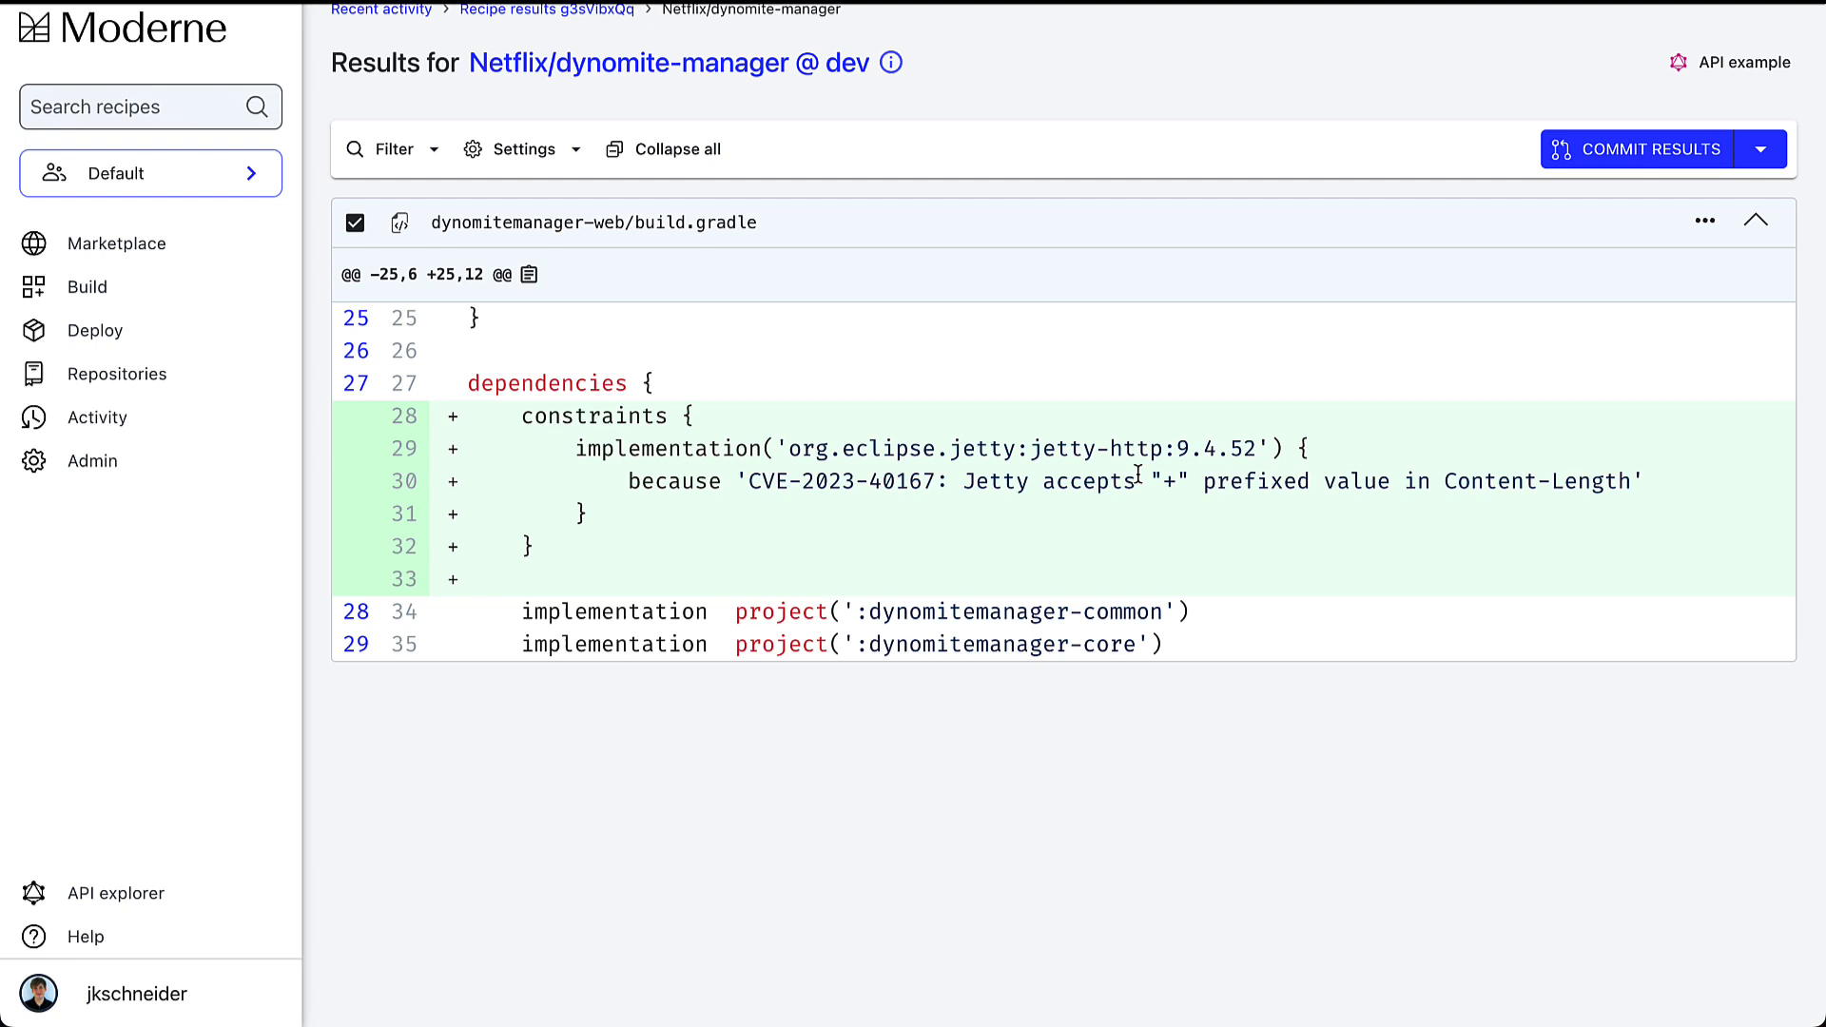
{"action": "mouse_move", "coordinate": [554, 421]}
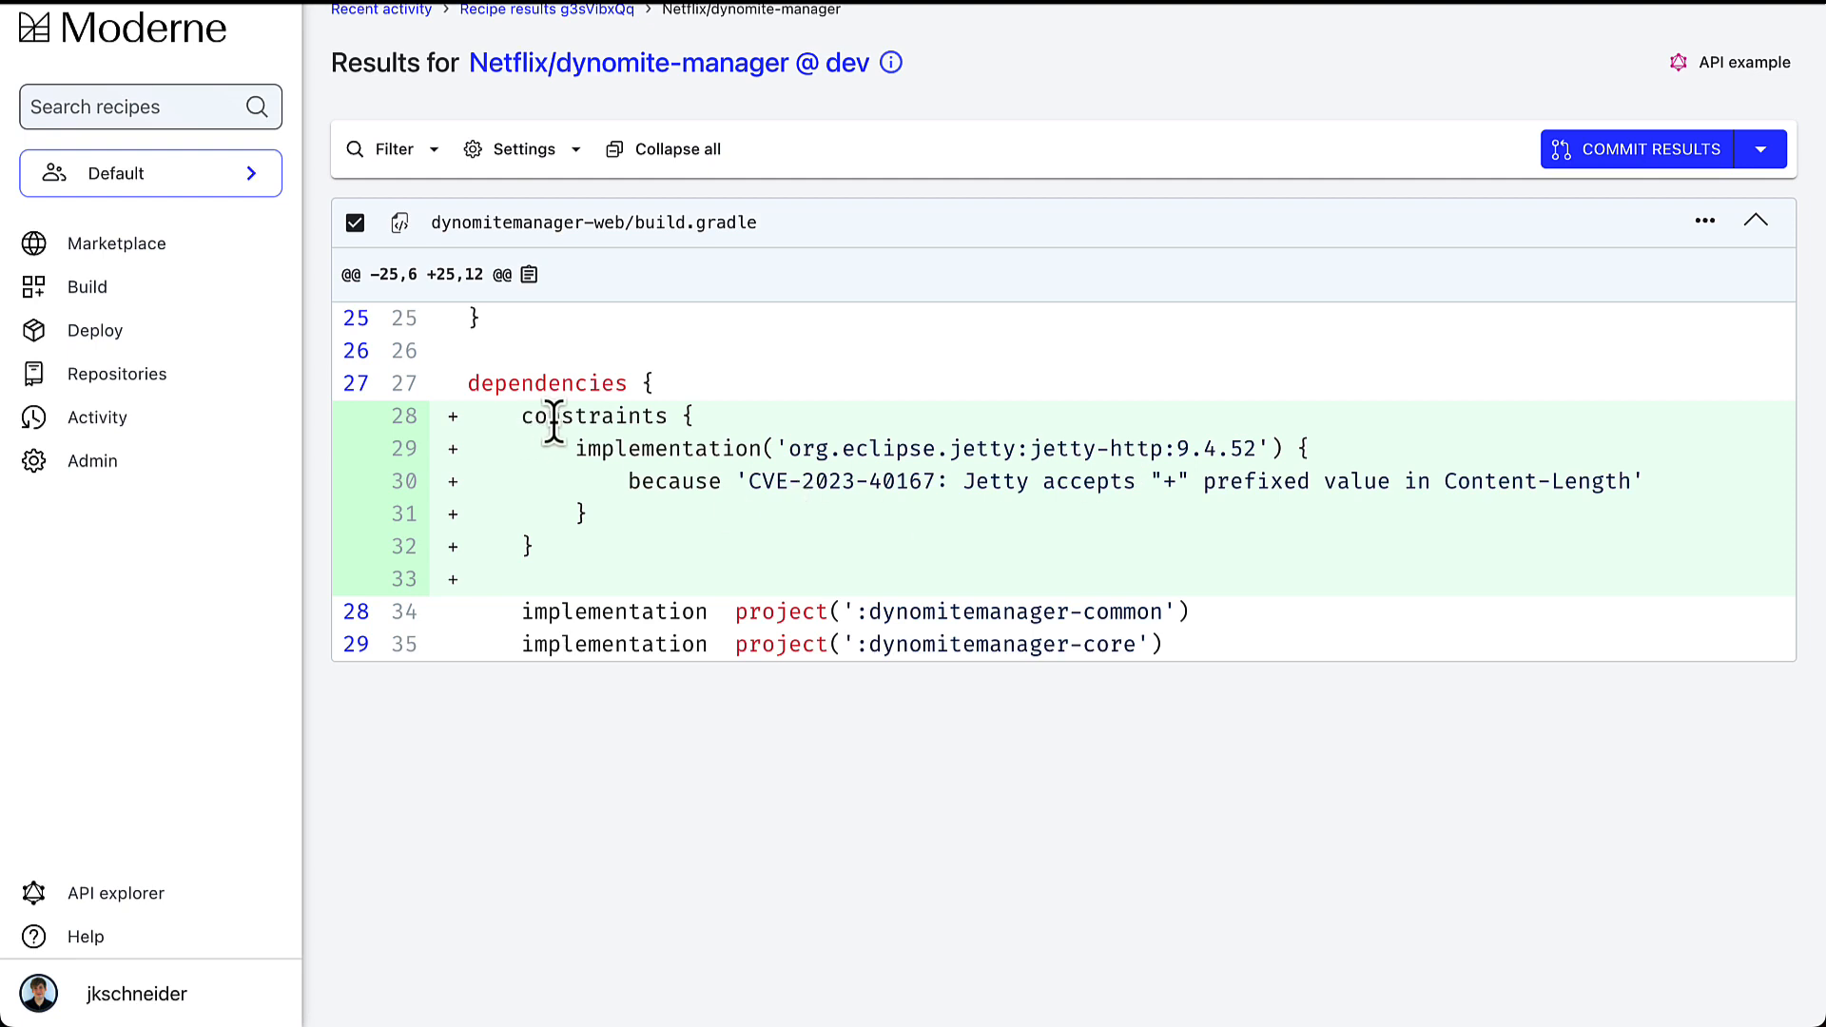
{"action": "mouse_move", "coordinate": [1235, 434]}
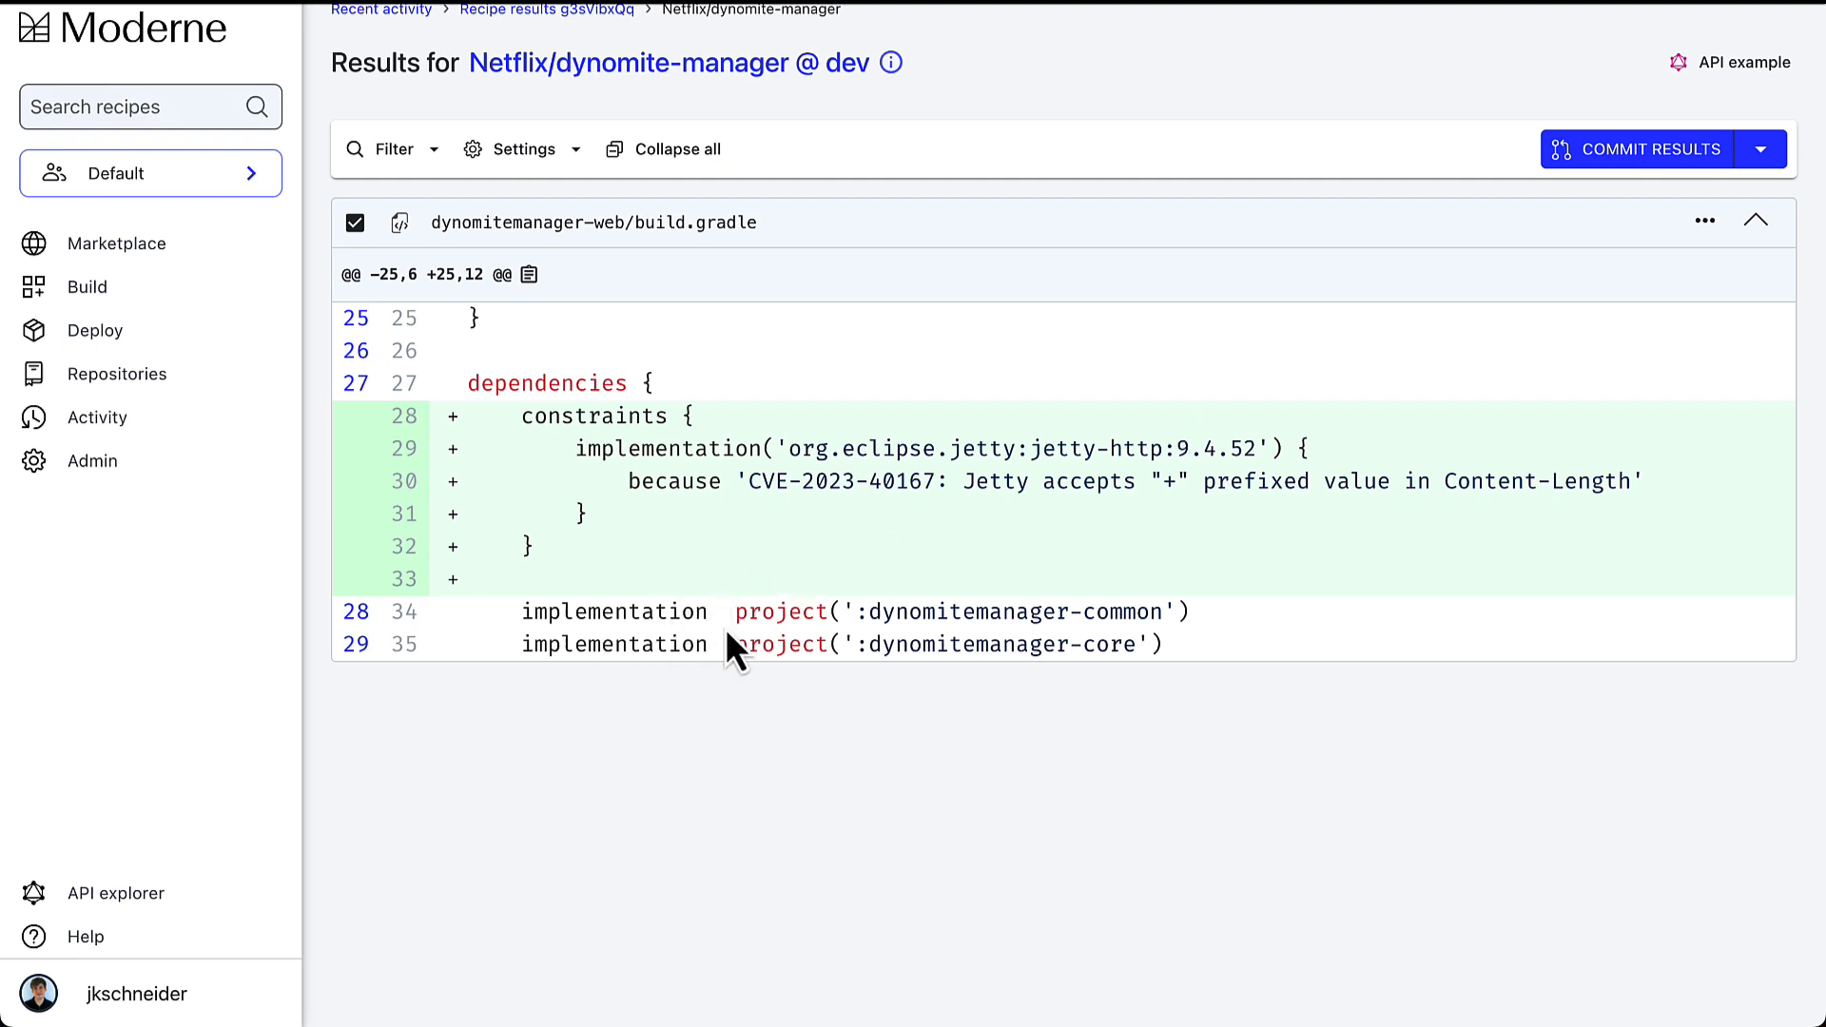
{"action": "mouse_move", "coordinate": [1178, 454]}
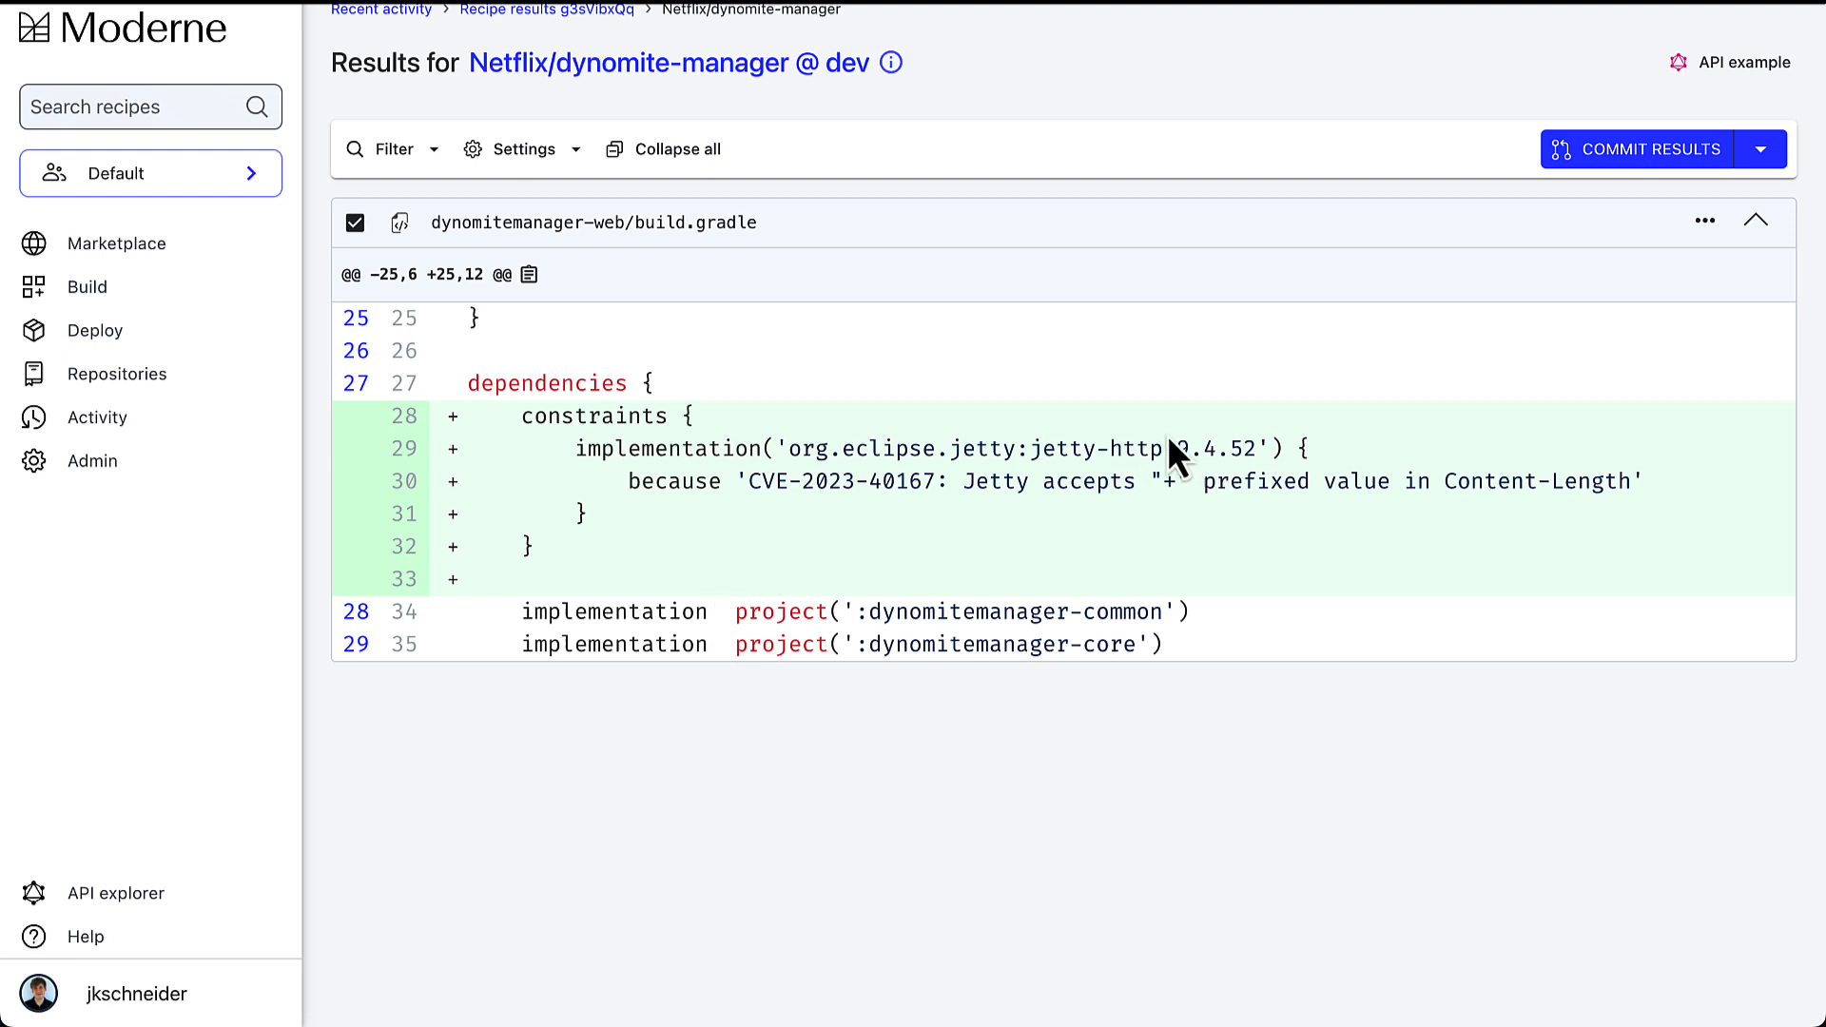
{"action": "mouse_move", "coordinate": [1179, 452]}
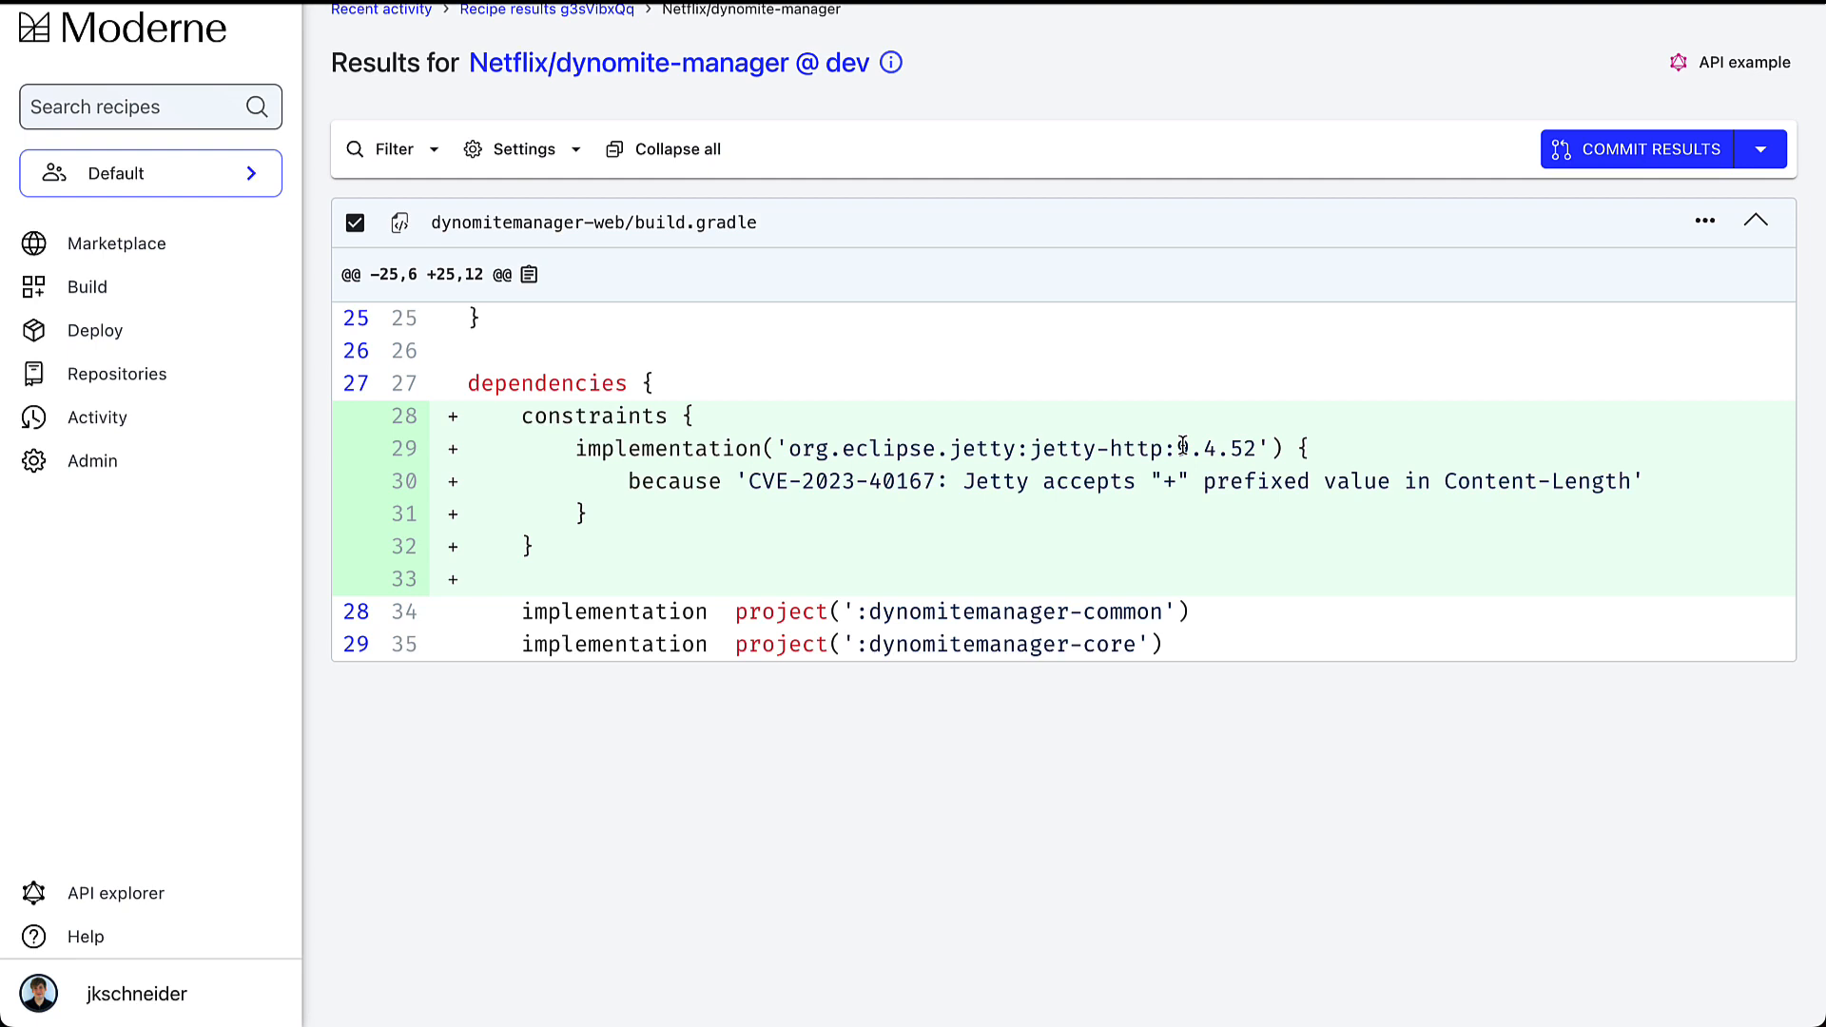
{"action": "mouse_move", "coordinate": [518, 402]}
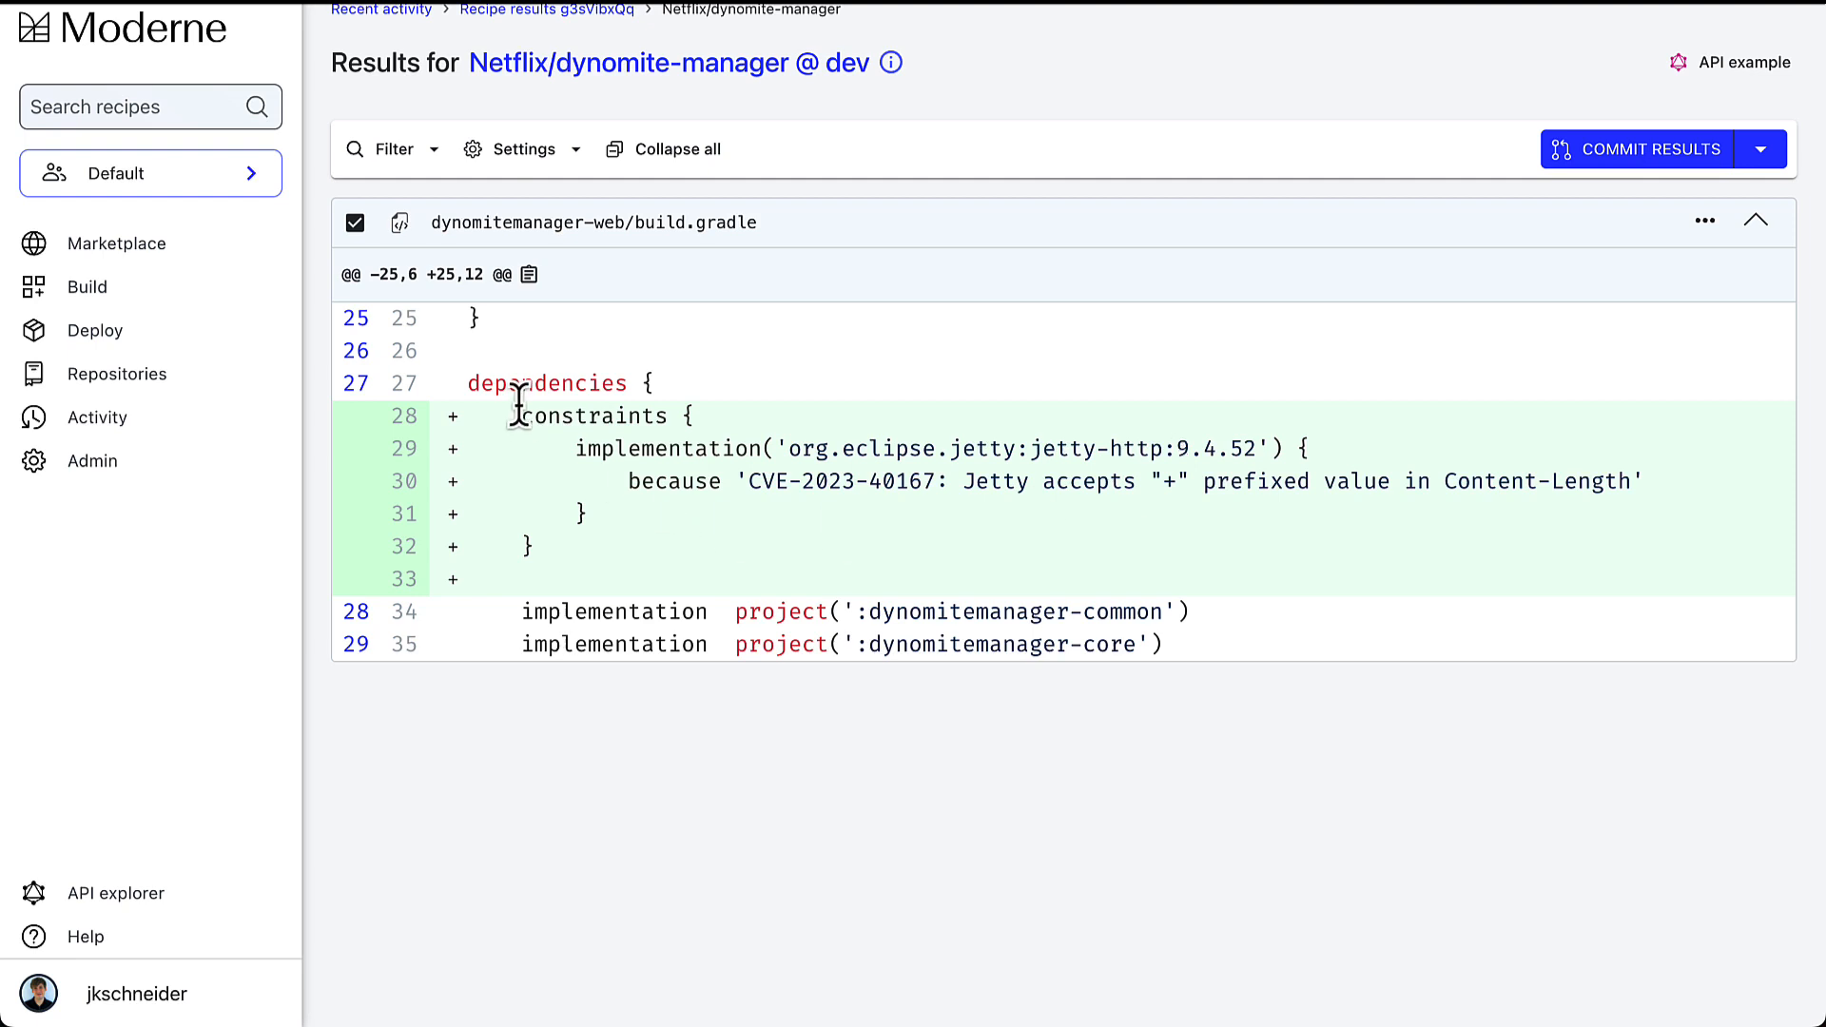
{"action": "mouse_move", "coordinate": [567, 571]}
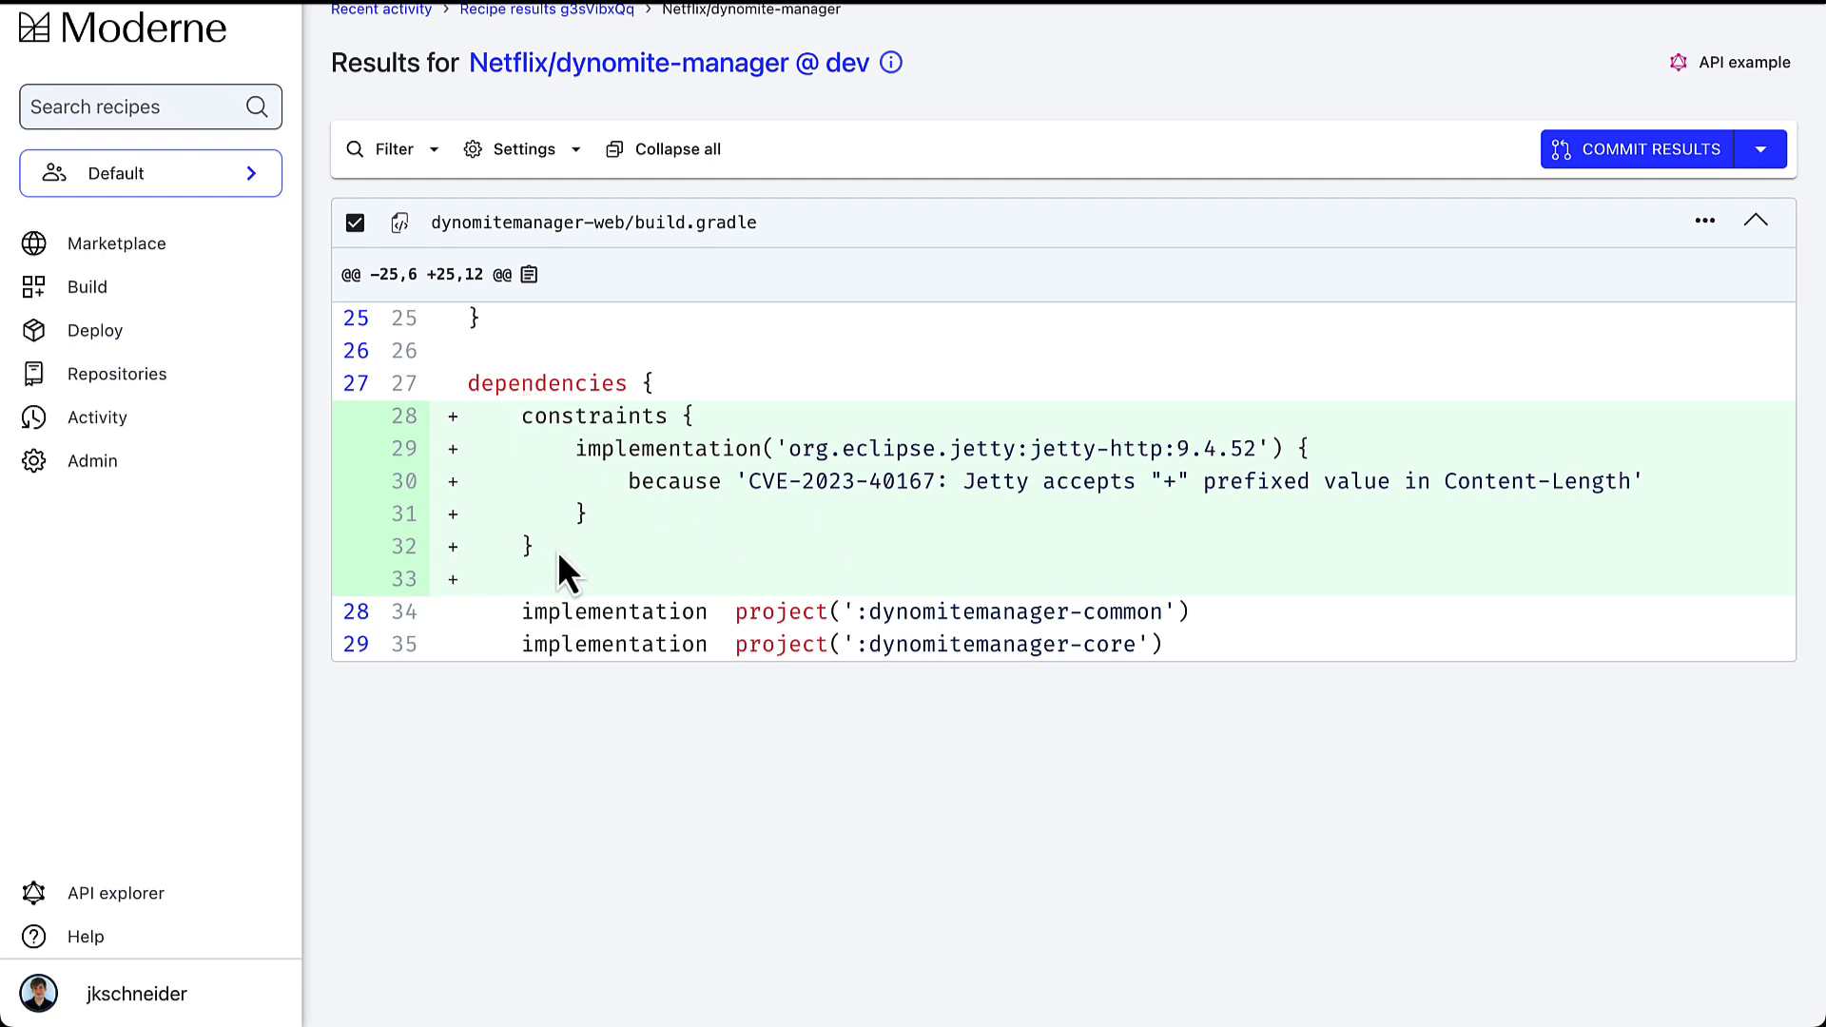